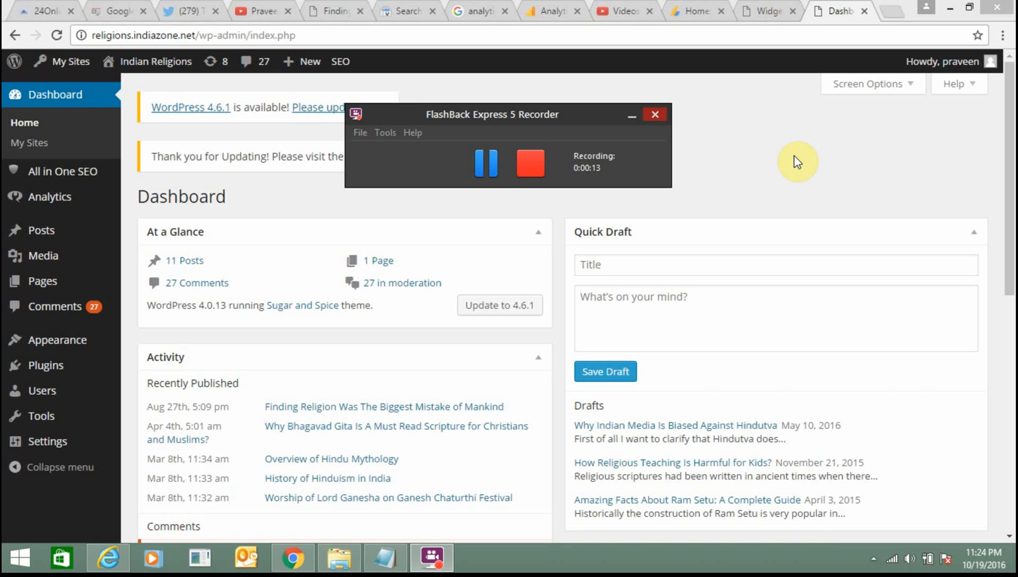
# - Move through the AdSense and IndiaZone widgets tabs to the live IndiaZone front page with its header ad
pyautogui.click(655, 114)
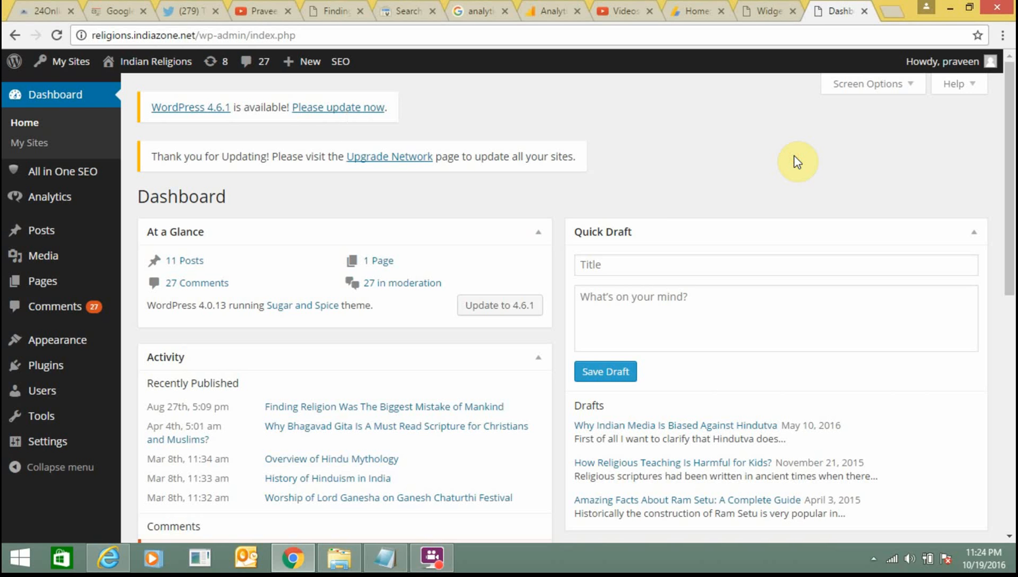
pyautogui.click(698, 11)
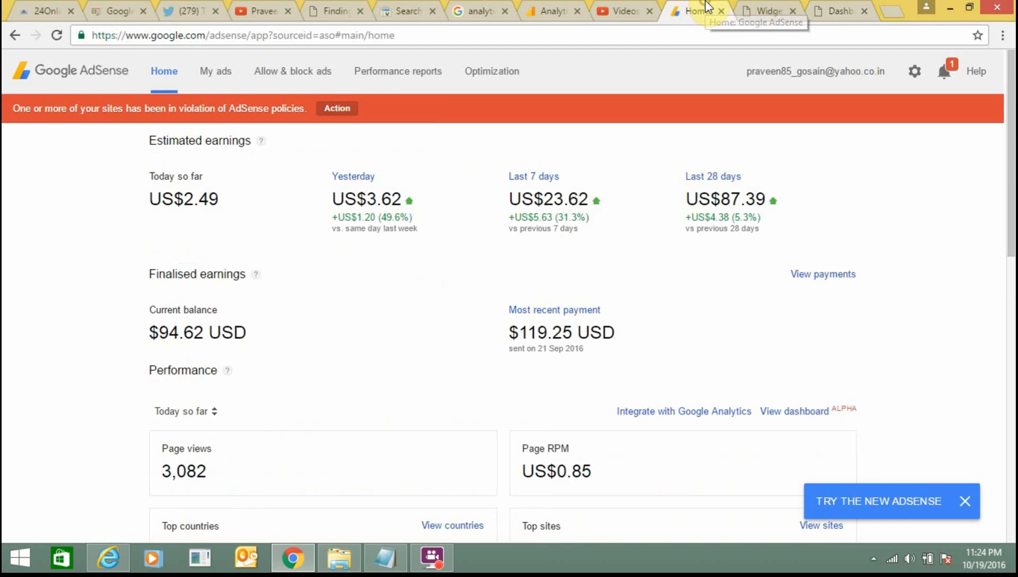
pyautogui.click(766, 11)
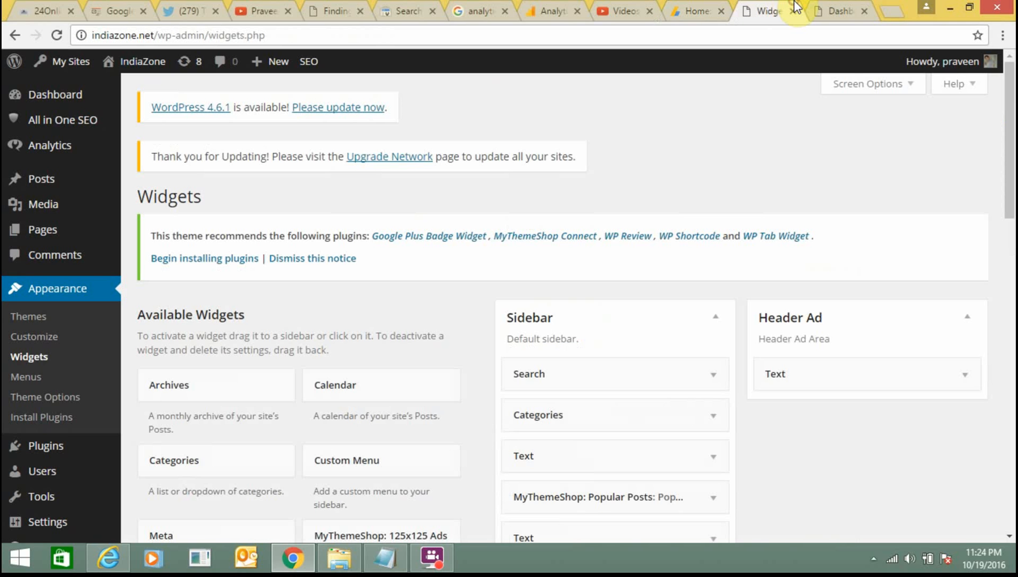
pyautogui.click(838, 11)
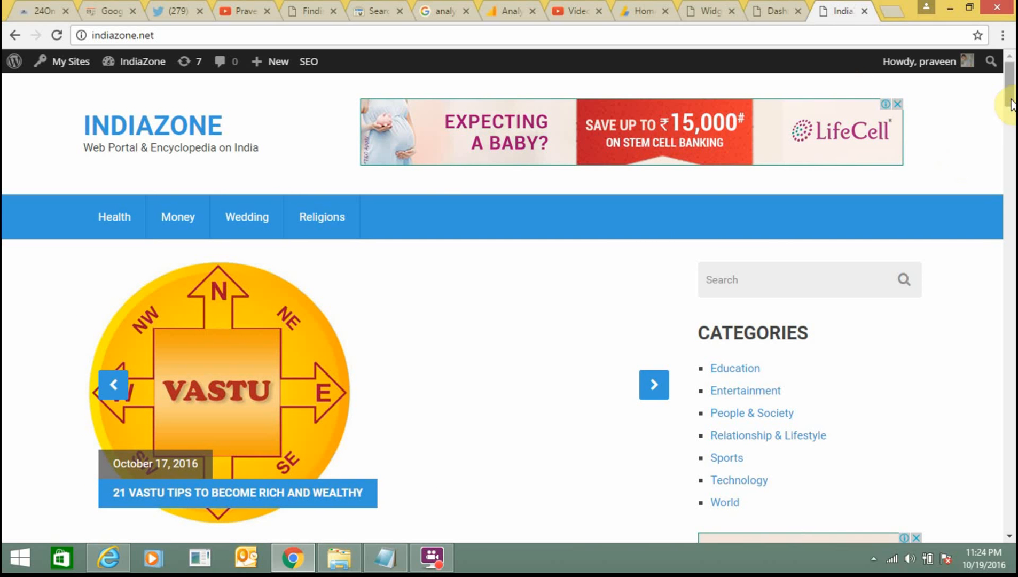
# - From the IndiaZone homepage, view the '21 Vastu Tips To Become Rich and Wealthy' post and its in-content ads
pyautogui.scroll(-3)
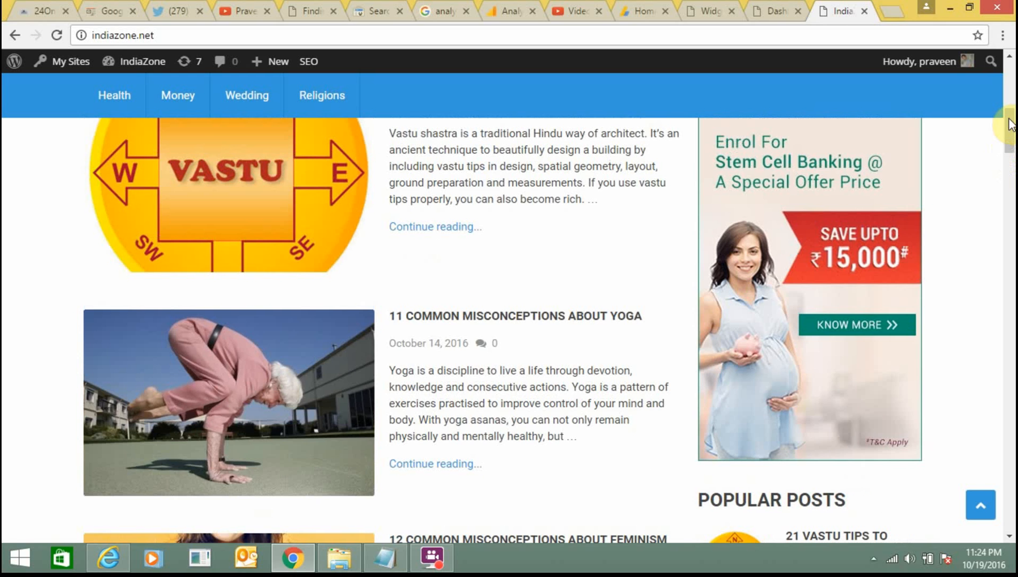
pyautogui.scroll(3)
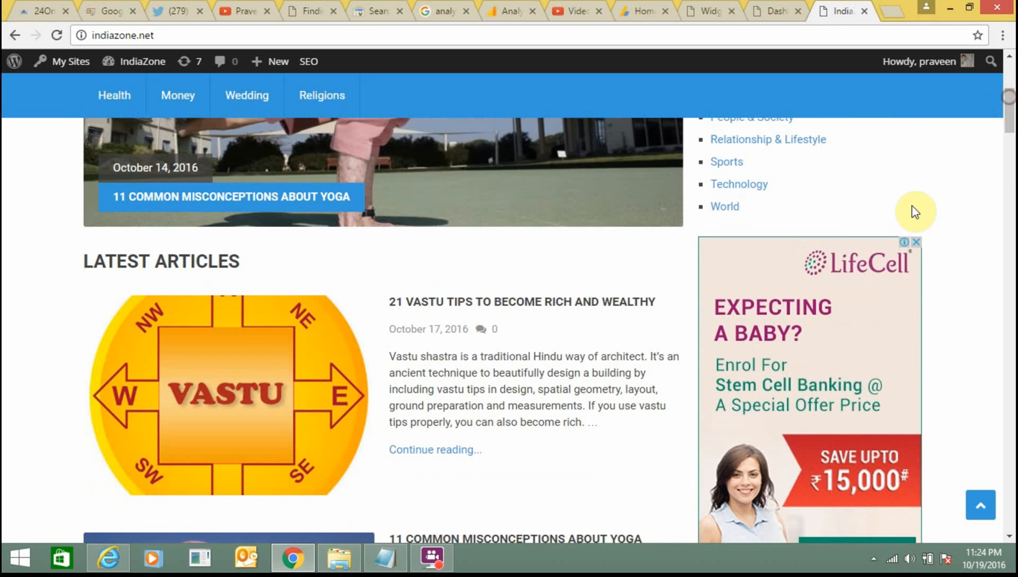
pyautogui.moveTo(904, 249)
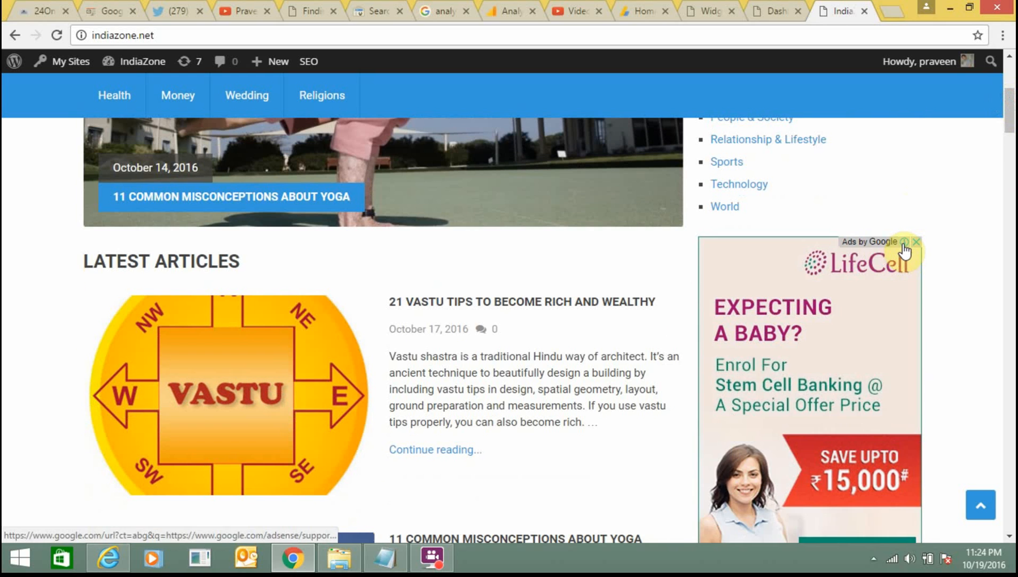
pyautogui.moveTo(546, 321)
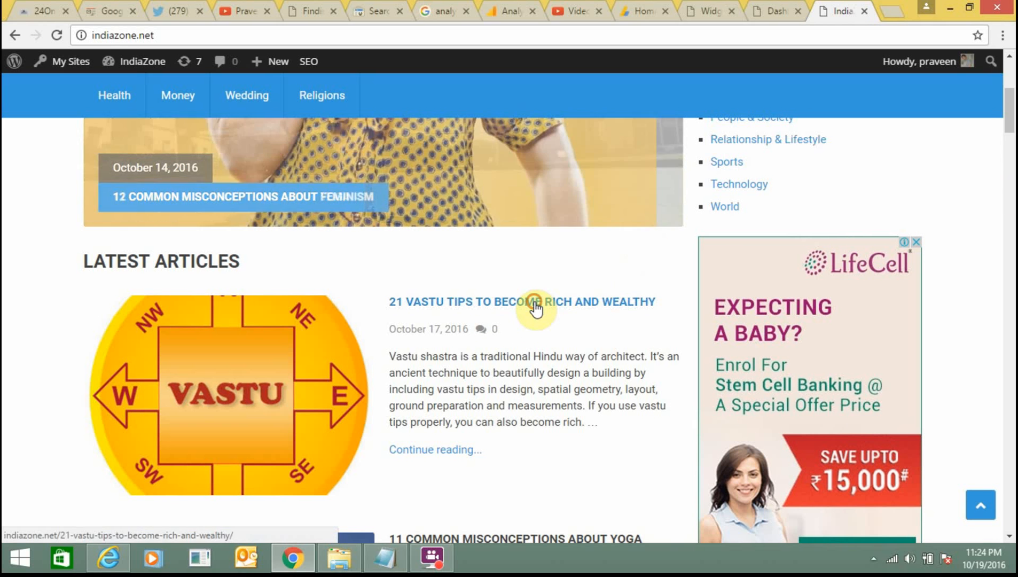
pyautogui.click(521, 301)
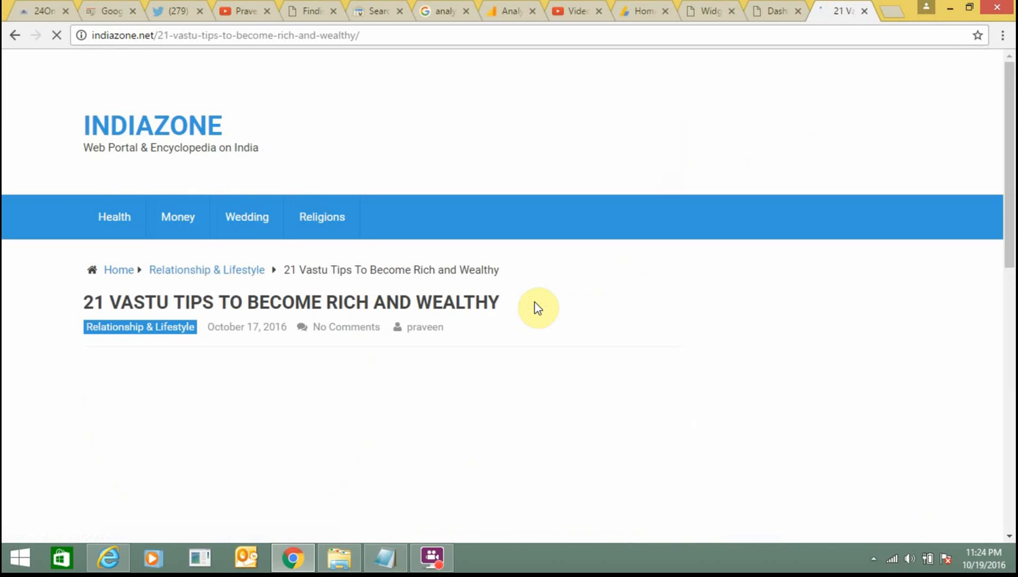
pyautogui.scroll(-3)
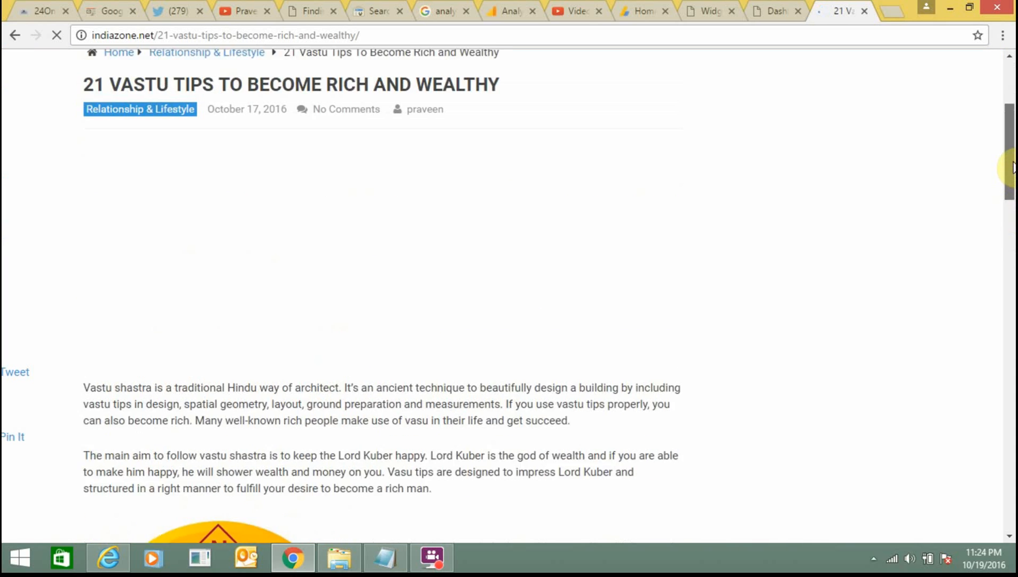
pyautogui.scroll(3)
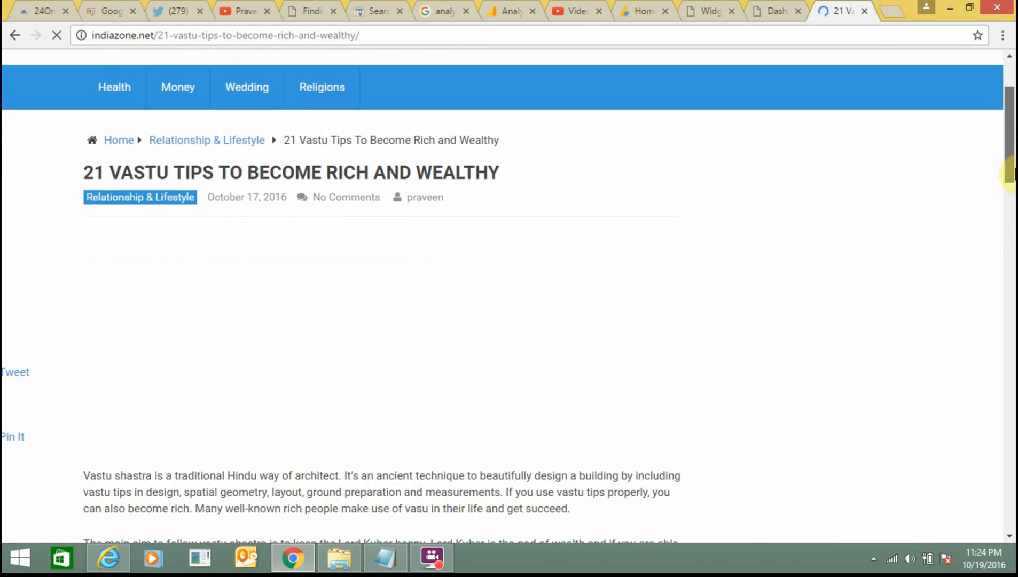
pyautogui.scroll(-3)
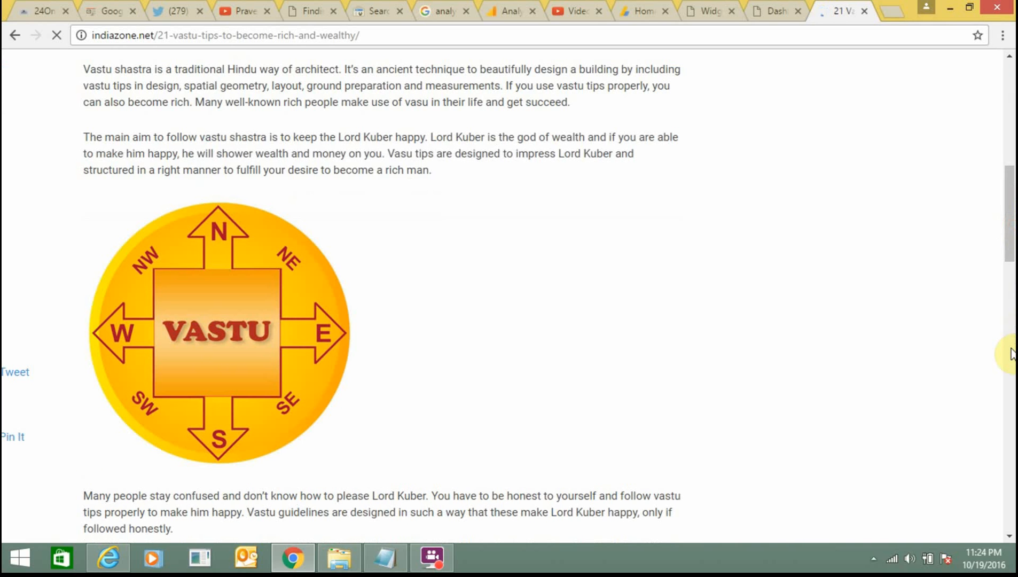
pyautogui.scroll(-3)
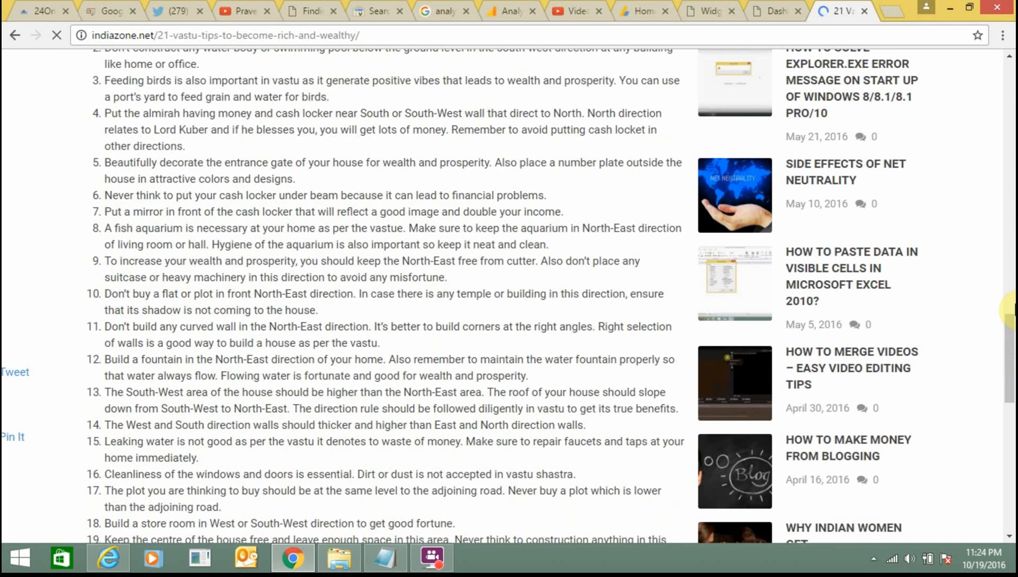
pyautogui.scroll(3)
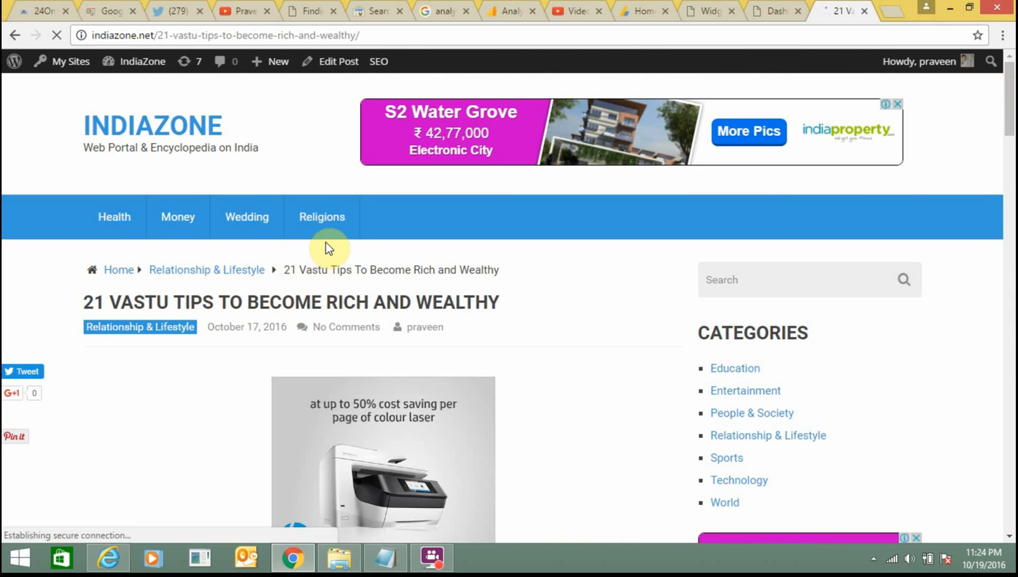
# - On religions.indiazone.net, view the 'Finding Religion Was The Biggest Mistake of Mankind' post, which shows no ads
pyautogui.click(321, 215)
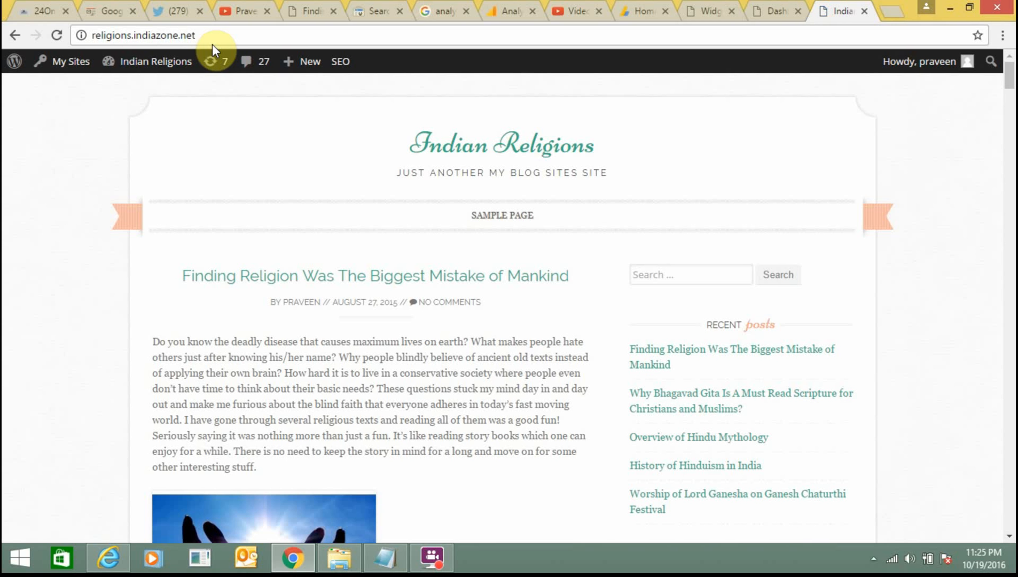
pyautogui.moveTo(549, 170)
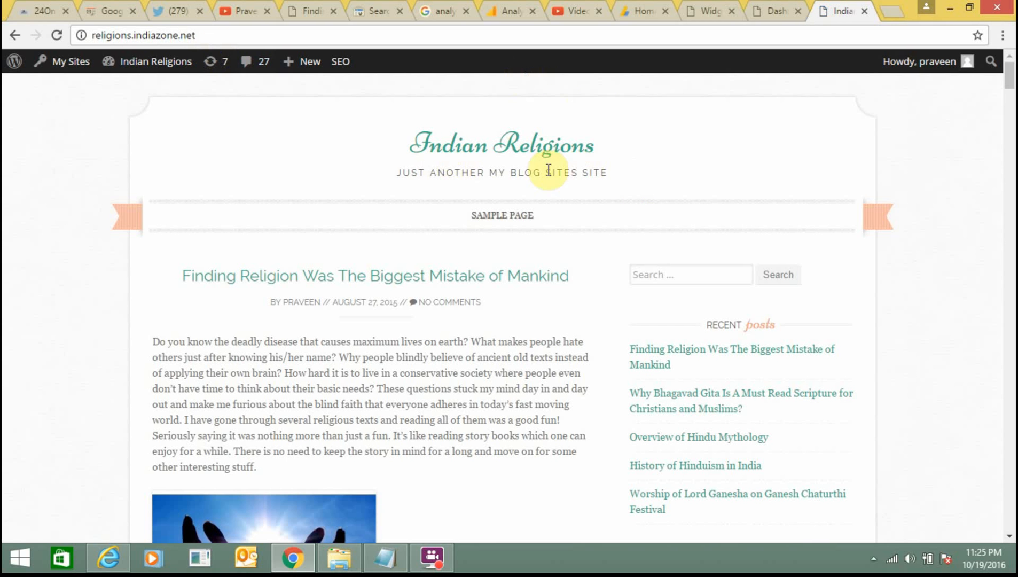
pyautogui.moveTo(440, 244)
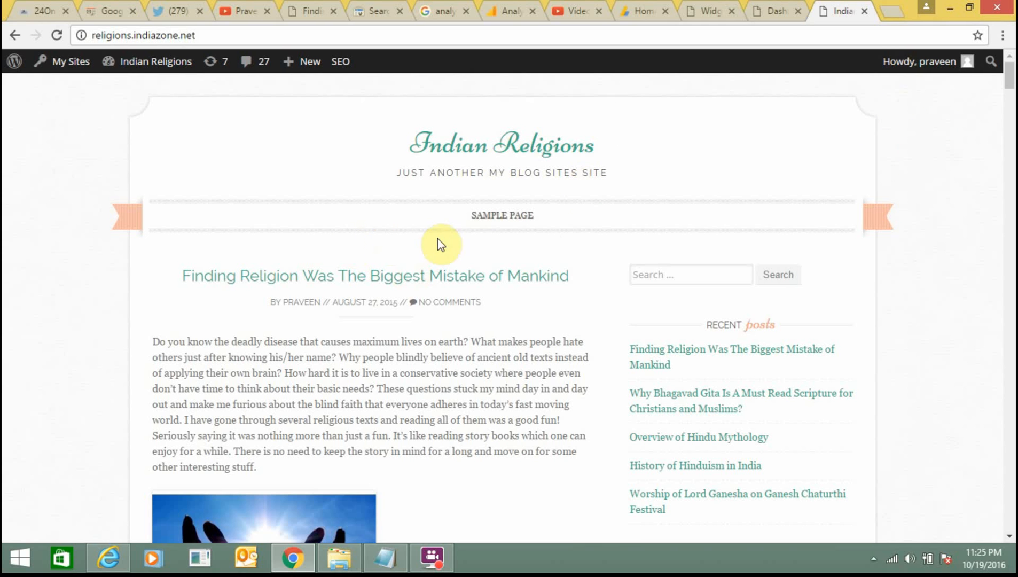
pyautogui.click(397, 275)
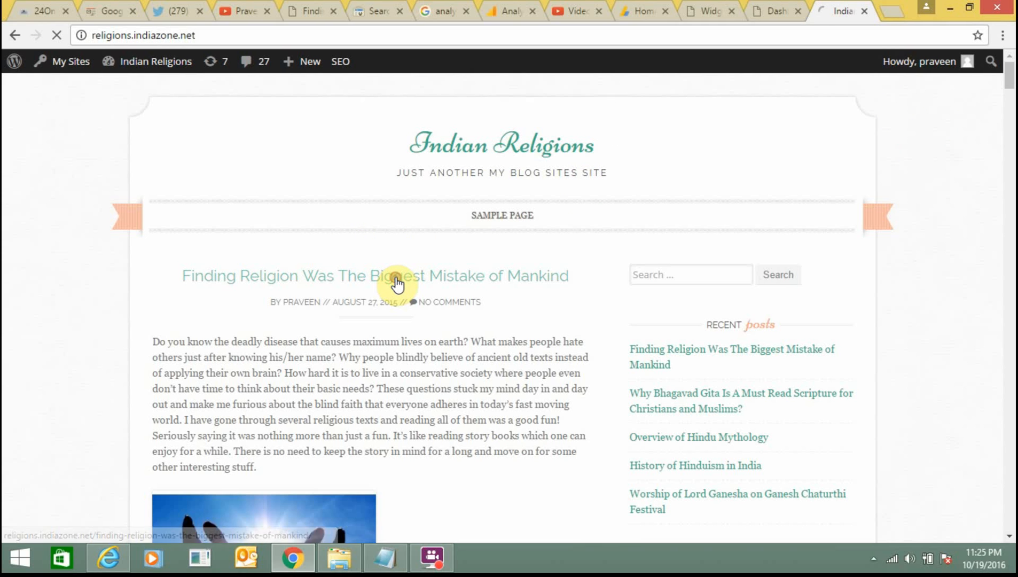
pyautogui.click(375, 275)
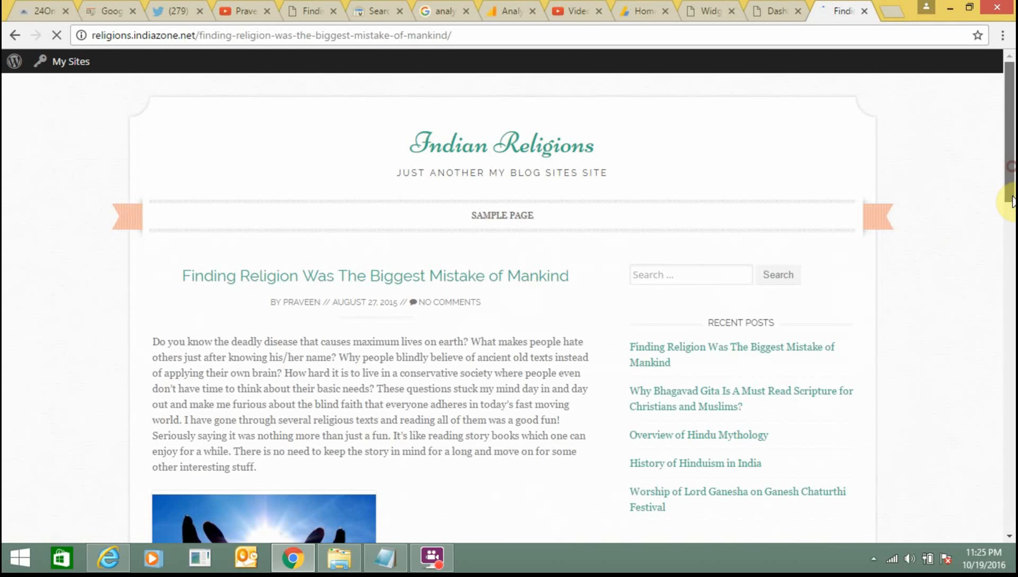
pyautogui.scroll(-3)
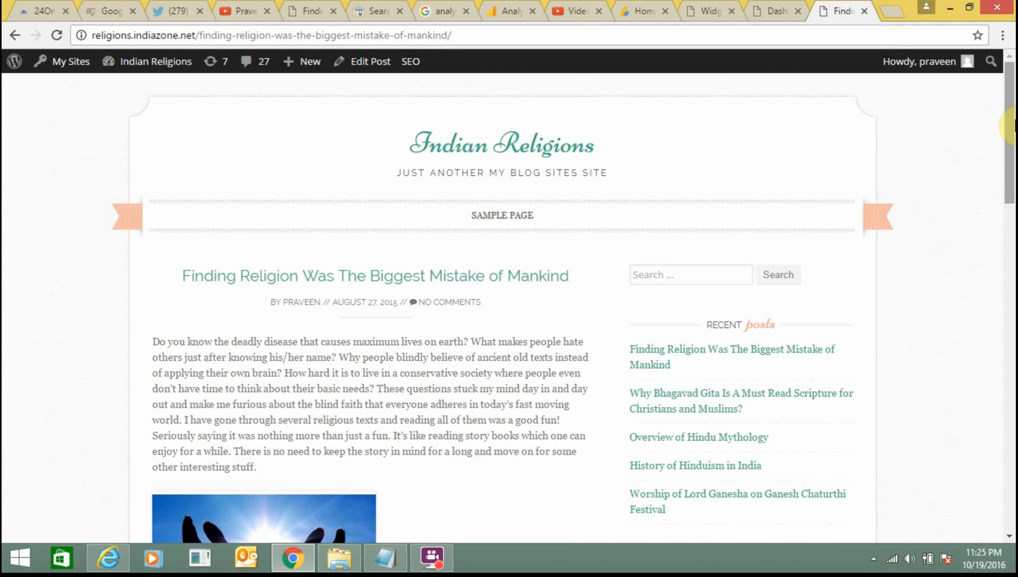
# - Return from the Indian Religions post to the Google AdSense home page
pyautogui.click(548, 154)
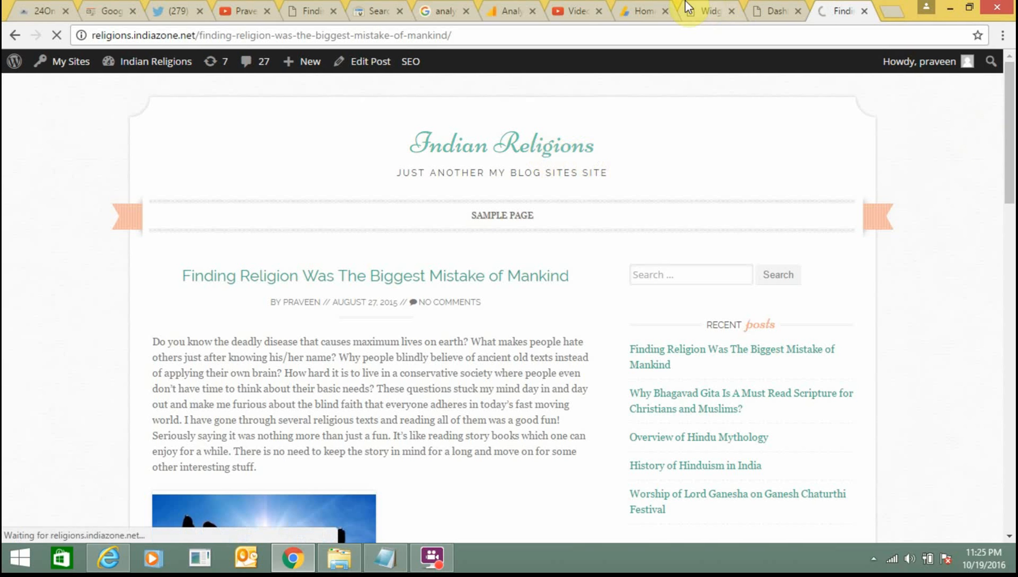
pyautogui.click(641, 11)
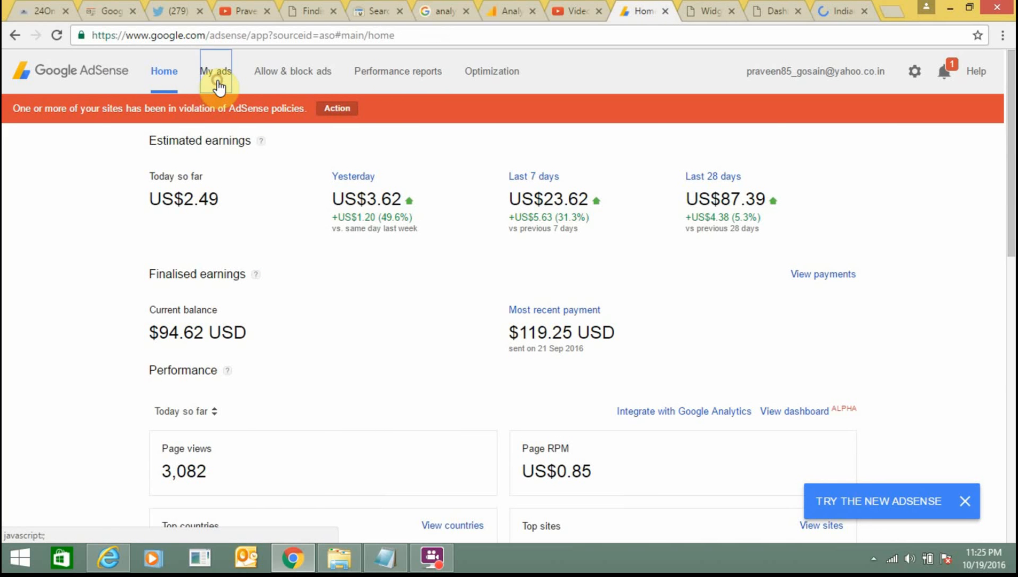
# - From My ads, start a new ad unit with its form awaiting a name and Responsive size preset
pyautogui.click(214, 71)
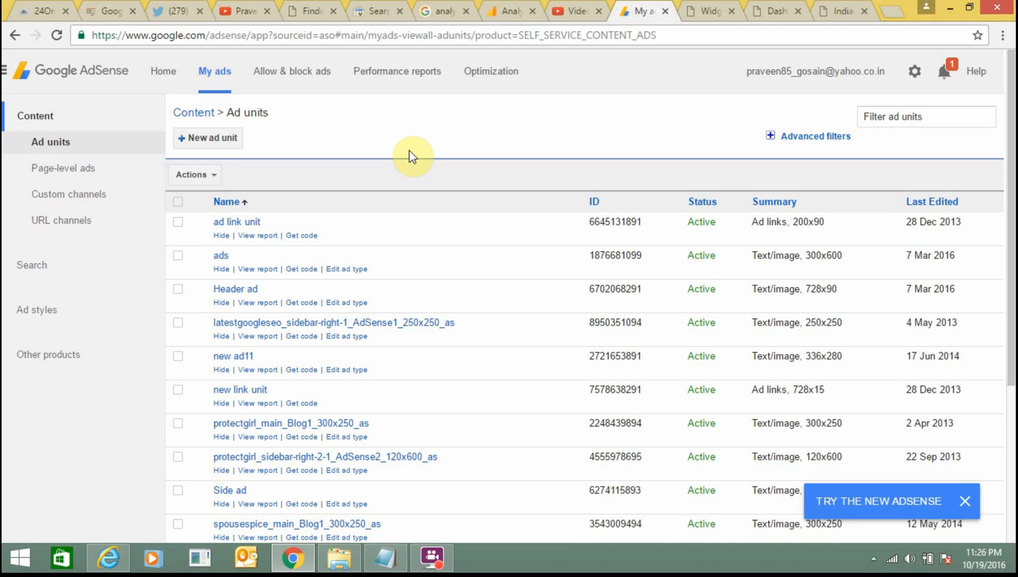
pyautogui.moveTo(215, 143)
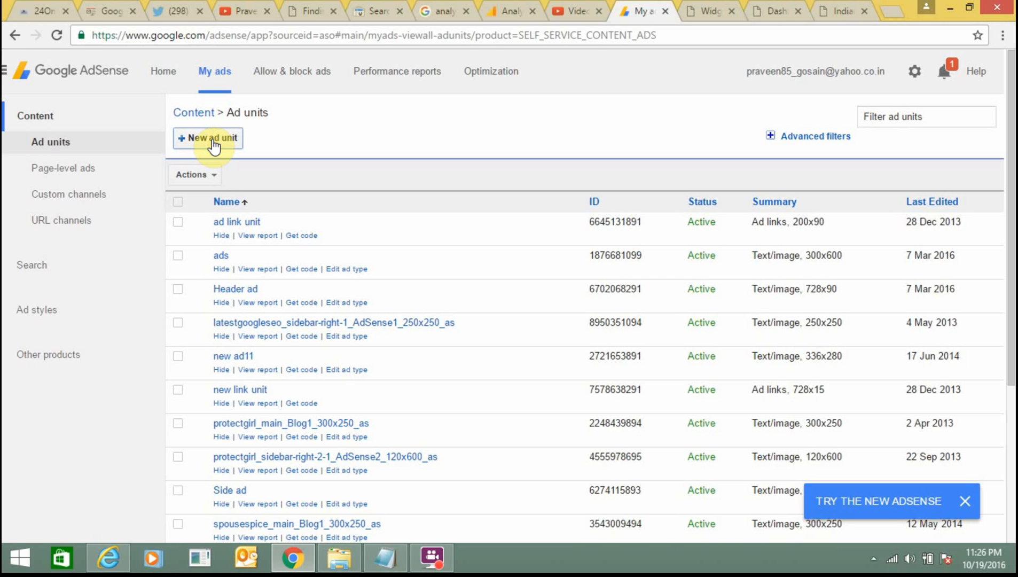
pyautogui.click(207, 138)
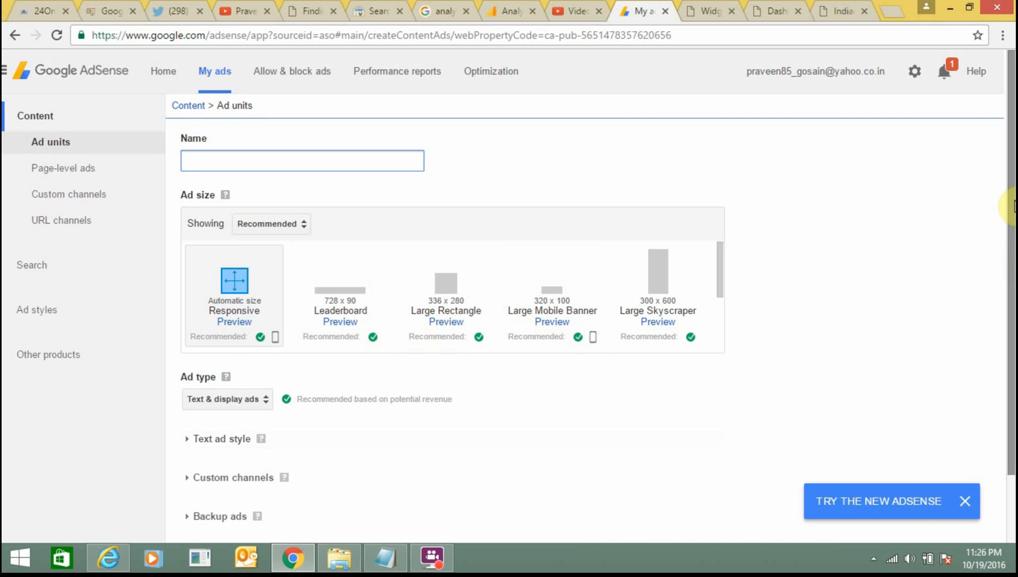
pyautogui.scroll(-3)
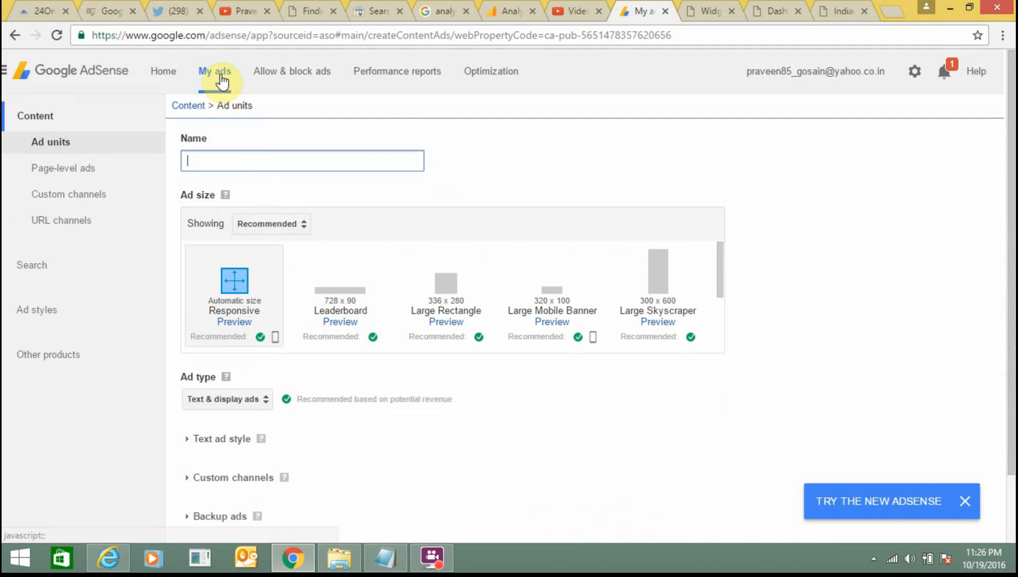
# - Review the code of the ad link unit, then check the live Indian Religions site
pyautogui.click(215, 71)
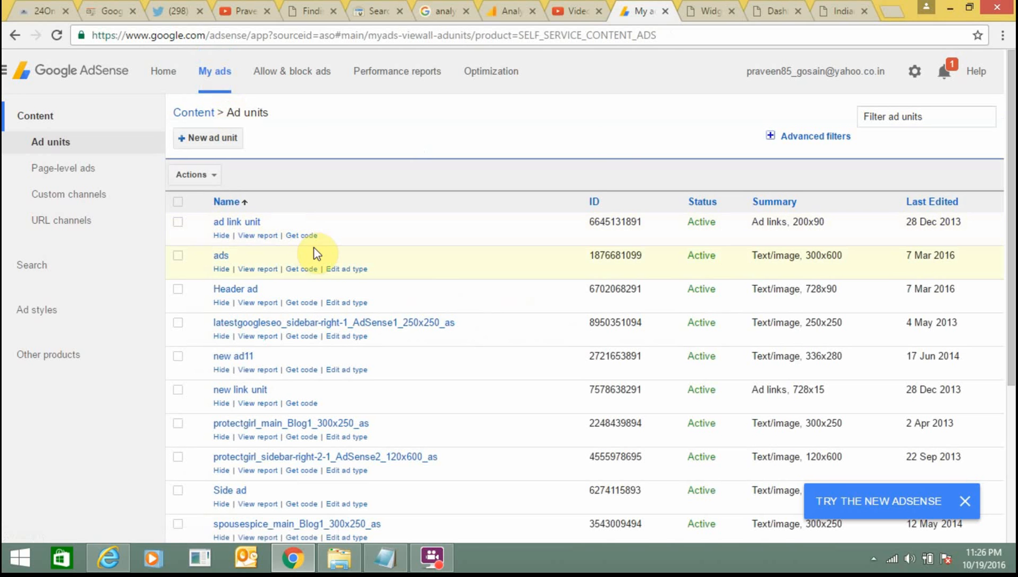
pyautogui.click(301, 268)
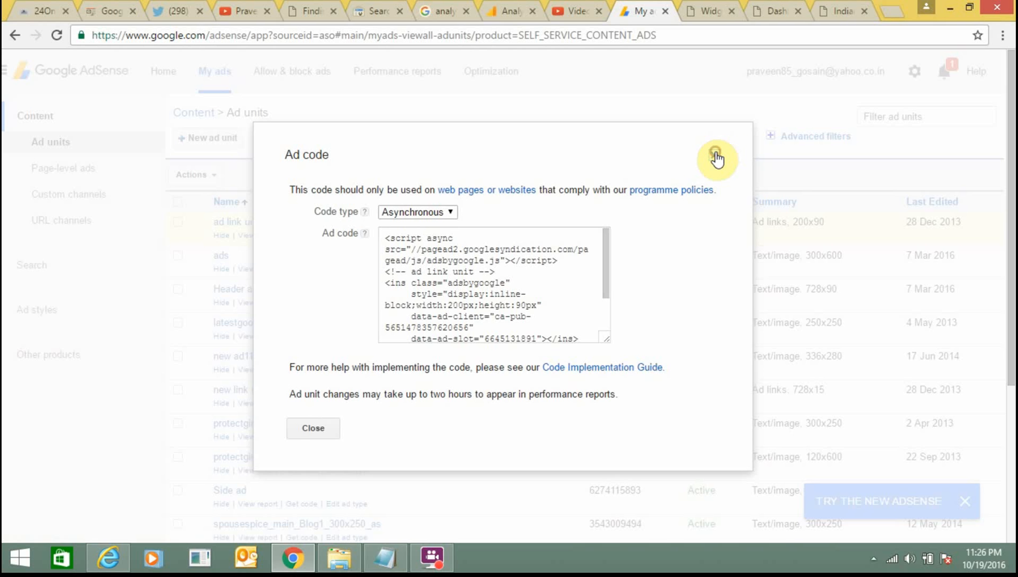
pyautogui.click(717, 158)
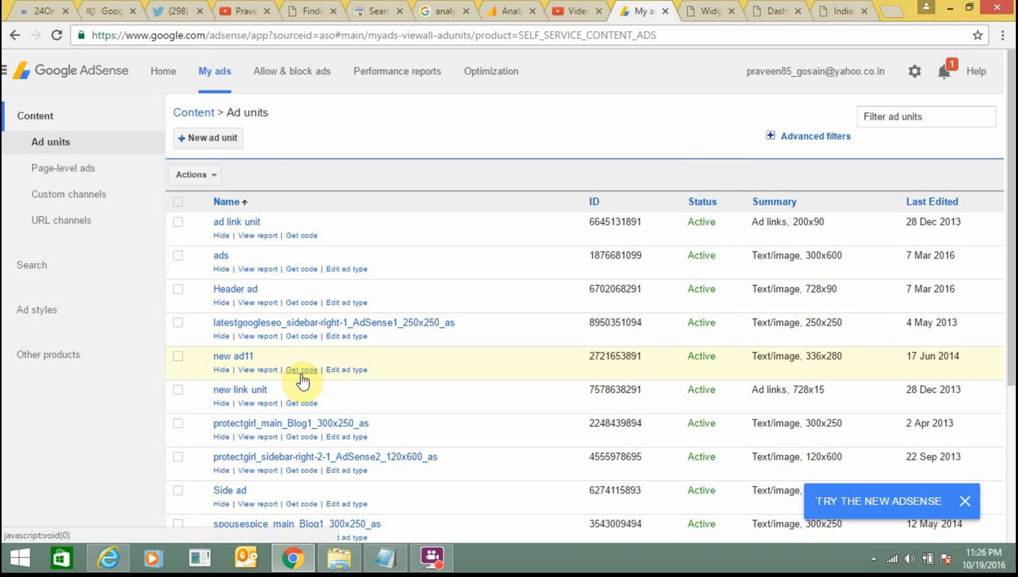
pyautogui.moveTo(378, 358)
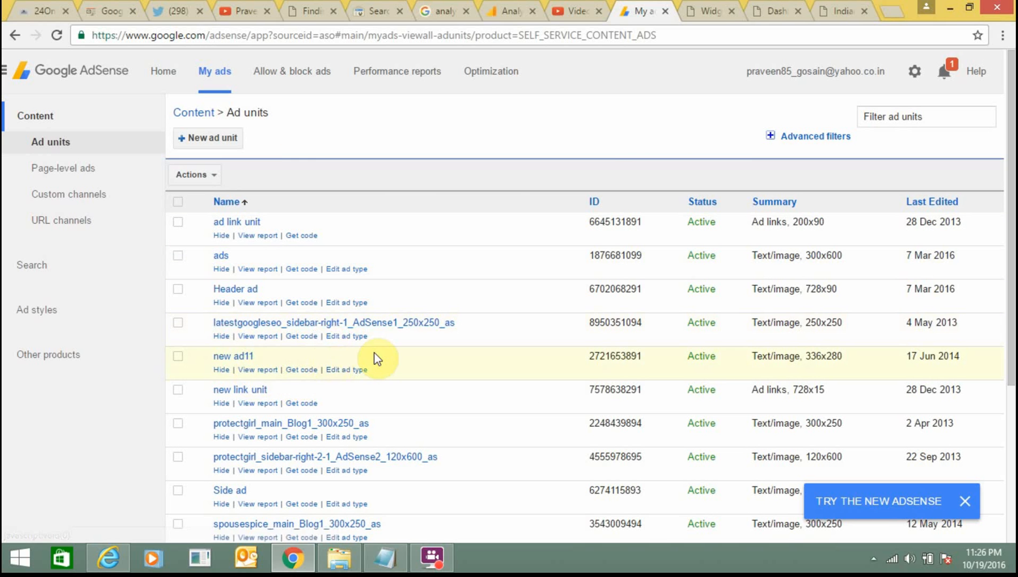
pyautogui.moveTo(445, 345)
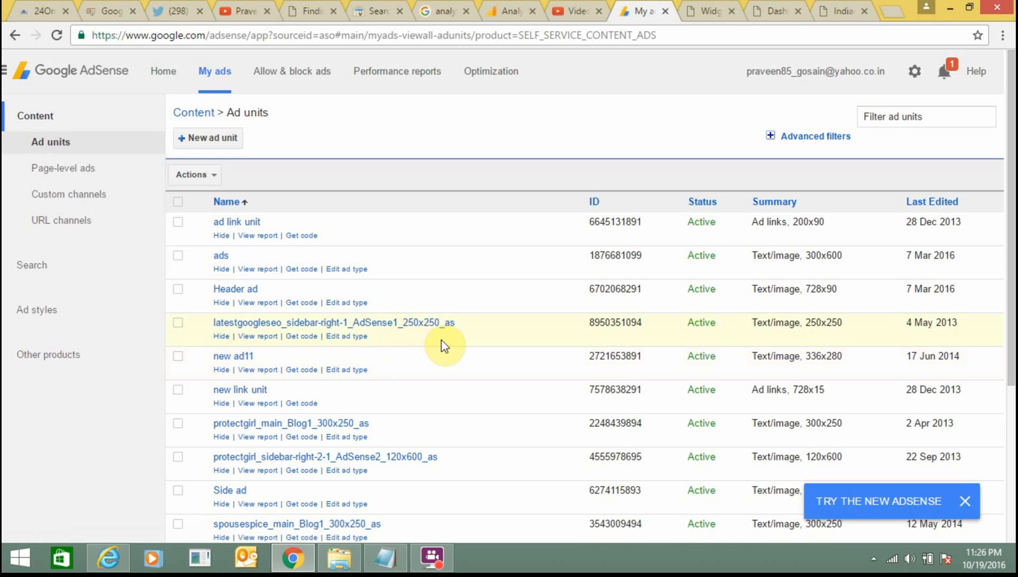
pyautogui.moveTo(443, 357)
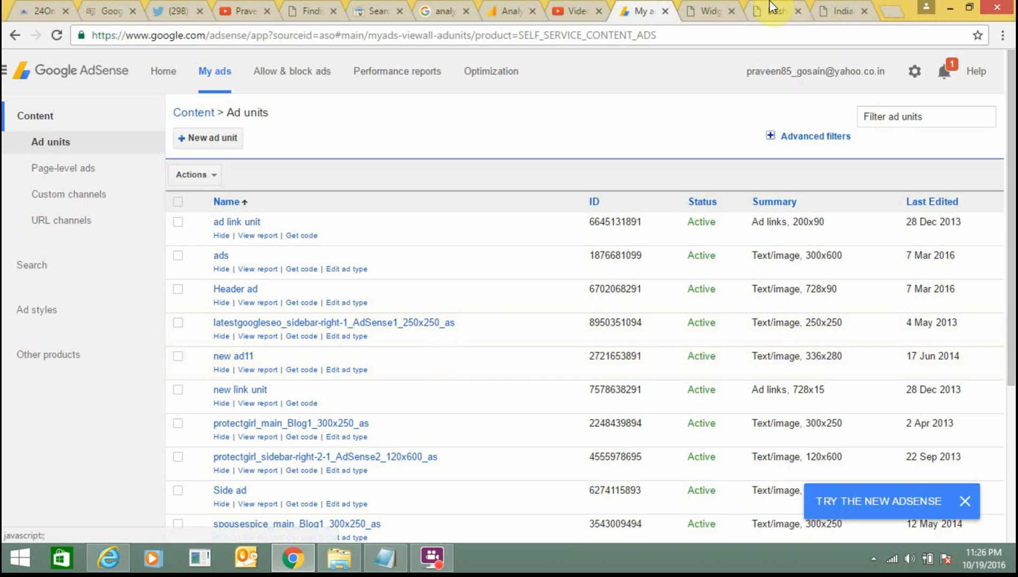
pyautogui.click(842, 11)
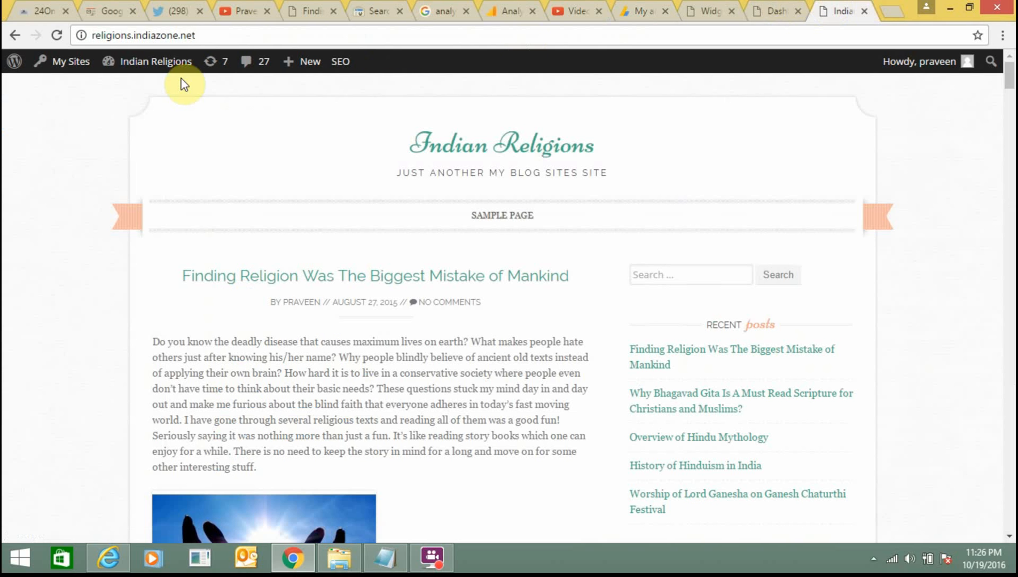
pyautogui.moveTo(198, 81)
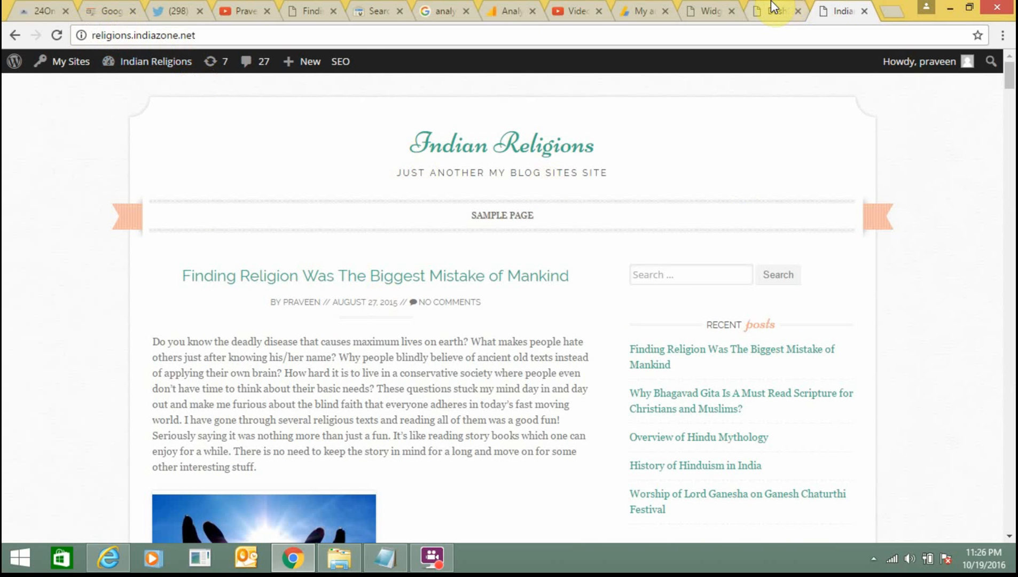
# - Review the code of the Side ad unit, then return to the live Indian Religions homepage
pyautogui.click(640, 11)
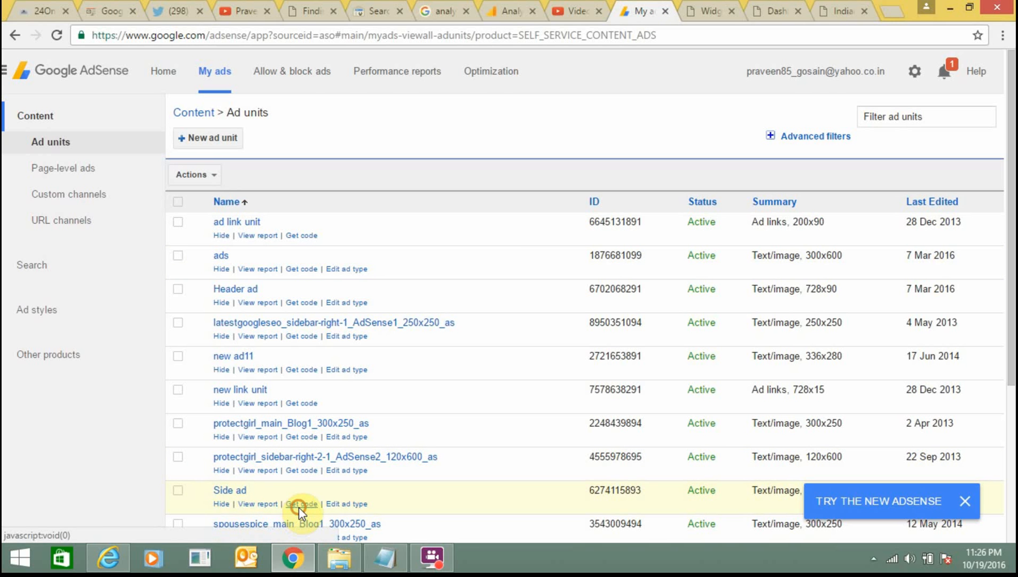
pyautogui.click(301, 504)
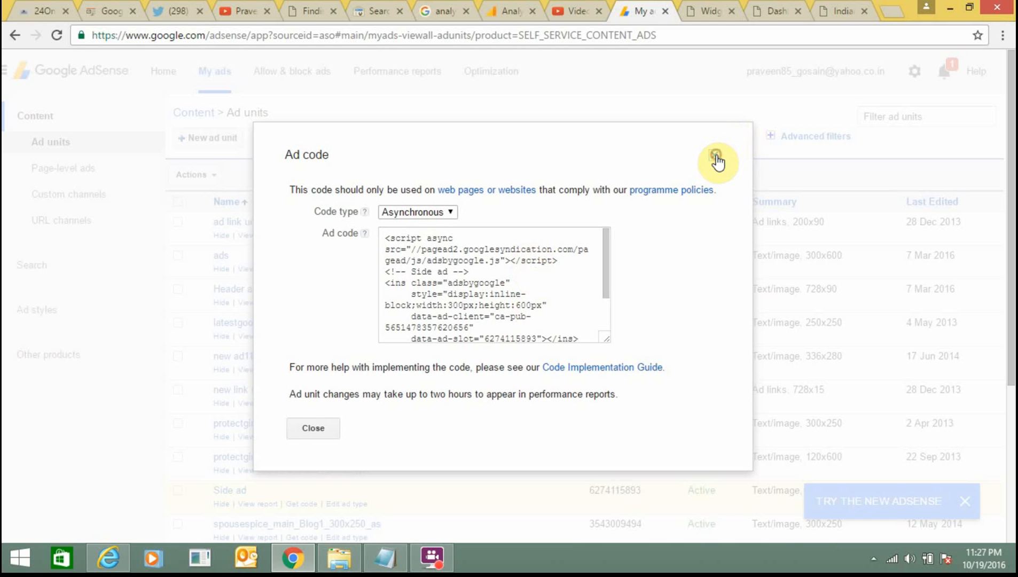
pyautogui.click(716, 161)
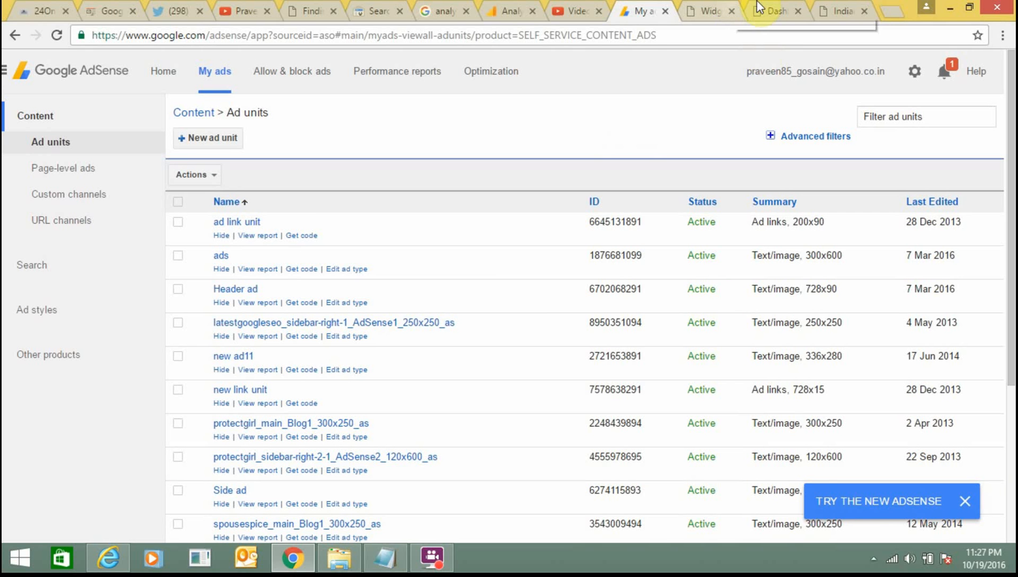
pyautogui.moveTo(769, 10)
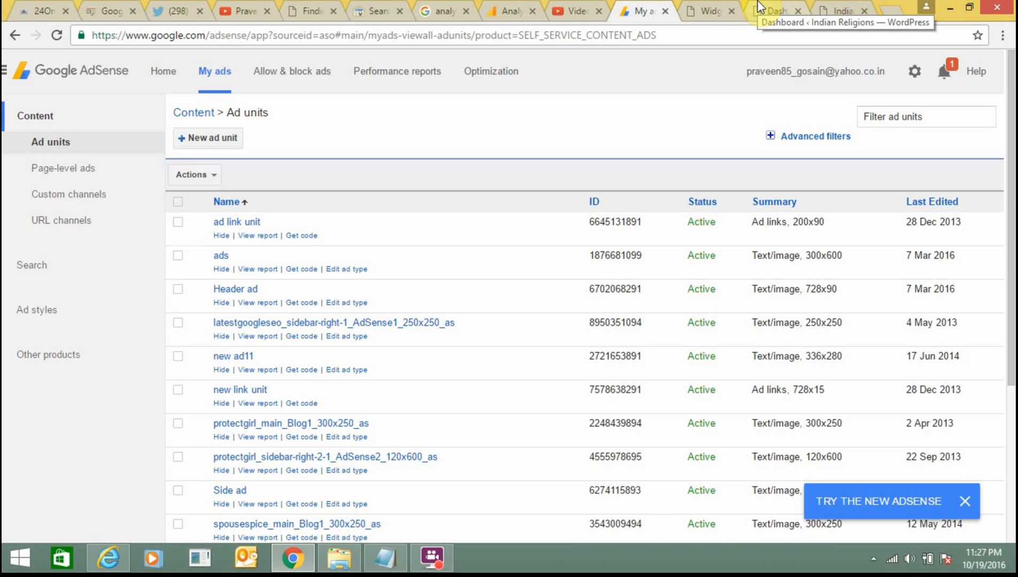
pyautogui.click(843, 10)
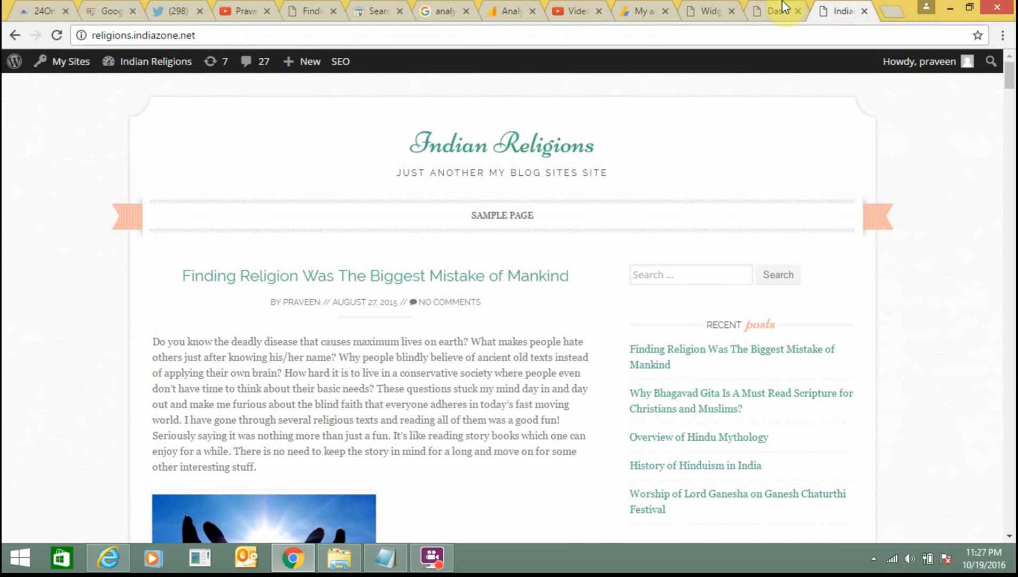
pyautogui.moveTo(238, 53)
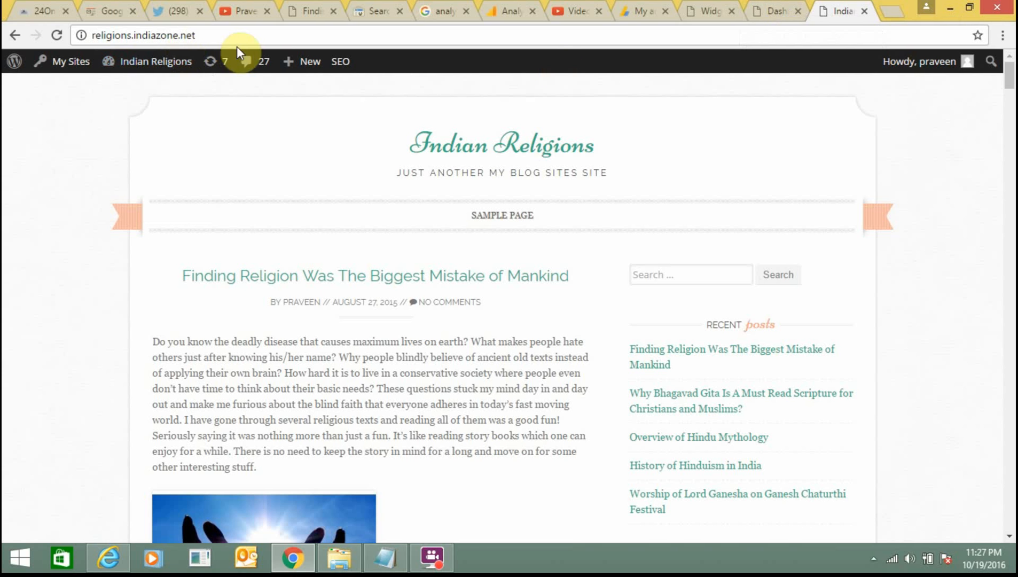
# - Reload the Indian Religions dashboard and collapse its At a Glance box to reveal recent comments
pyautogui.click(772, 11)
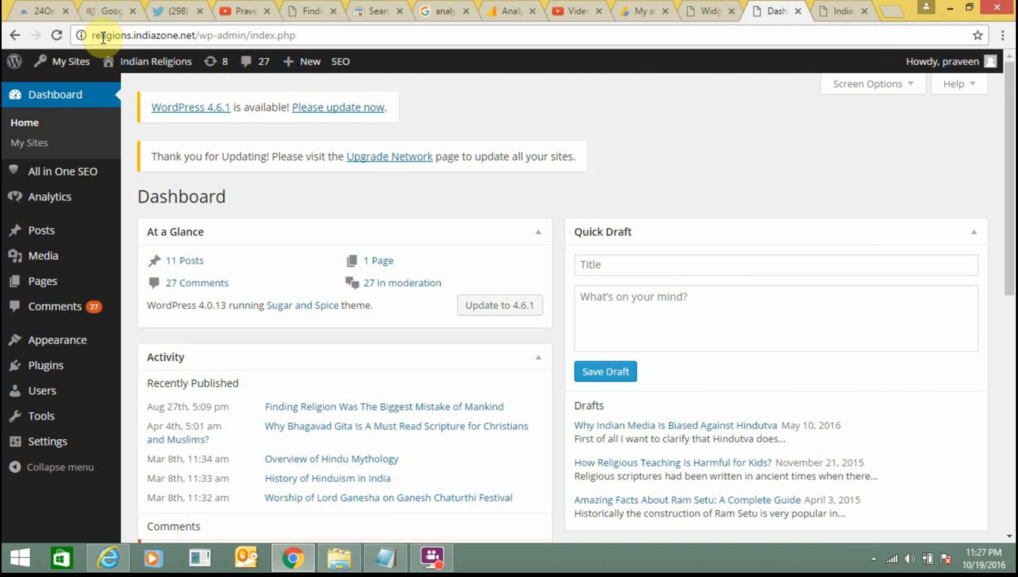
pyautogui.click(195, 36)
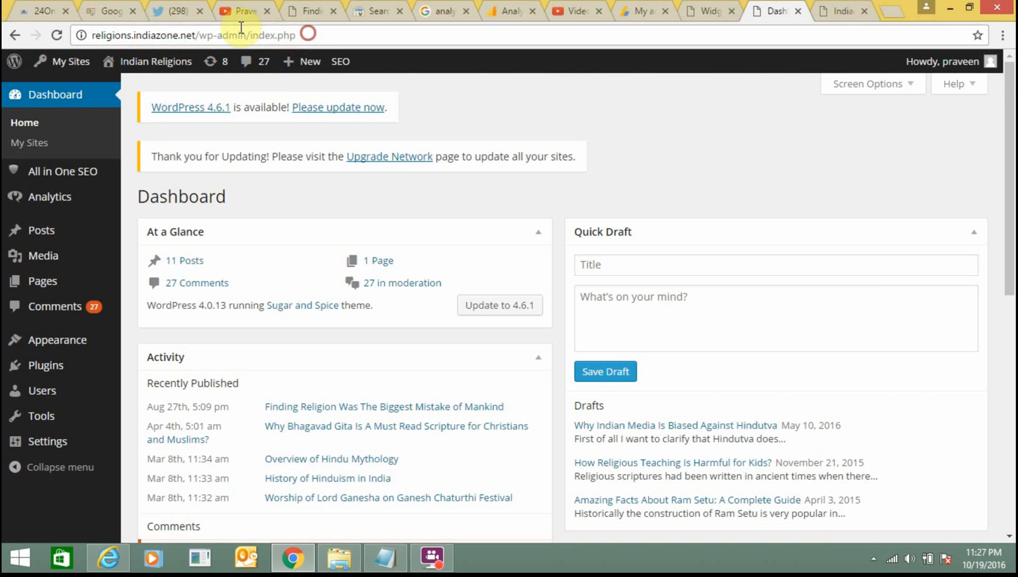
pyautogui.moveTo(465, 219)
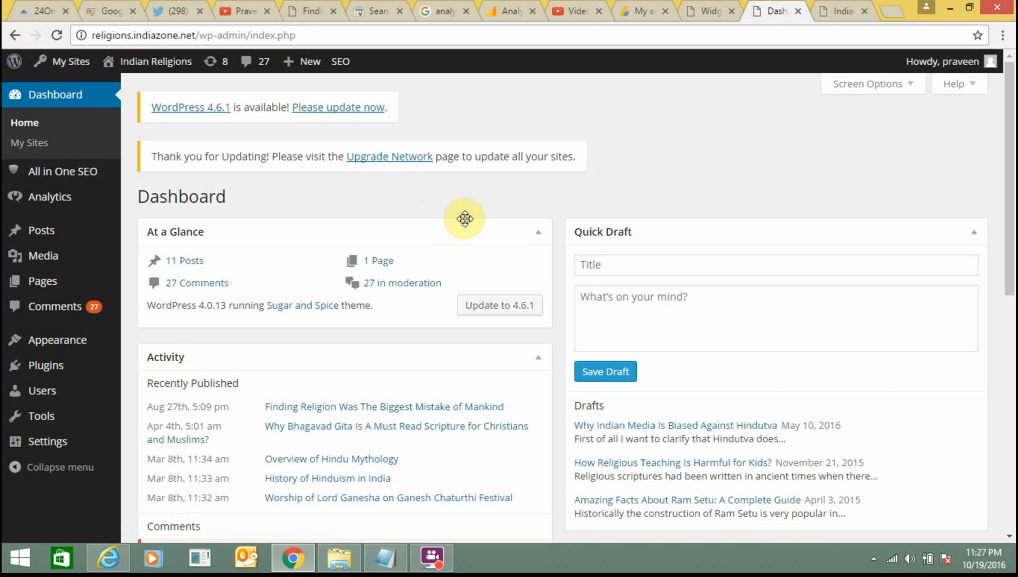
pyautogui.click(538, 232)
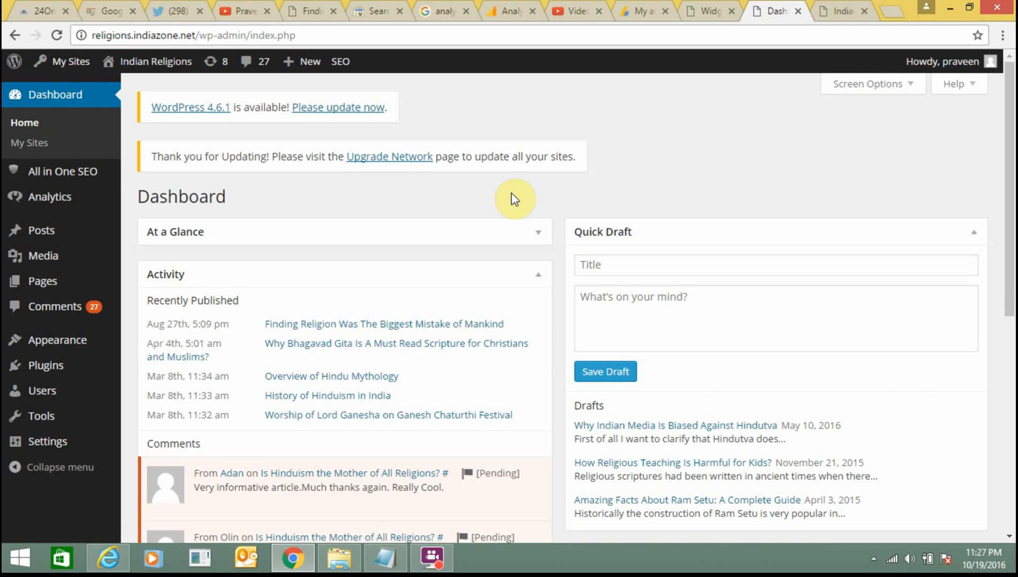
pyautogui.moveTo(46, 366)
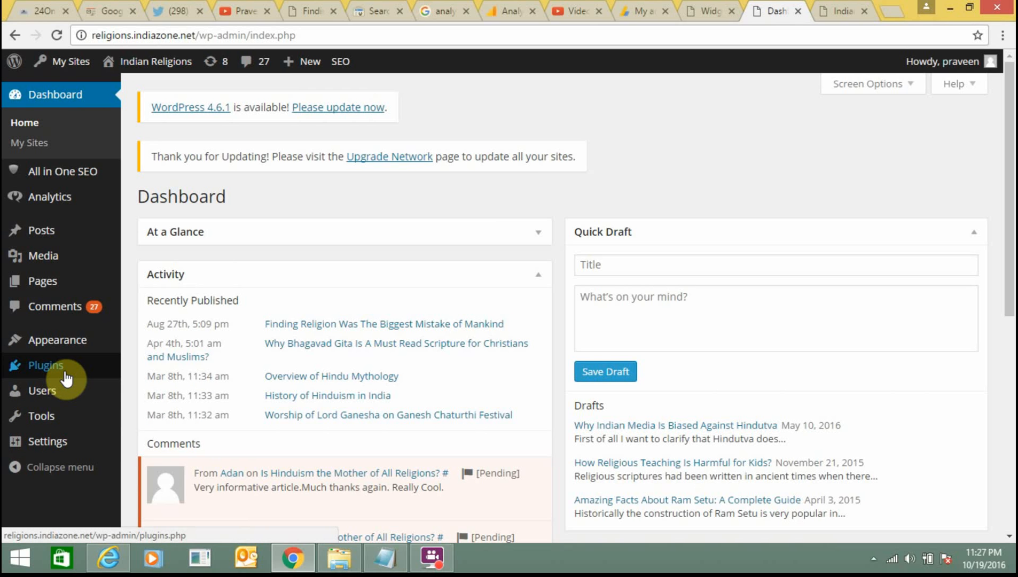
# - Locate the Quick Adsense plugin in the Indian Religions installed plugins list
pyautogui.click(46, 366)
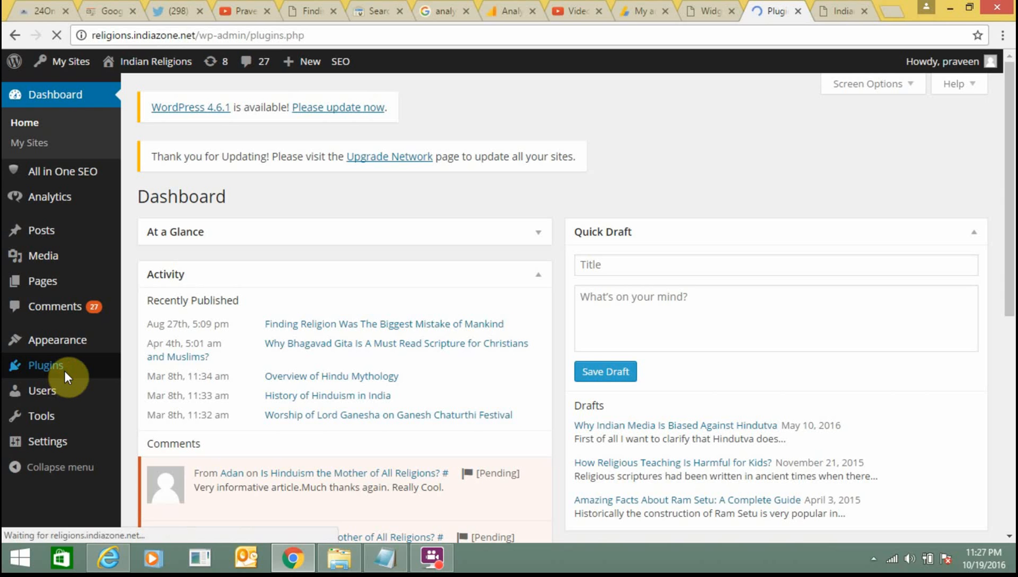
pyautogui.click(46, 366)
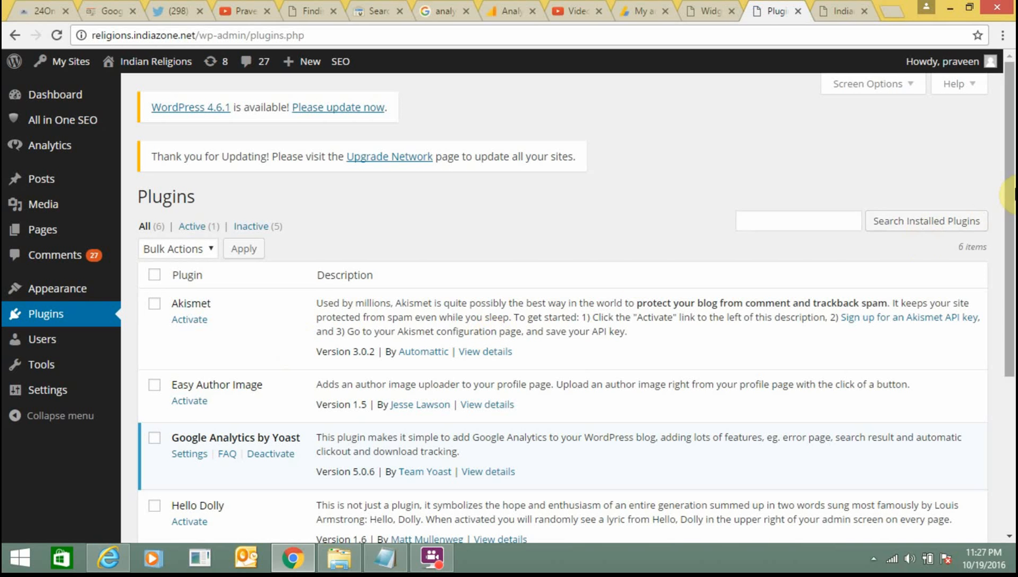
pyautogui.scroll(-3)
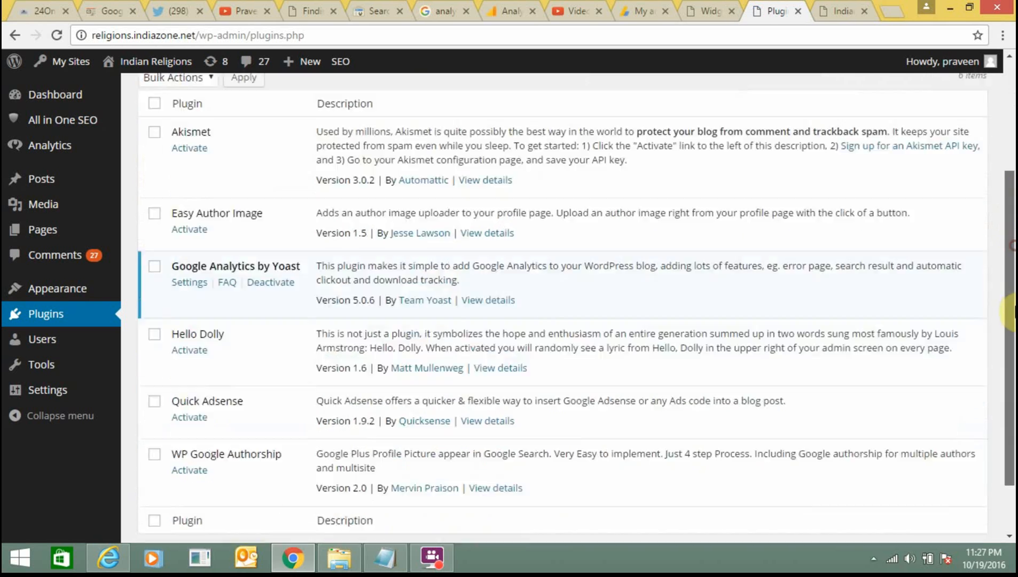
pyautogui.scroll(-3)
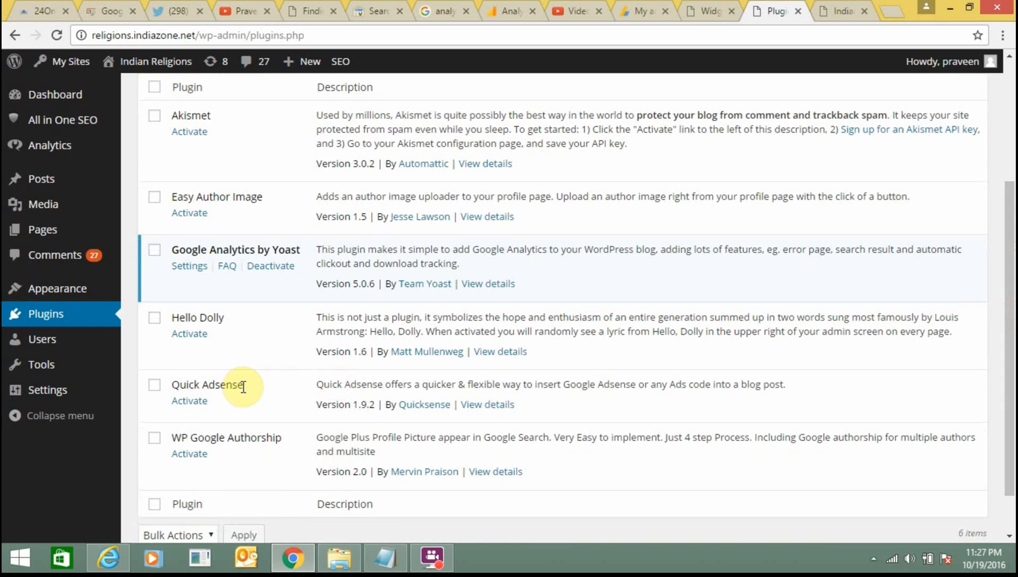
pyautogui.doubleClick(207, 384)
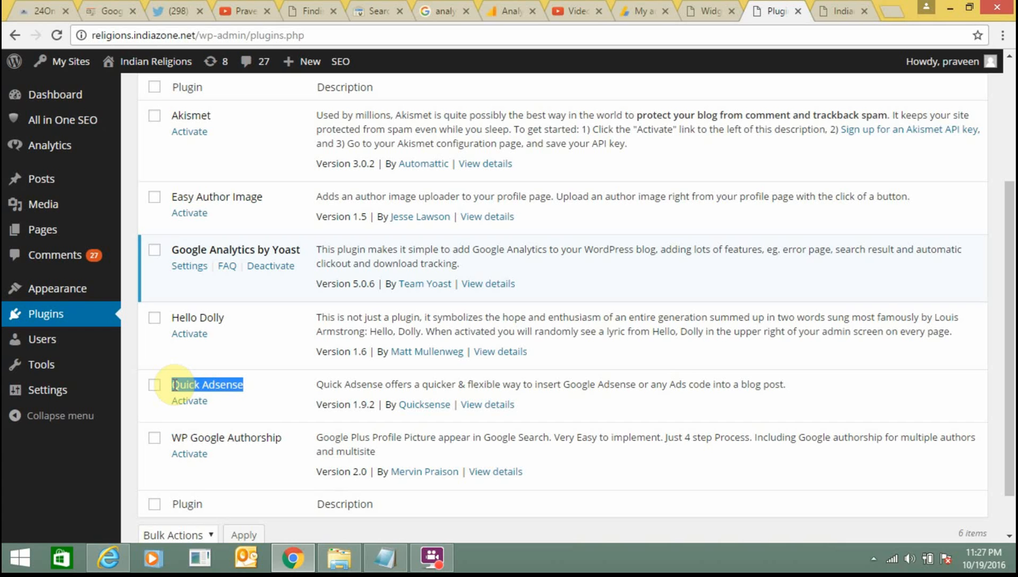
pyautogui.moveTo(189, 402)
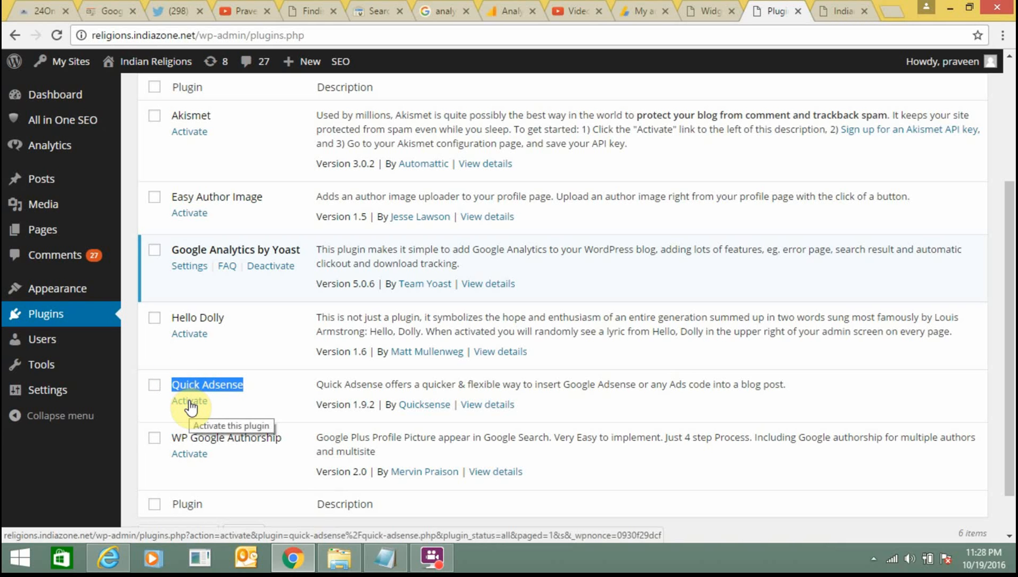
# - Activate Quick Adsense and review it in the plugins list alongside Google Analytics by Yoast
pyautogui.click(189, 401)
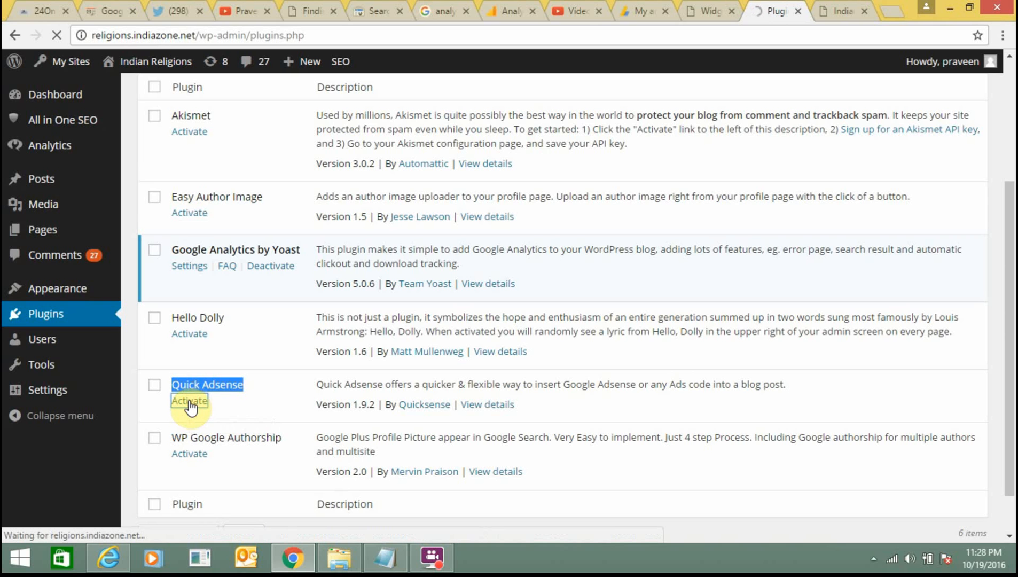
pyautogui.click(189, 400)
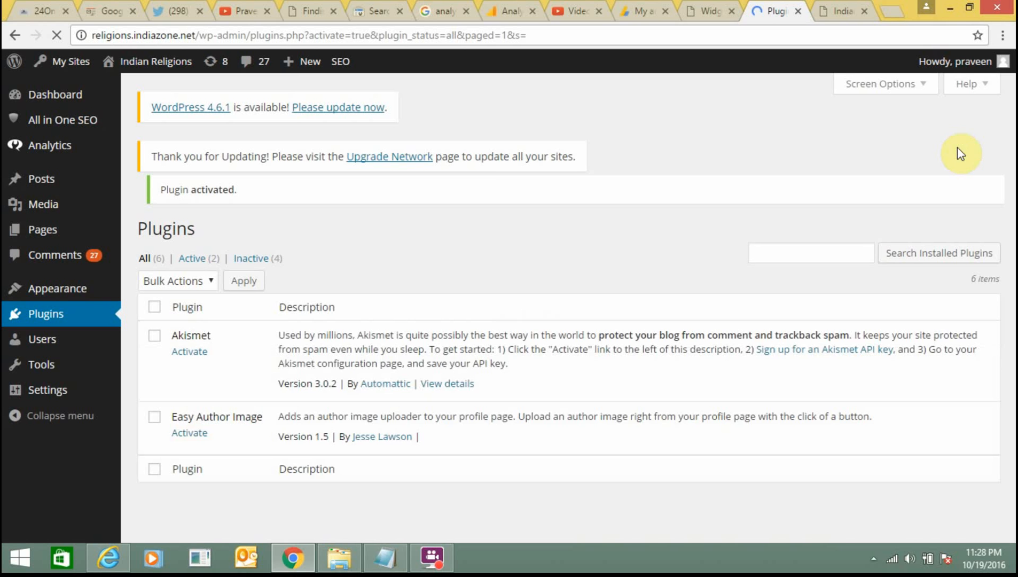
pyautogui.scroll(-3)
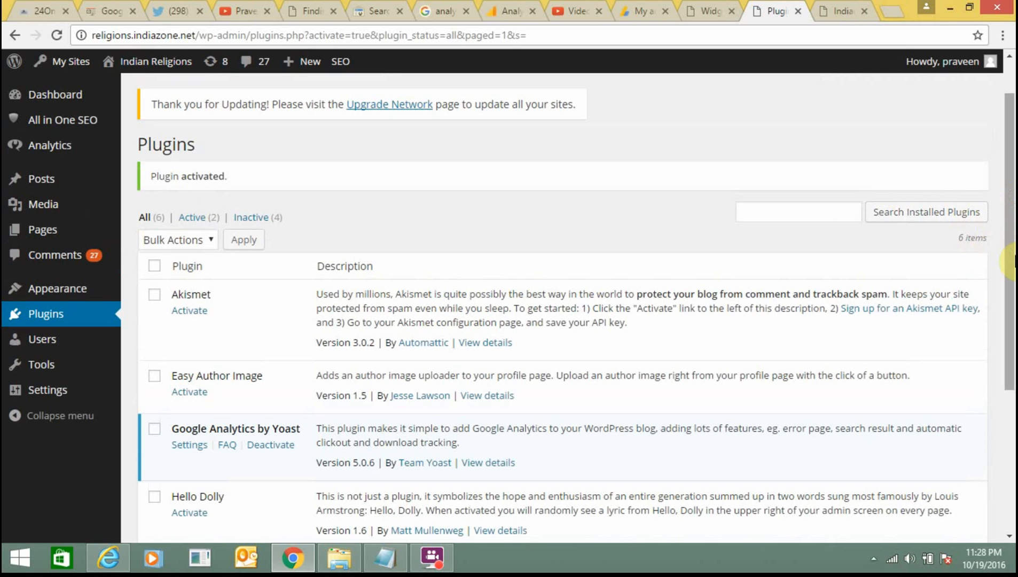
pyautogui.scroll(-3)
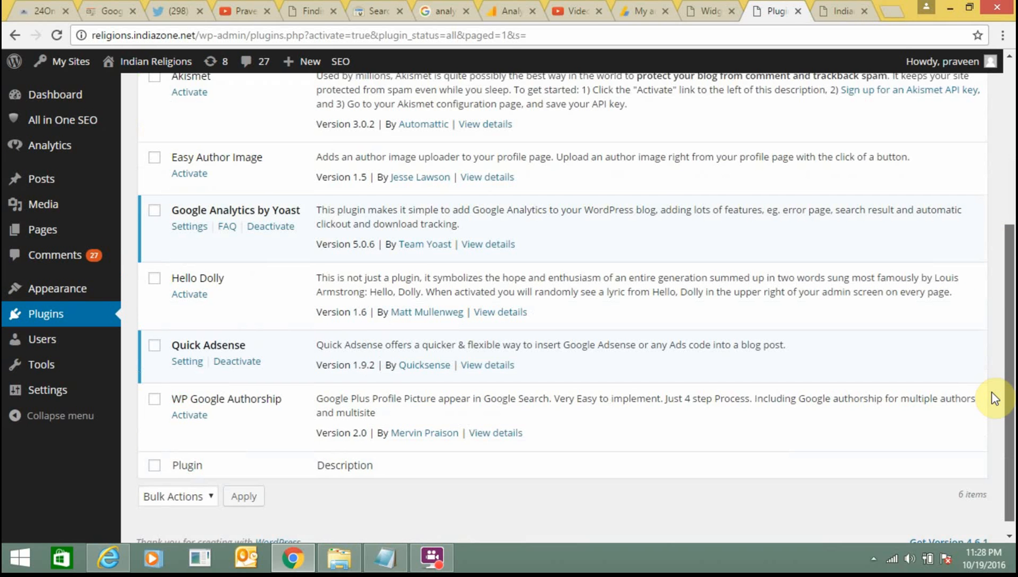
pyautogui.scroll(-3)
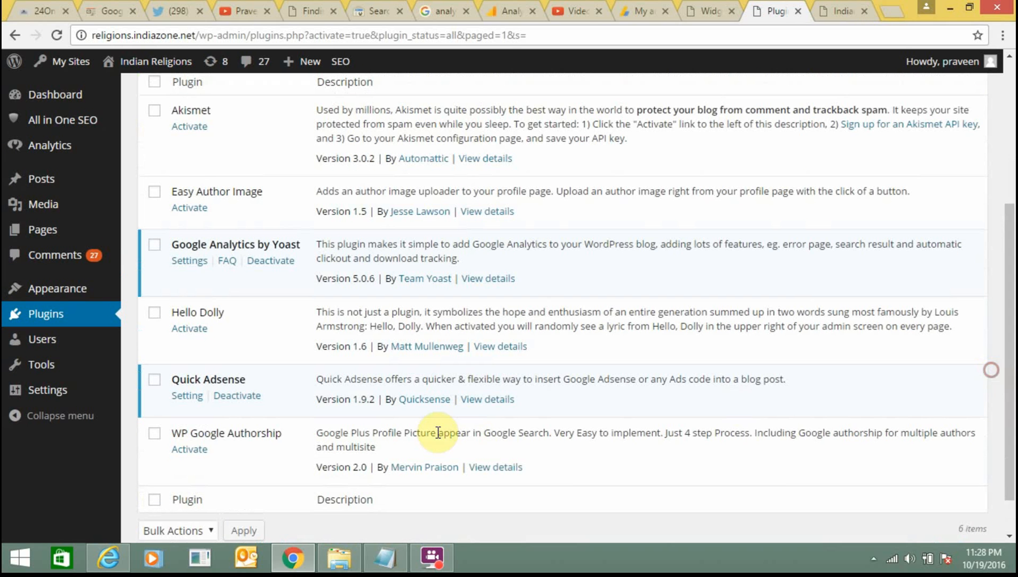
pyautogui.moveTo(179, 412)
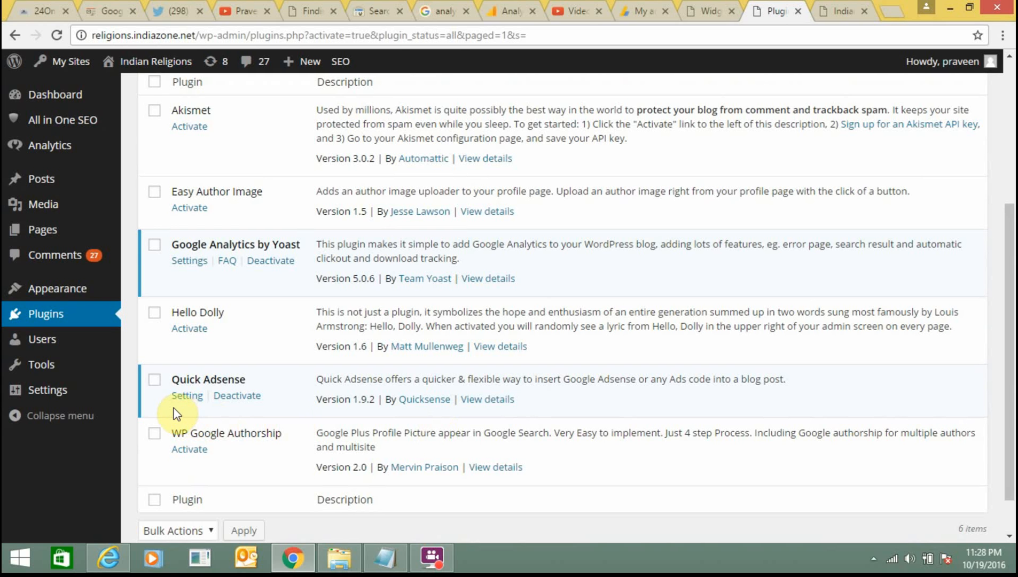
pyautogui.click(186, 396)
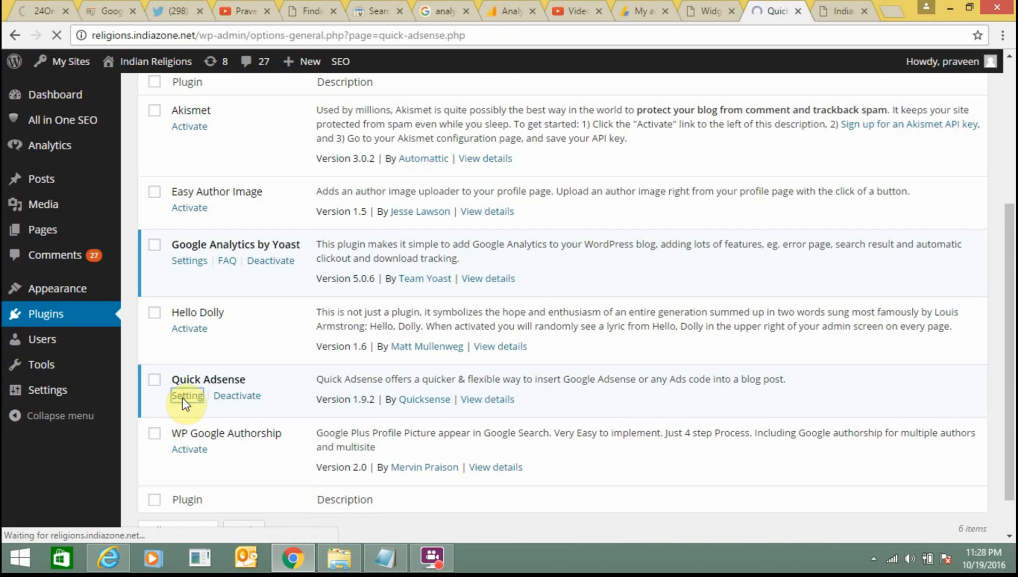
pyautogui.click(187, 395)
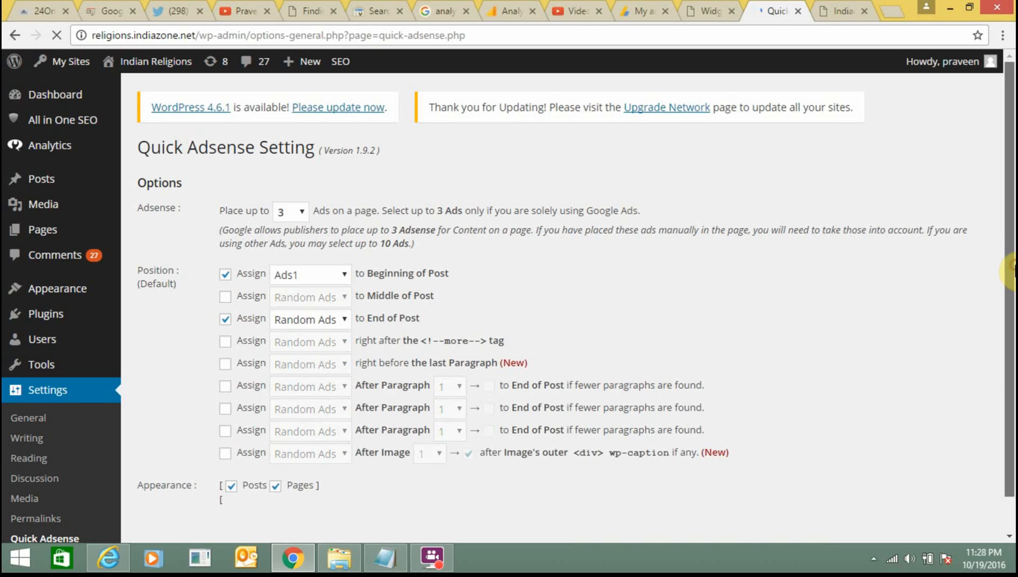
pyautogui.scroll(-3)
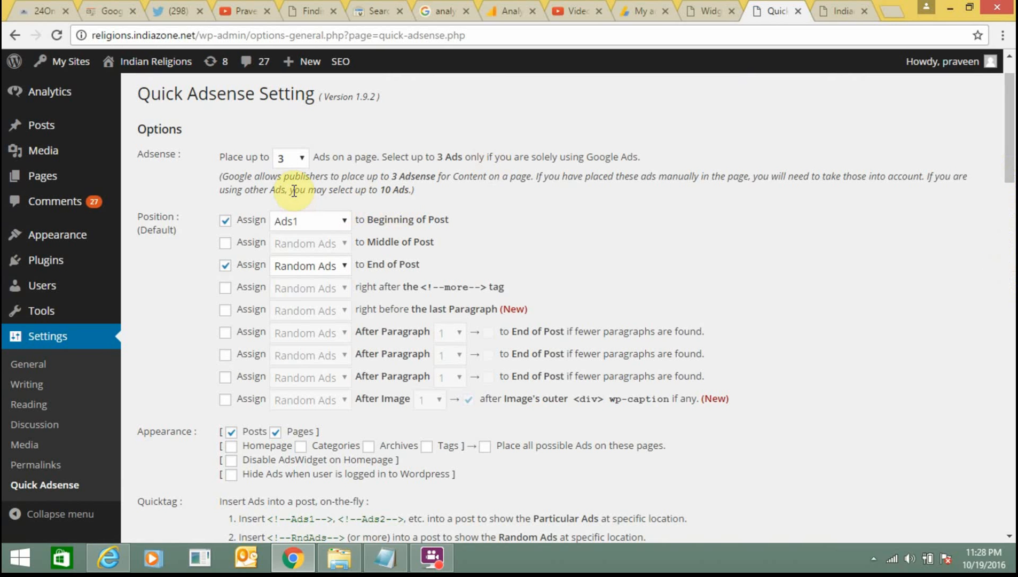
pyautogui.moveTo(950, 170)
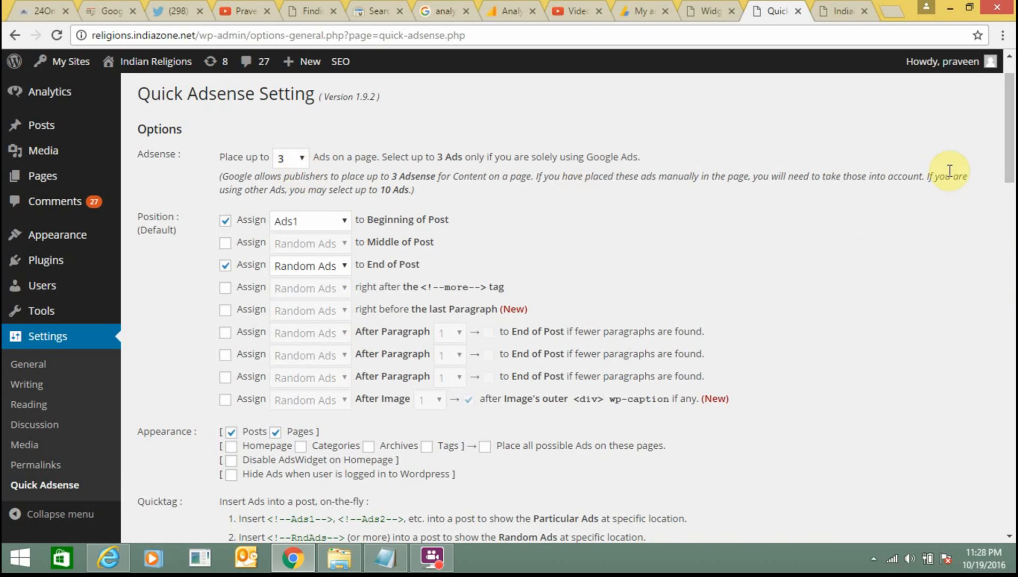
pyautogui.scroll(-3)
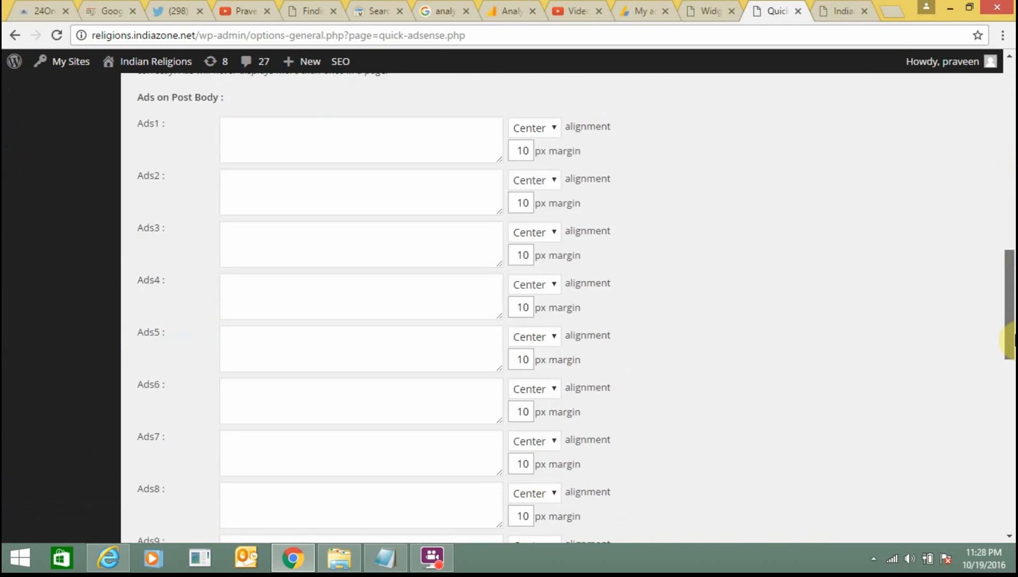
pyautogui.scroll(3)
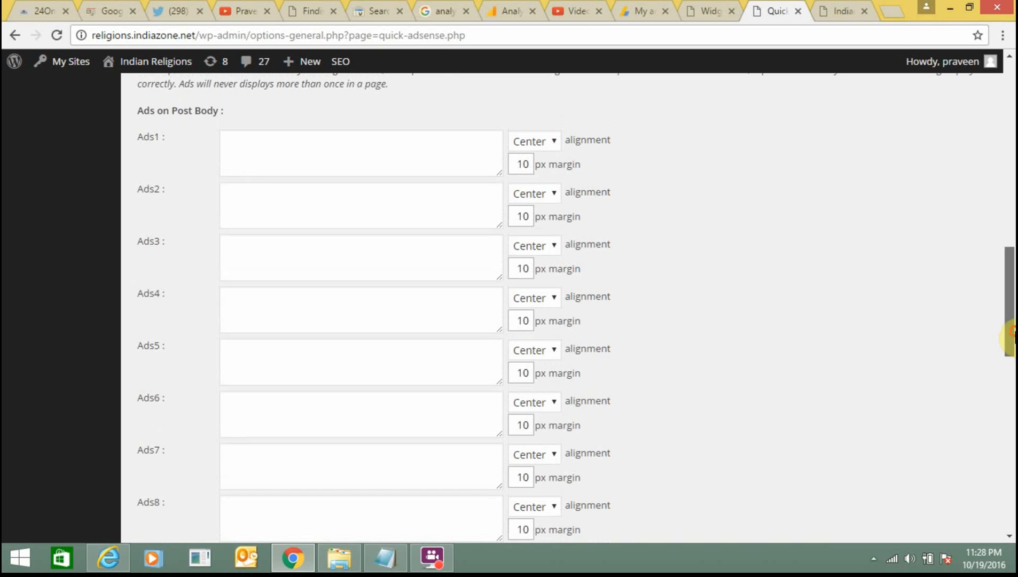
pyautogui.click(360, 153)
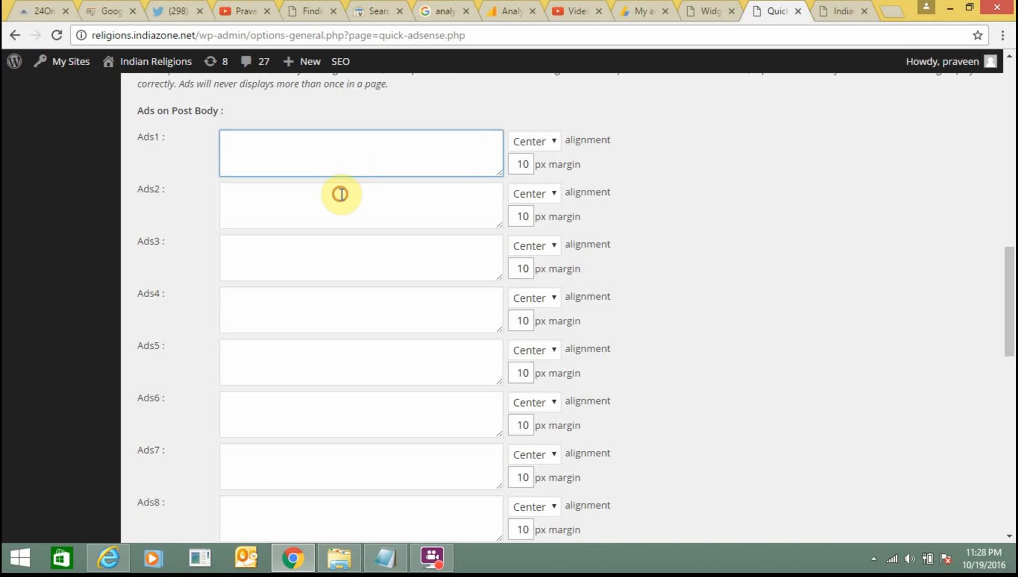
pyautogui.click(360, 257)
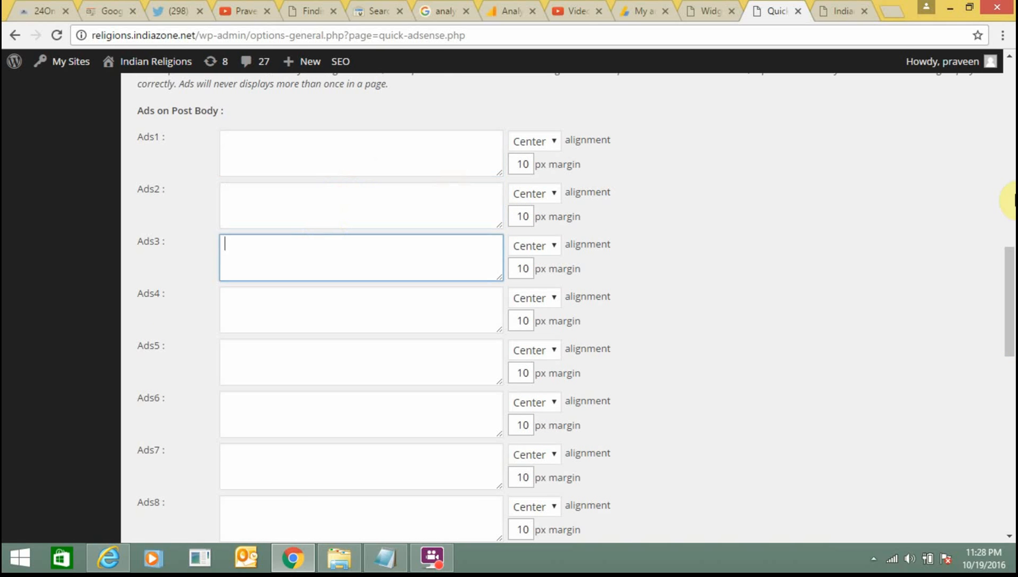
pyautogui.scroll(-3)
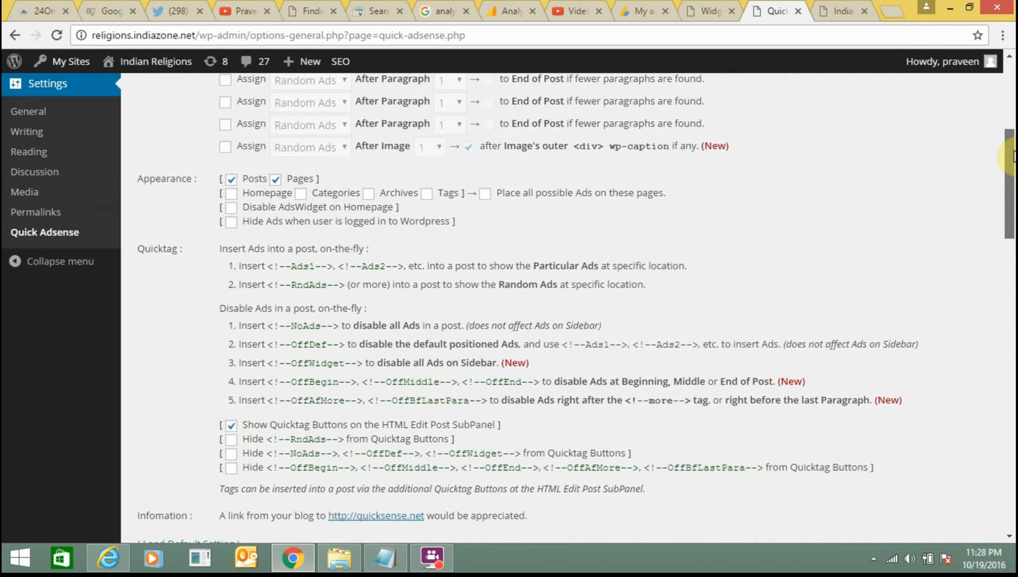
pyautogui.scroll(3)
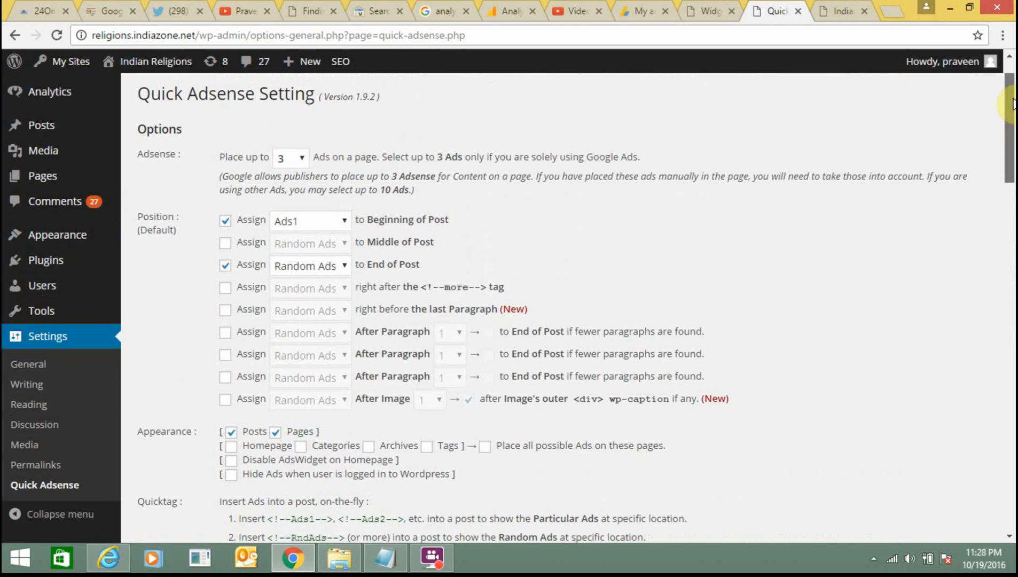
pyautogui.scroll(-3)
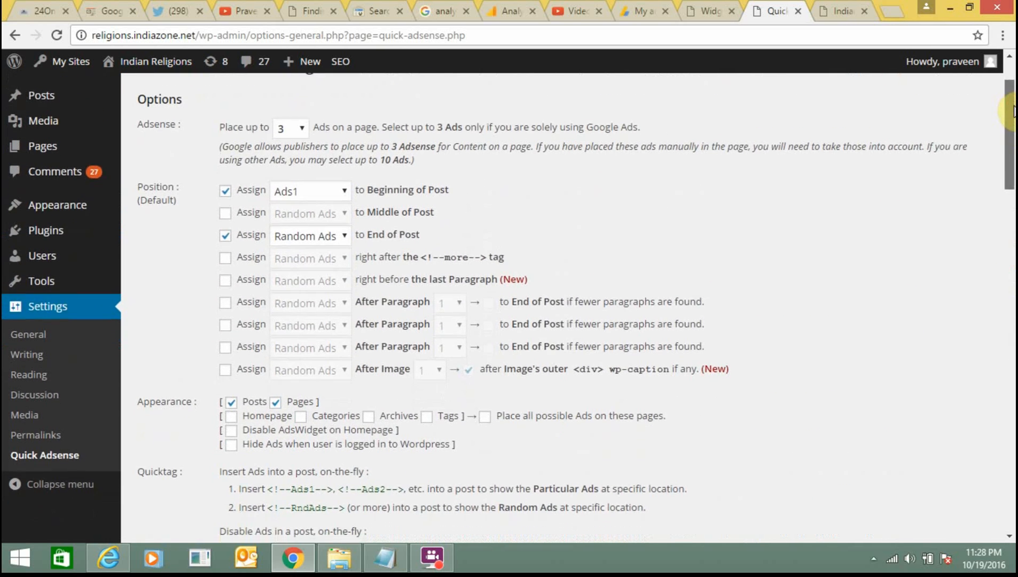
pyautogui.moveTo(349, 204)
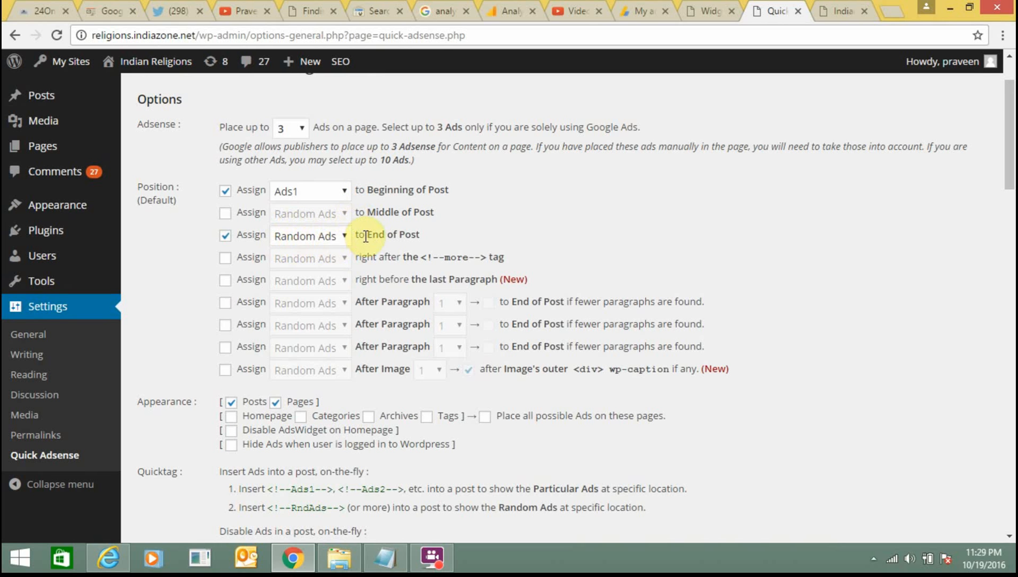
pyautogui.scroll(-3)
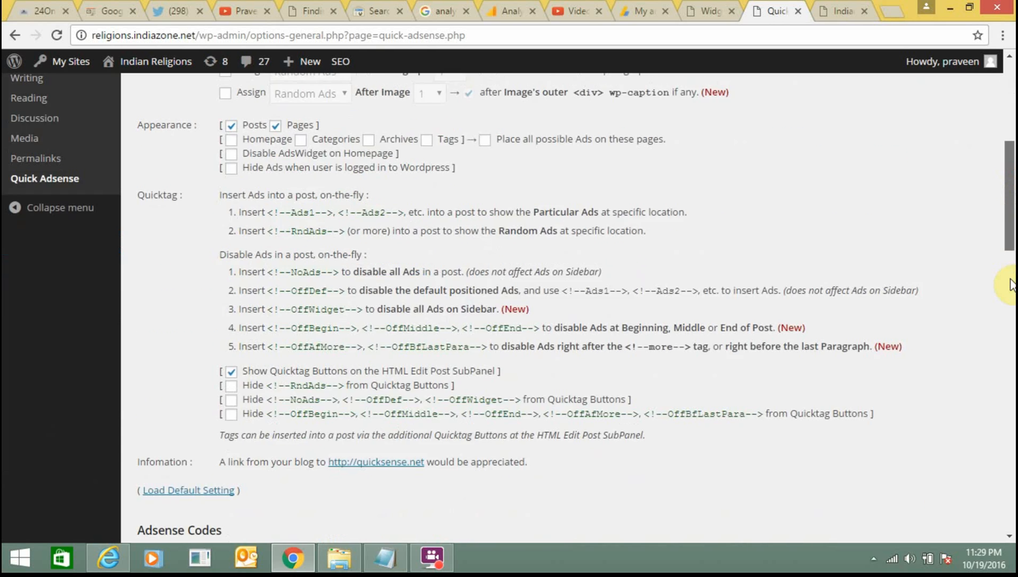
pyautogui.scroll(-3)
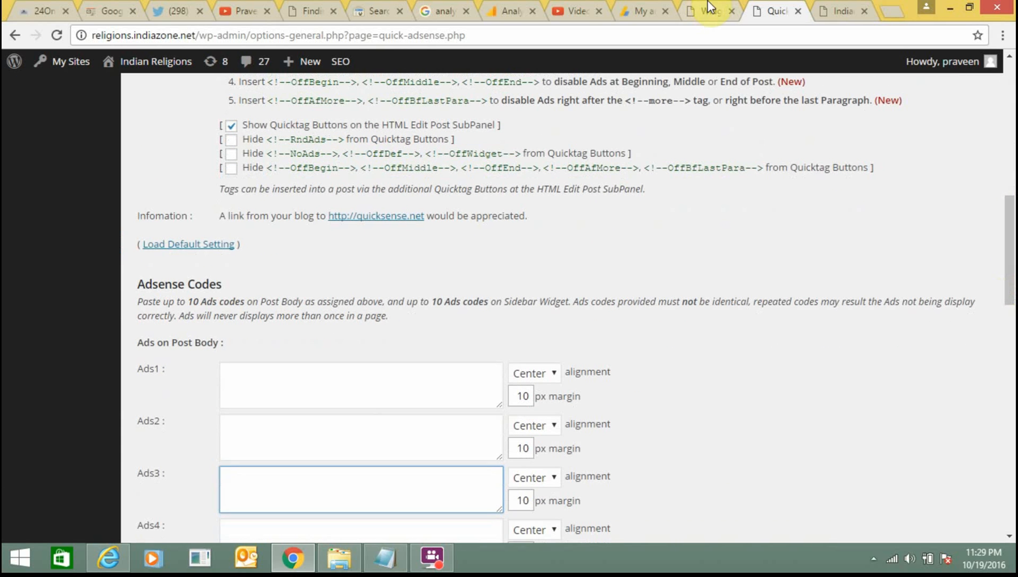
# - Compare the IndiaZone widgets page with the AdSense ad units list
pyautogui.click(704, 11)
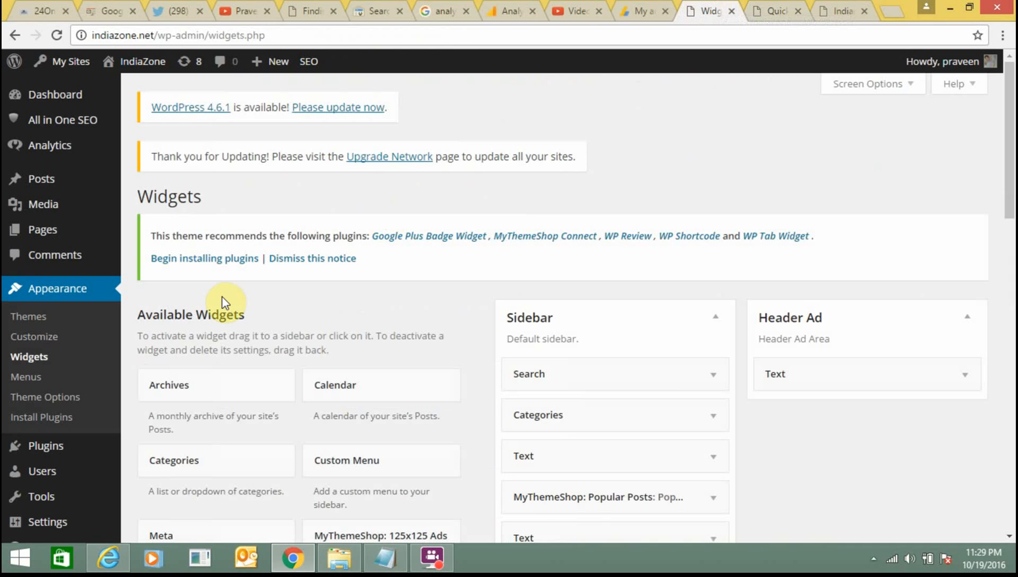
pyautogui.moveTo(640, 171)
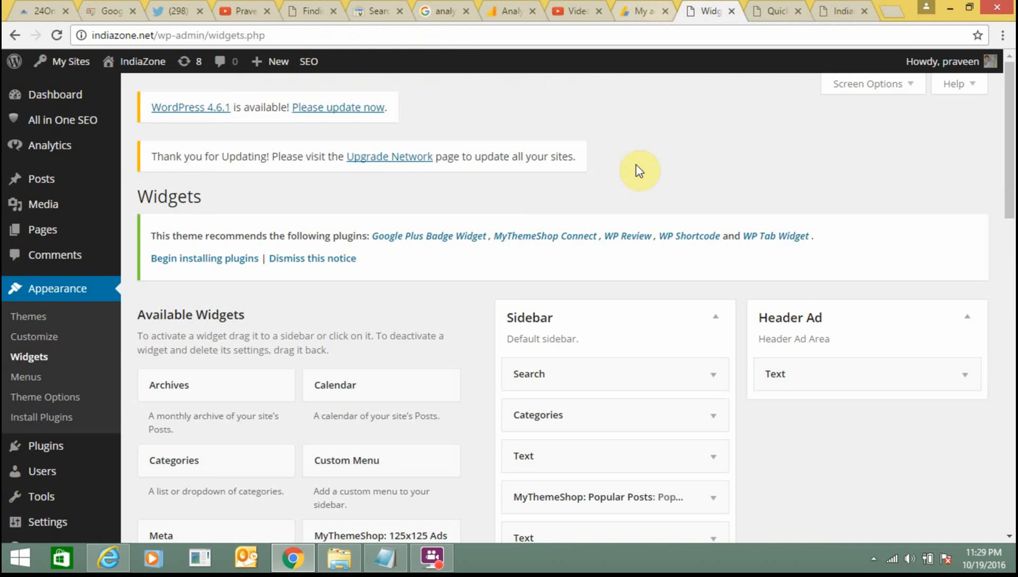
pyautogui.click(638, 11)
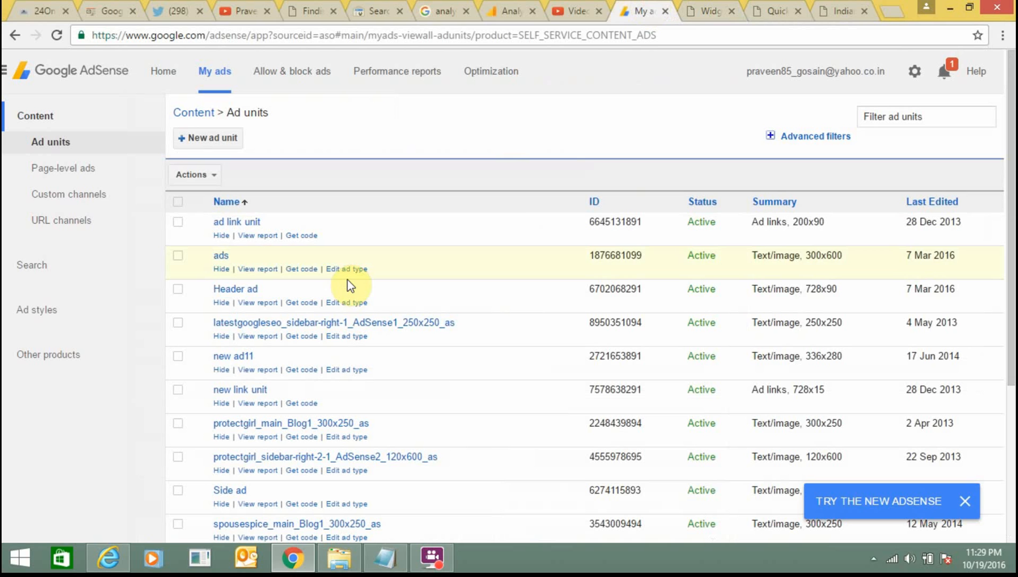
pyautogui.moveTo(680, 5)
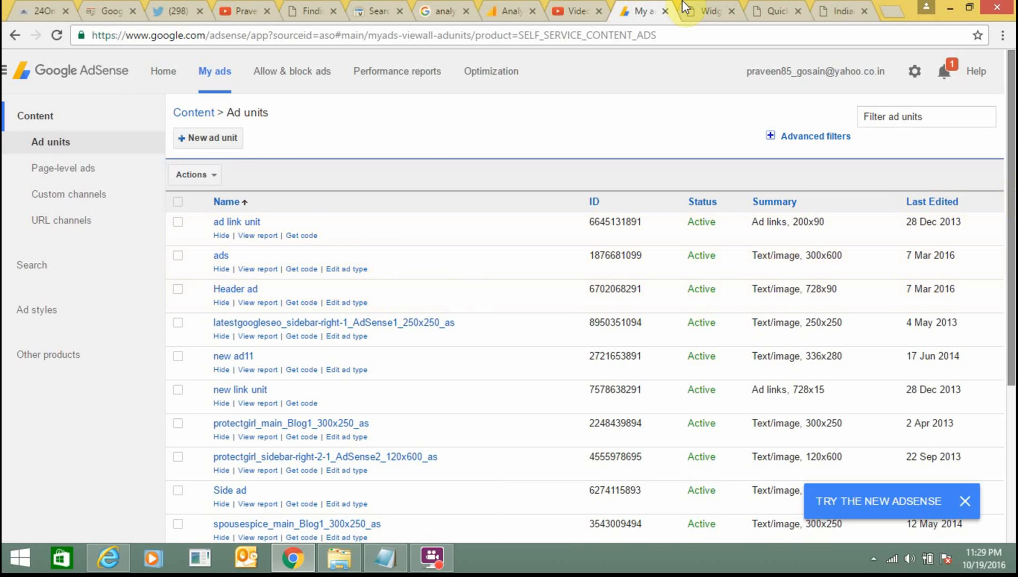
pyautogui.click(704, 11)
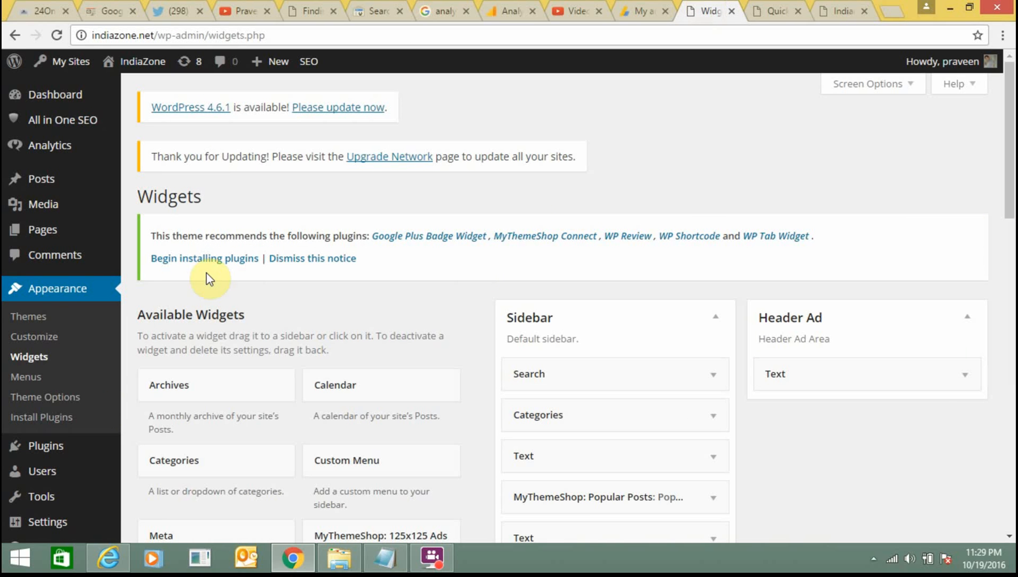
pyautogui.moveTo(97, 394)
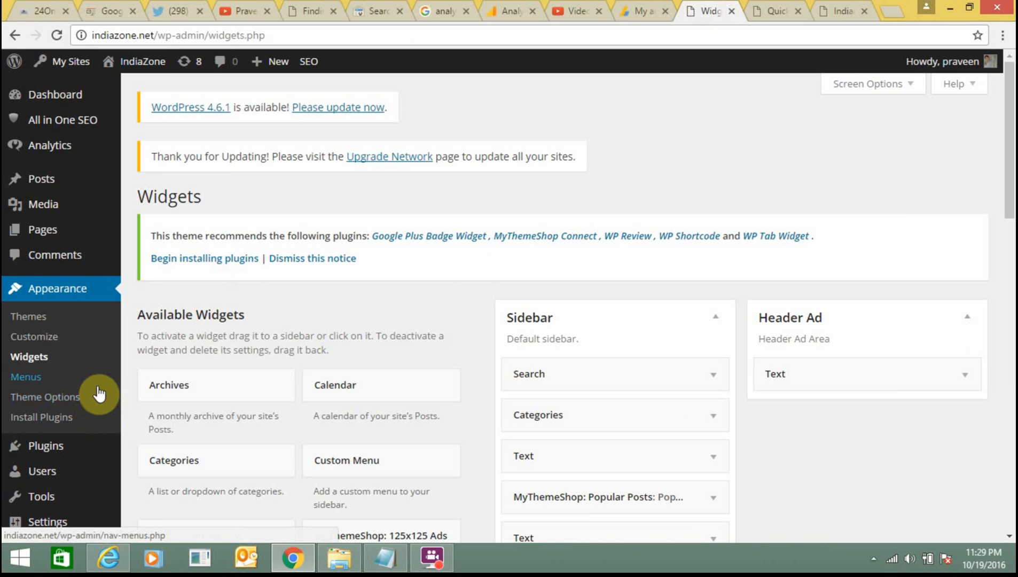
pyautogui.moveTo(565, 151)
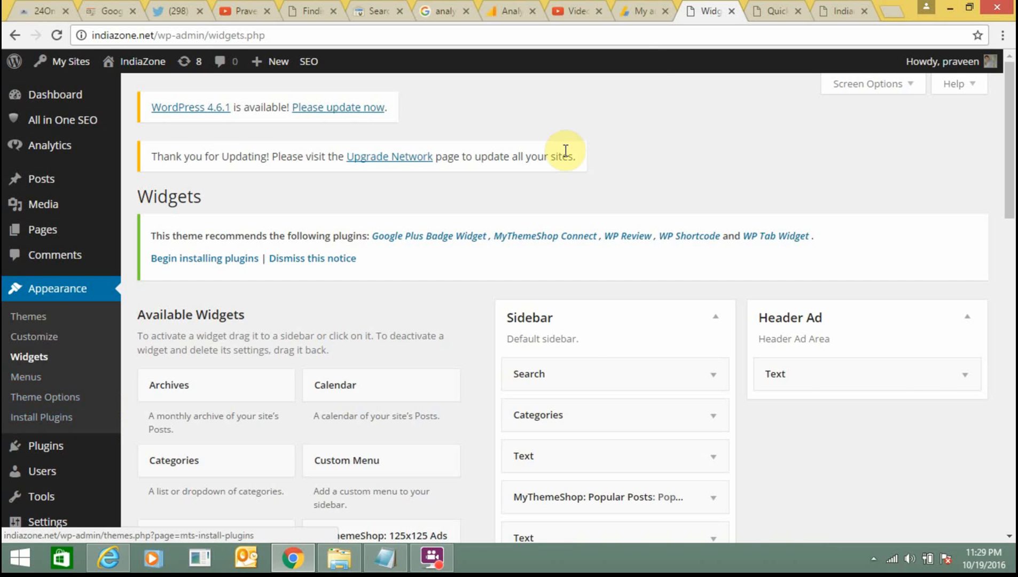
pyautogui.click(637, 11)
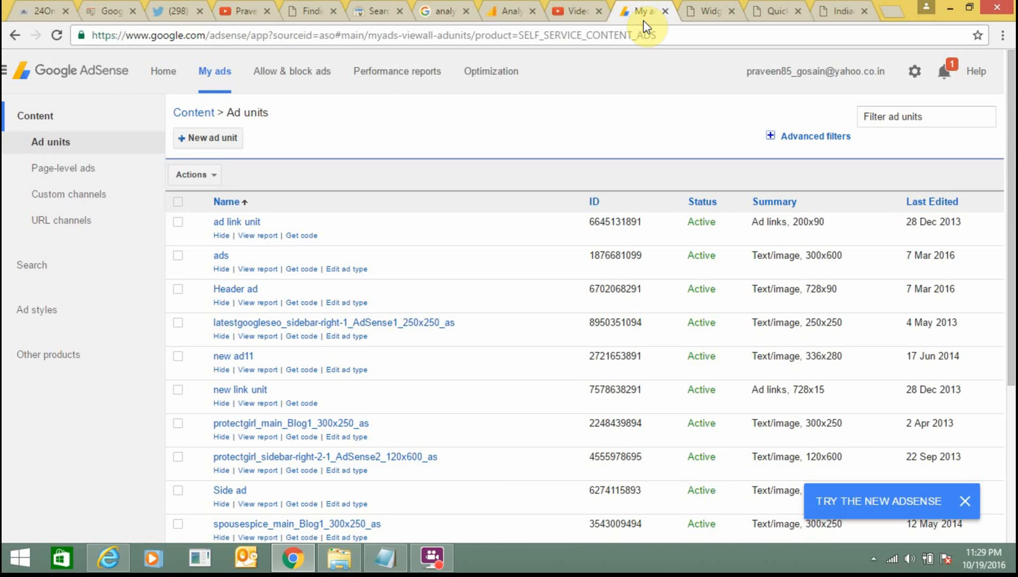
pyautogui.click(707, 10)
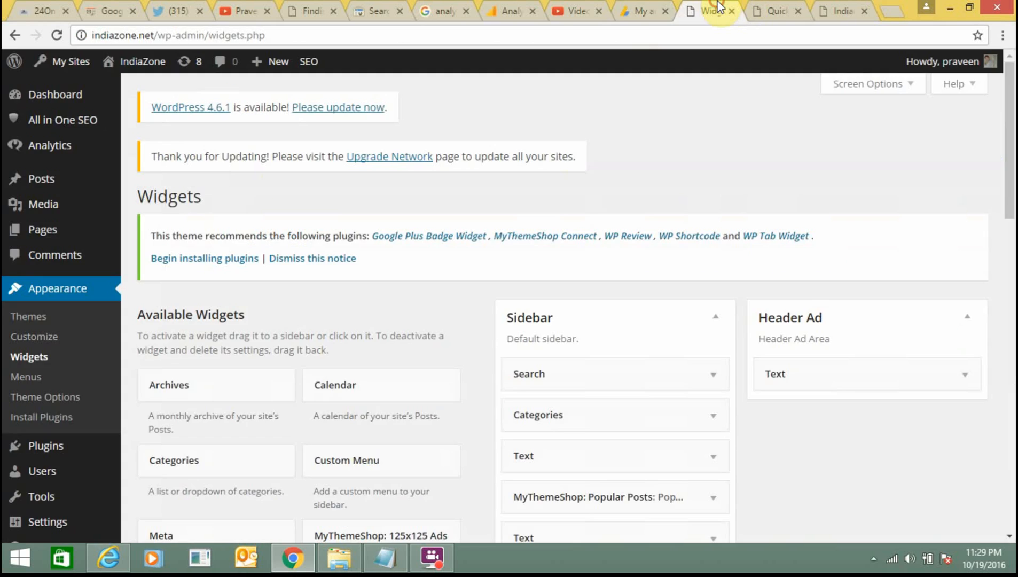
pyautogui.moveTo(40, 416)
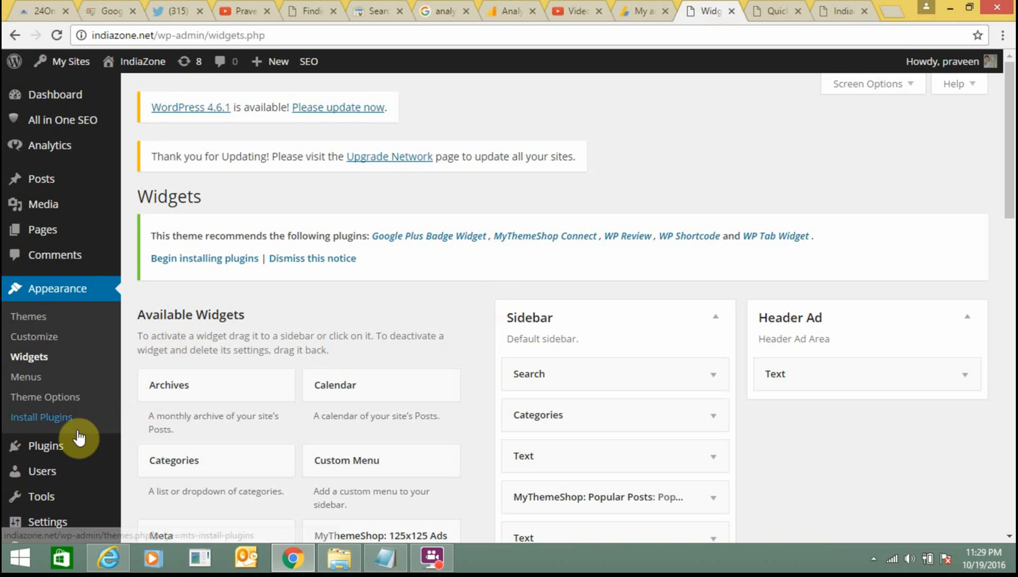
# - Check the IndiaZone plugins list and Quick Adsense settings, ending on the reloading IndiaZone widgets page
pyautogui.click(46, 446)
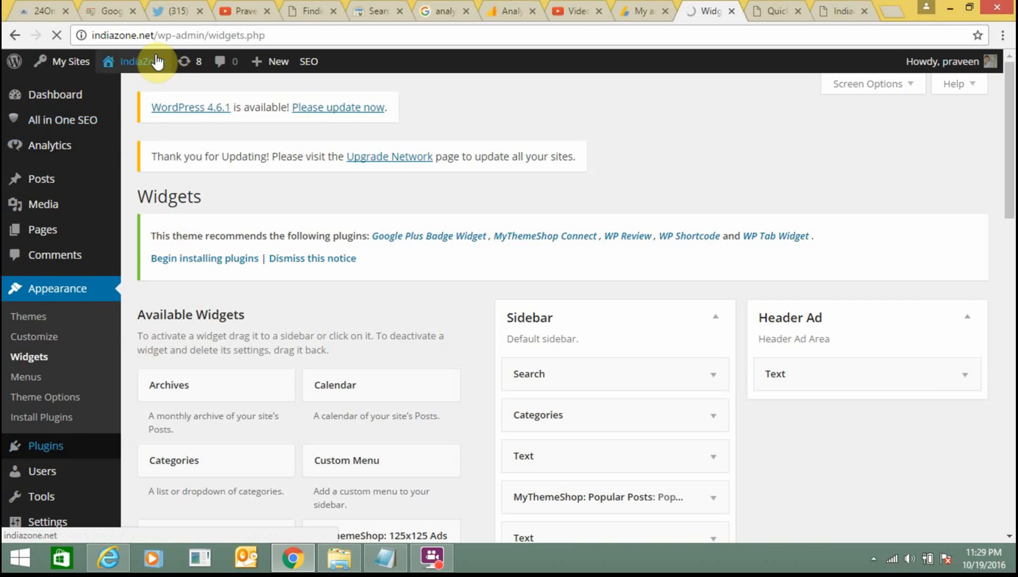
pyautogui.click(773, 10)
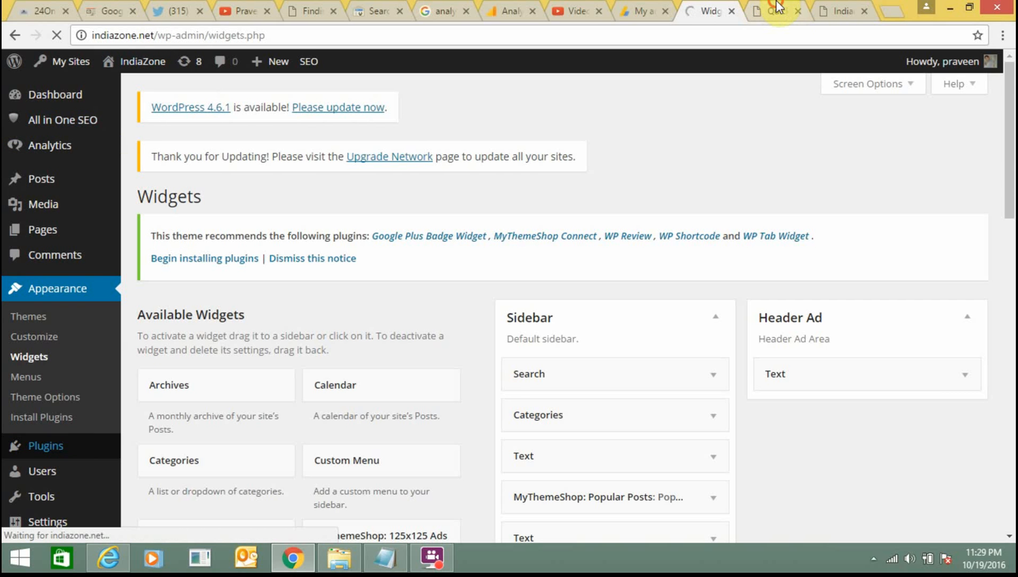
pyautogui.click(773, 11)
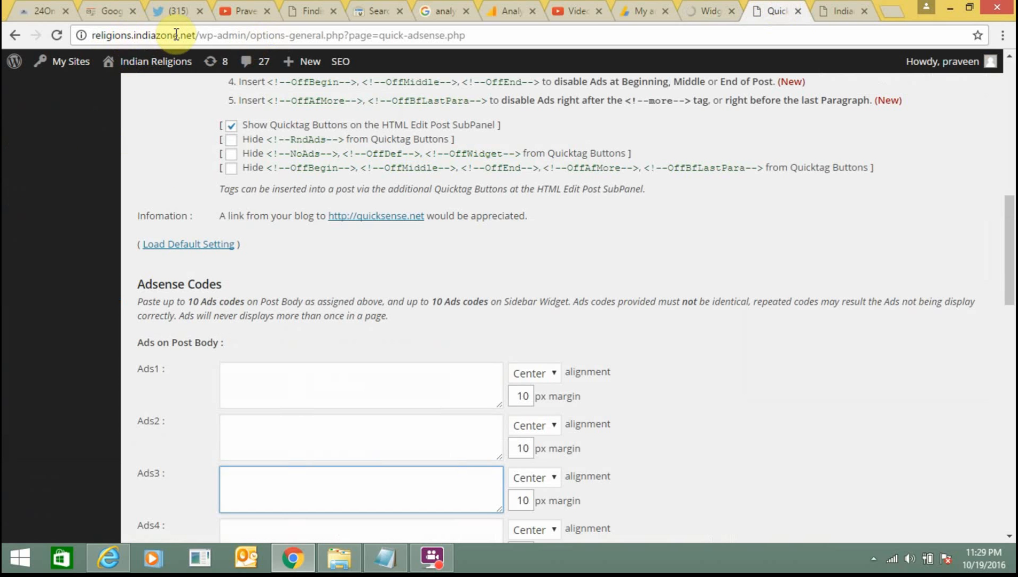
pyautogui.click(704, 11)
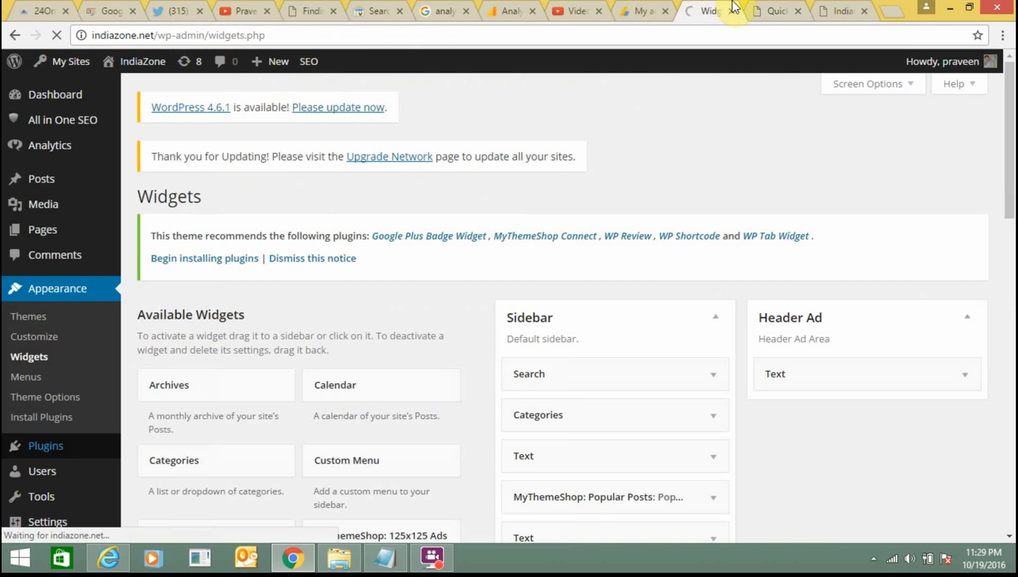
pyautogui.moveTo(733, 151)
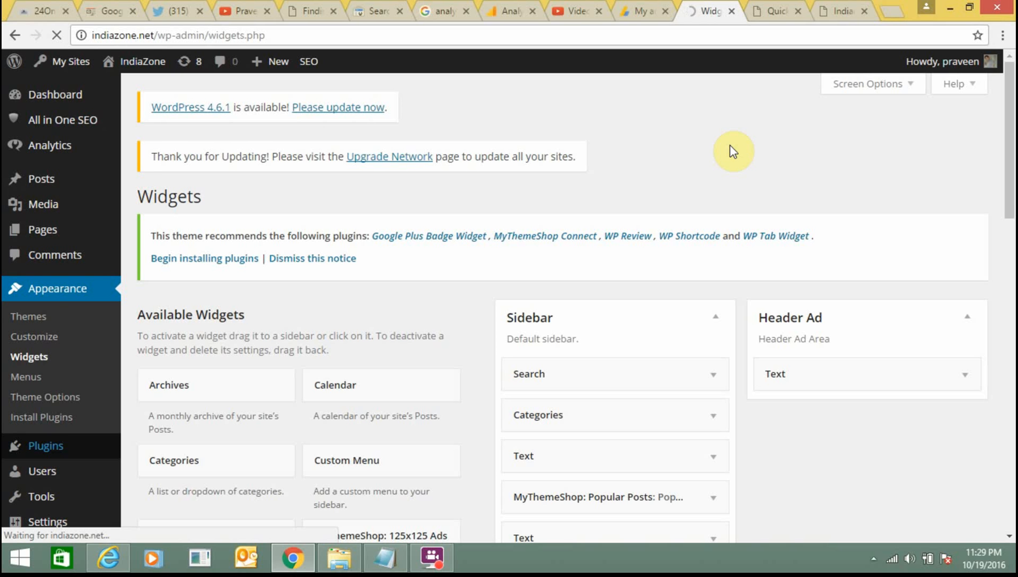
# - Review the AdSense ad units list down to its last entries, including 'Text ad for body'
pyautogui.click(638, 11)
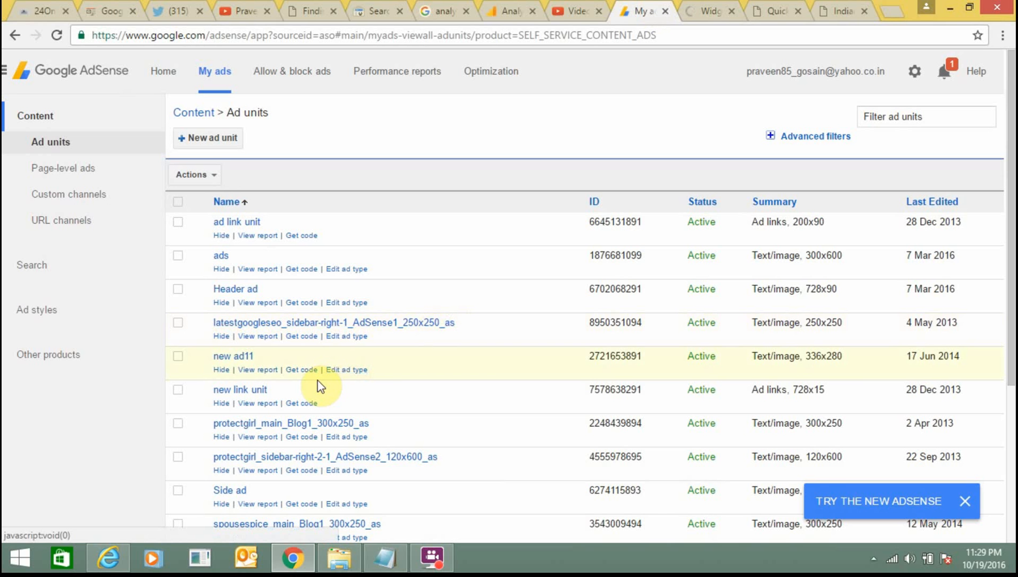
pyautogui.moveTo(524, 365)
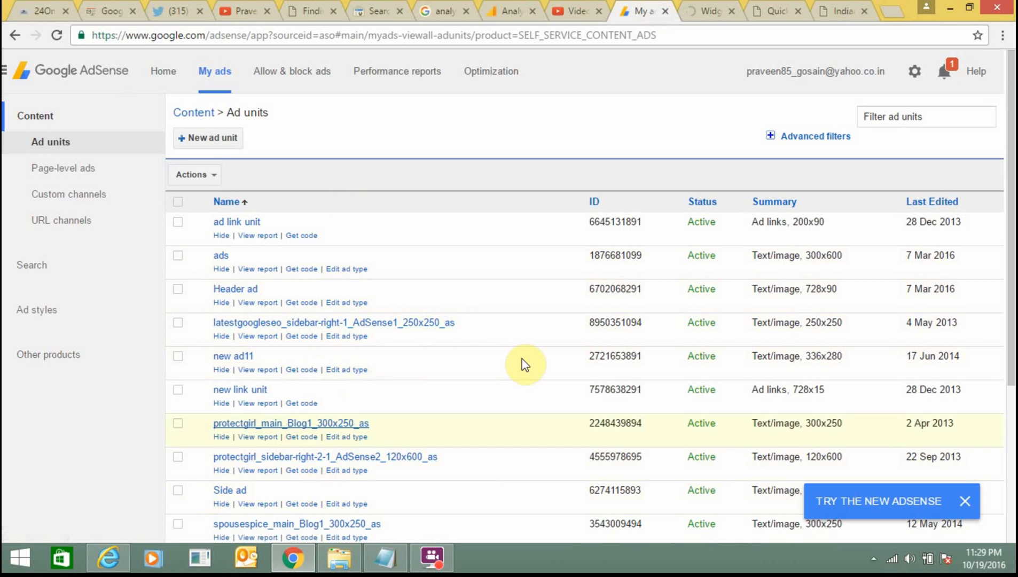
pyautogui.moveTo(496, 194)
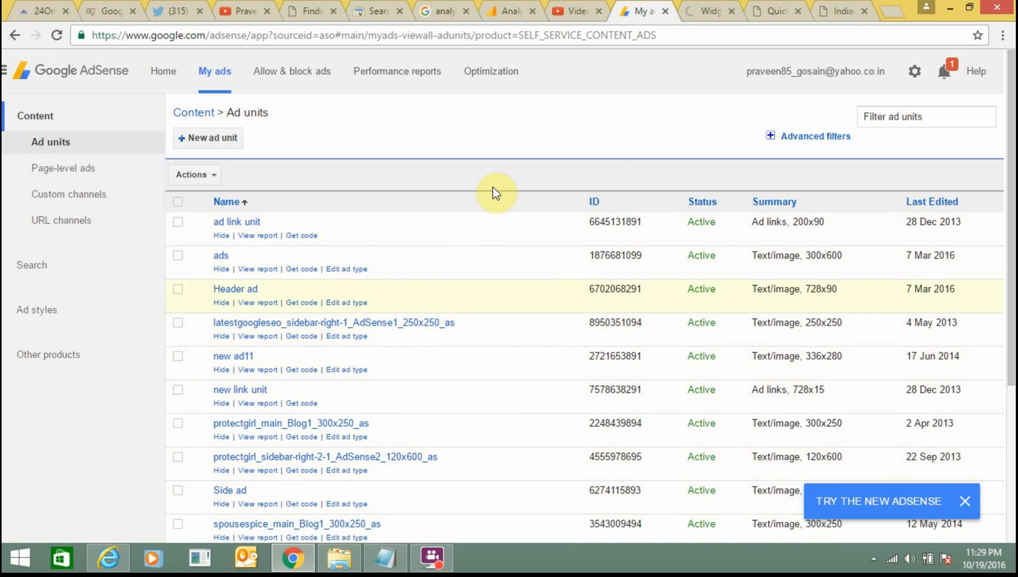
pyautogui.moveTo(525, 160)
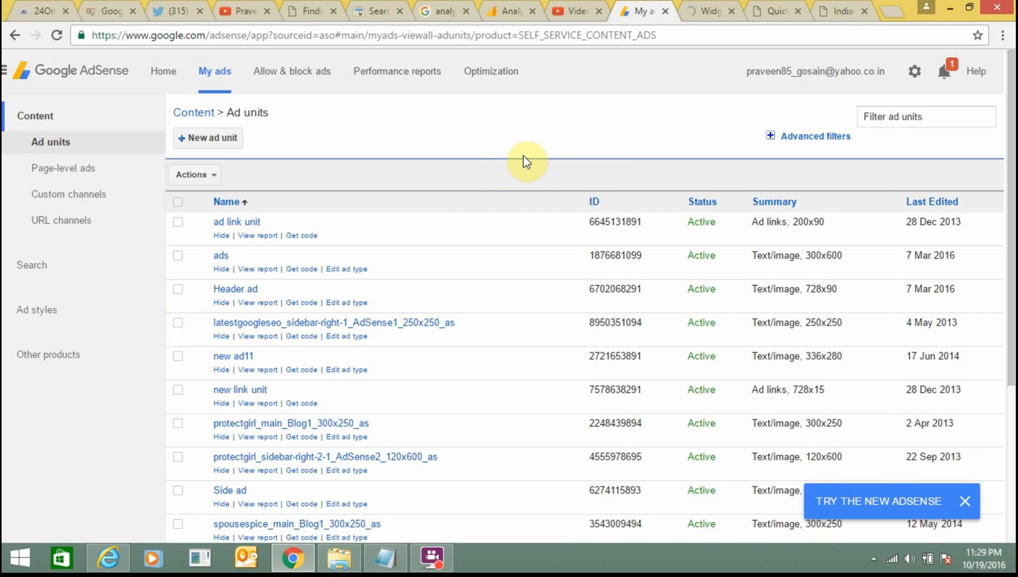
pyautogui.moveTo(562, 137)
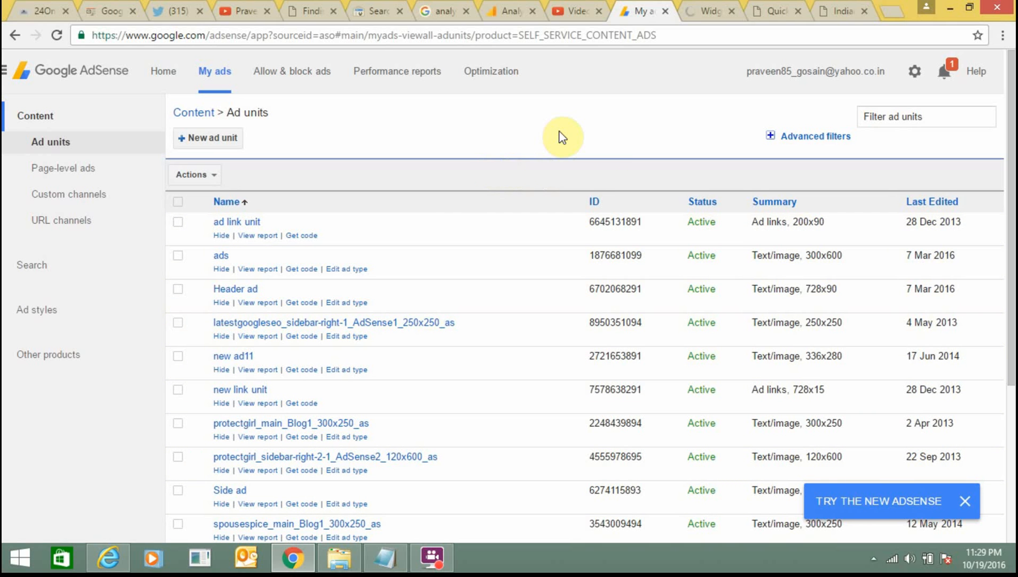
pyautogui.moveTo(629, 90)
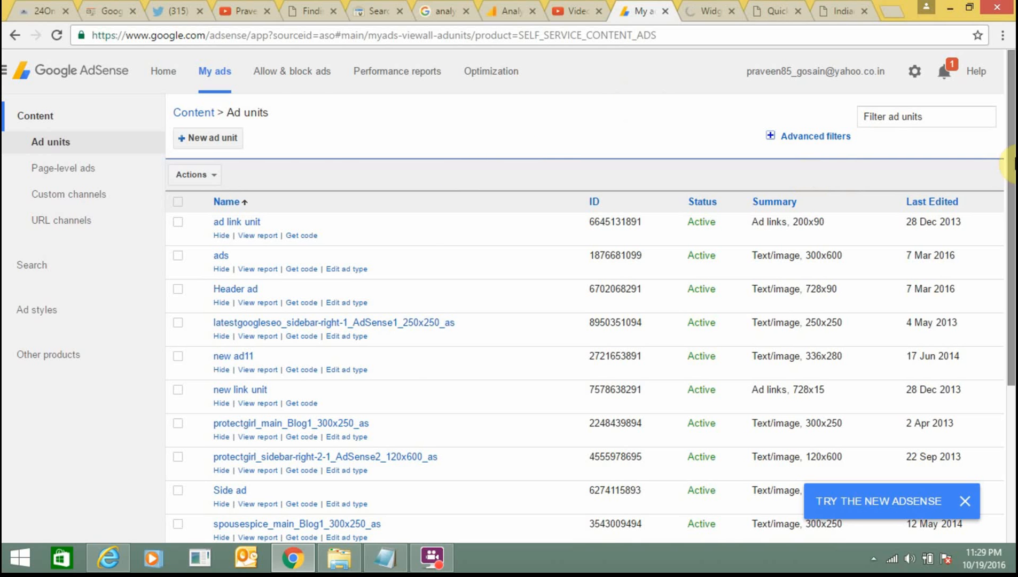
pyautogui.scroll(-3)
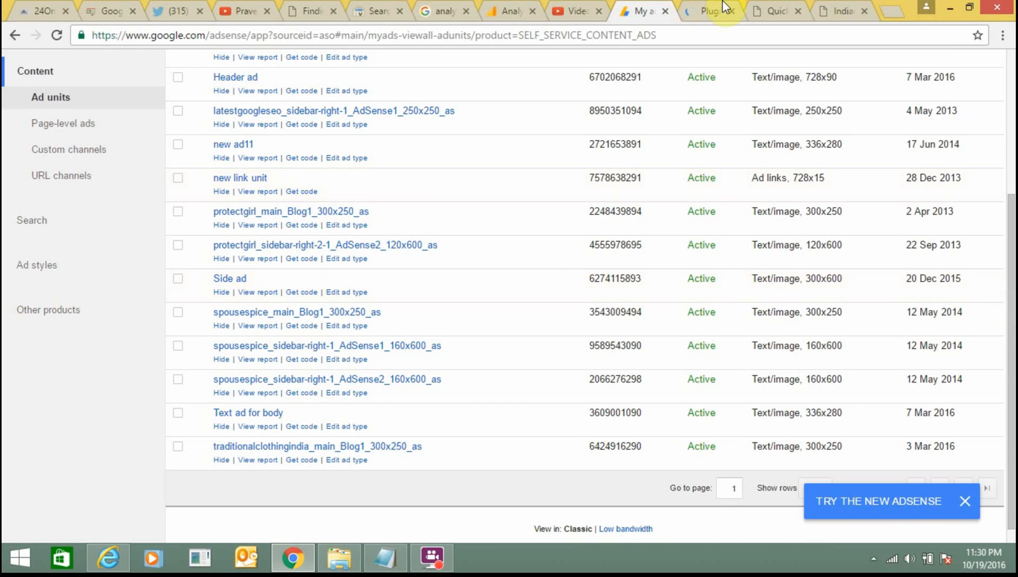
# - Enter IndiaZone's Quick Adsense settings, then show the AdSense code for spousespice_main_Blog1_300x250_as
pyautogui.click(708, 11)
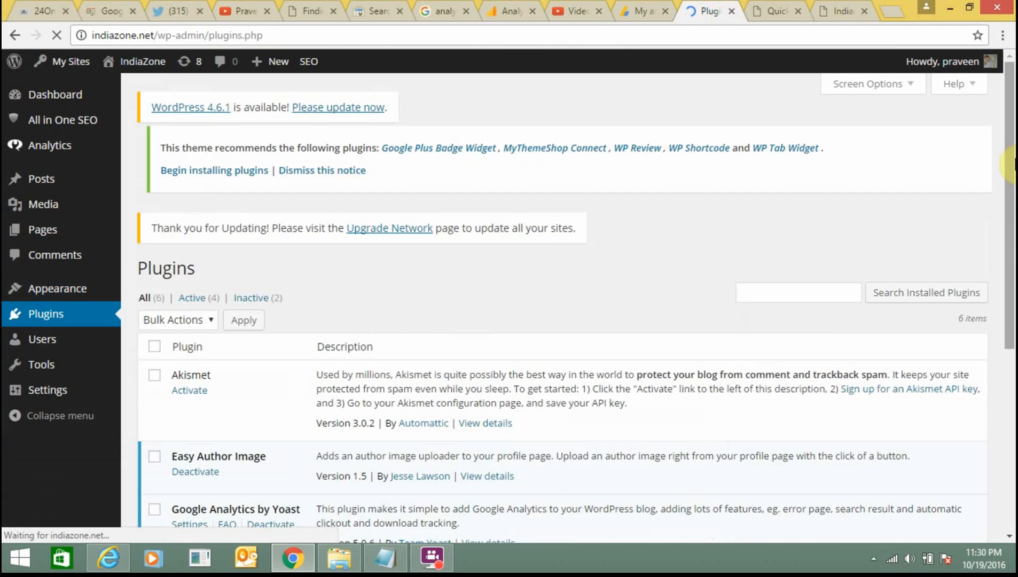
pyautogui.scroll(-3)
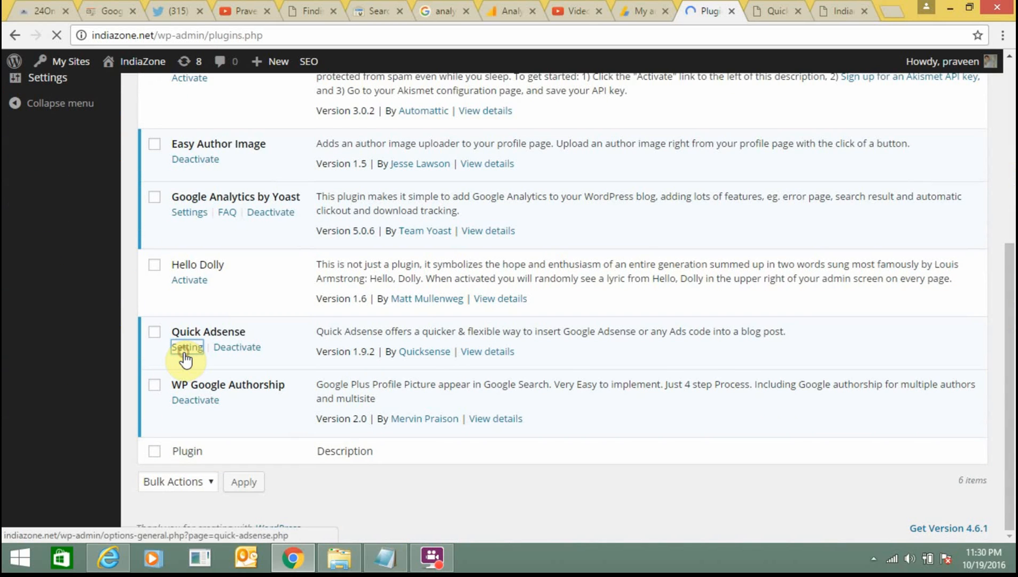
pyautogui.click(187, 346)
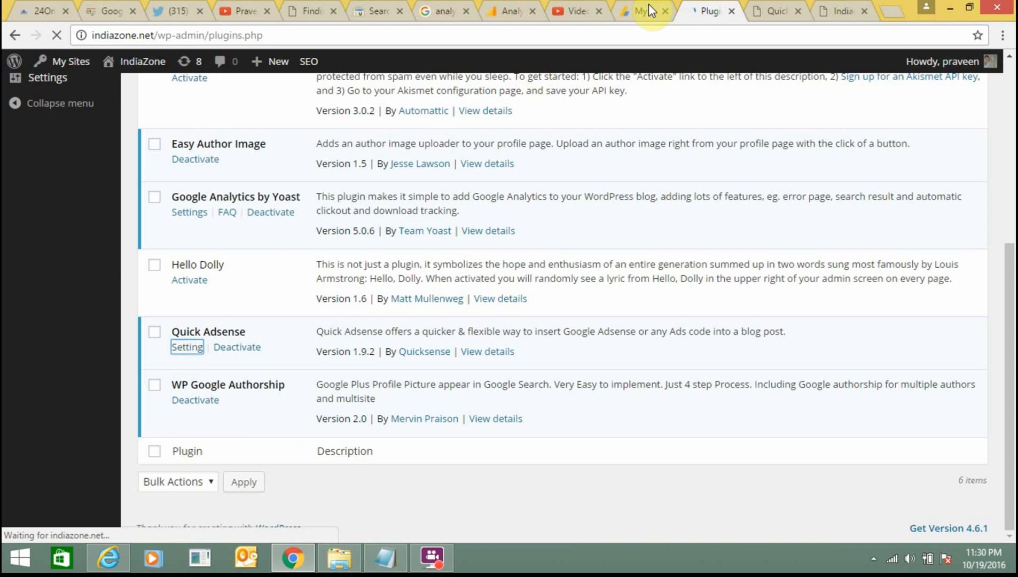
pyautogui.click(640, 10)
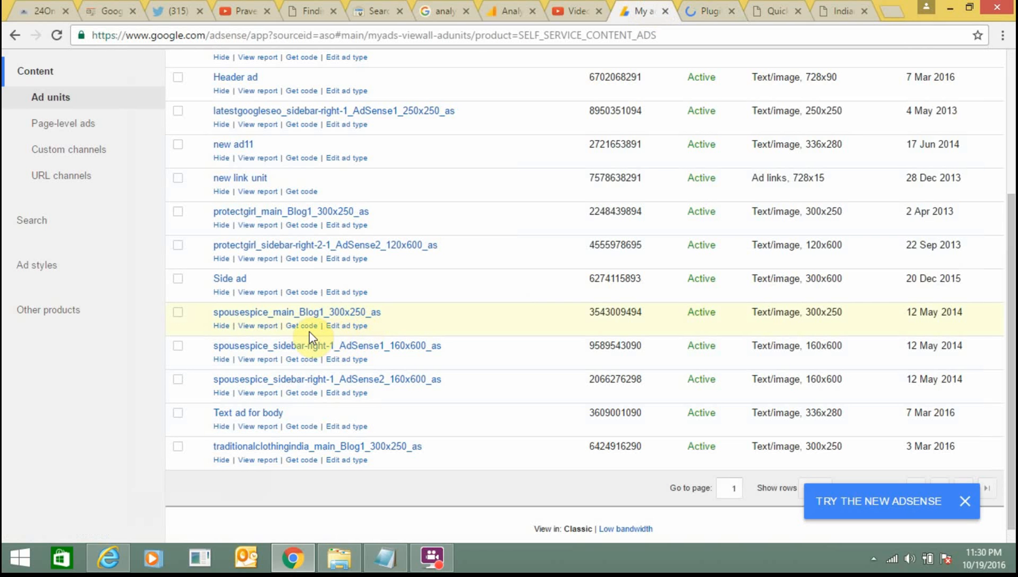
pyautogui.click(301, 326)
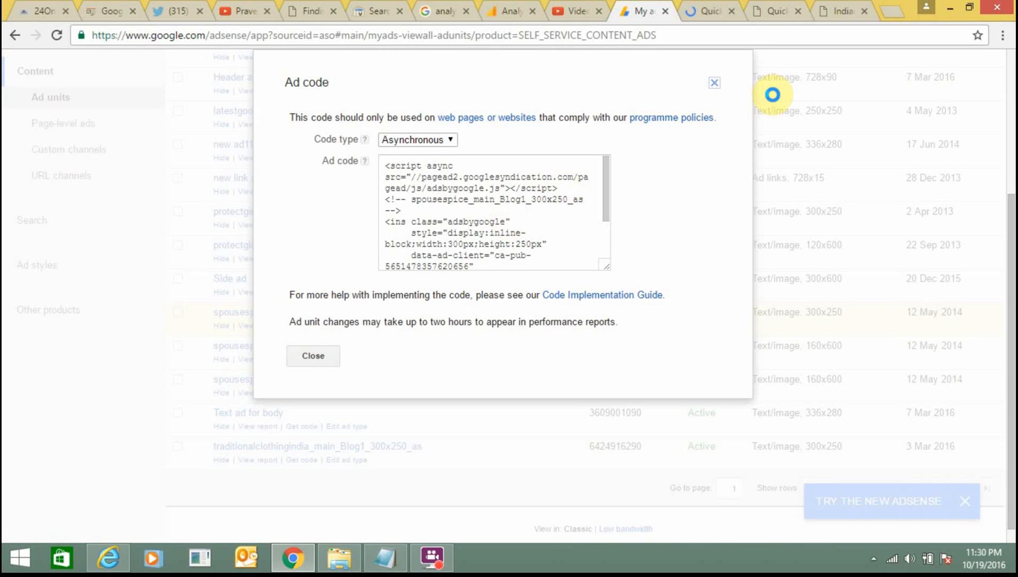
pyautogui.moveTo(704, 106)
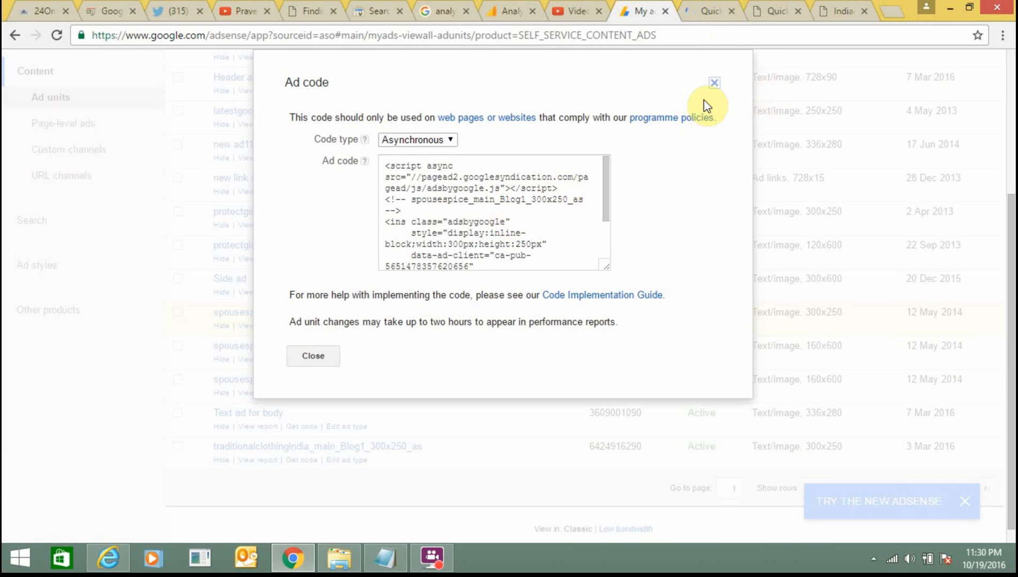
# - Copy IndiaZone's Ads1 AdSense code and paste it into Indian Religions' Ads1–Ads3 post-body boxes
pyautogui.click(705, 11)
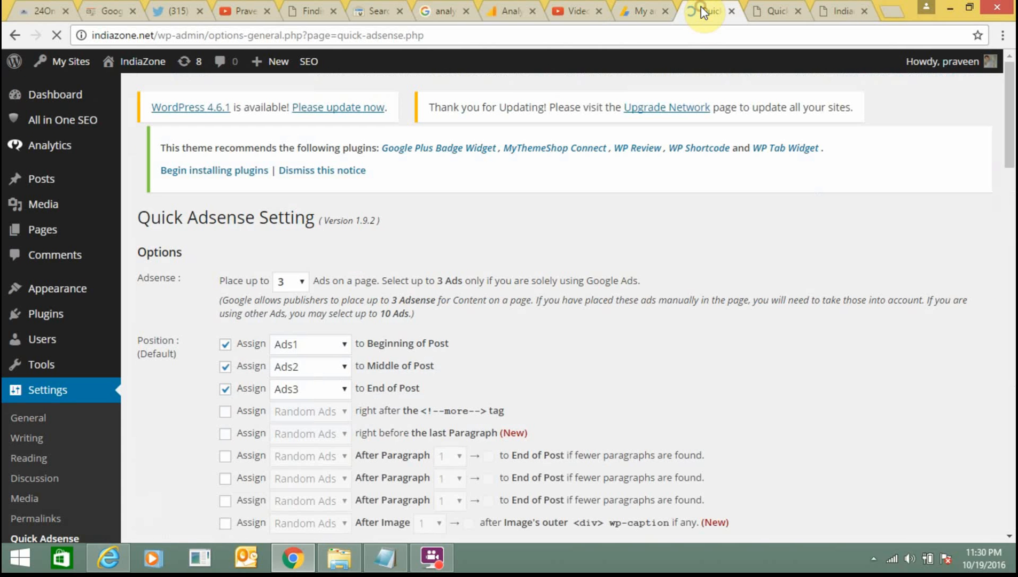
pyautogui.scroll(-3)
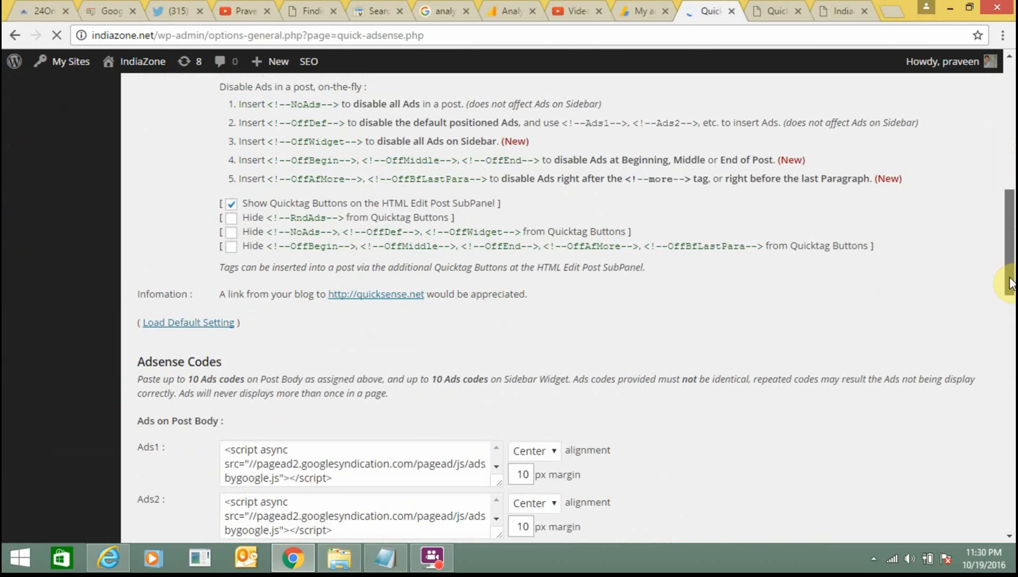
pyautogui.scroll(-3)
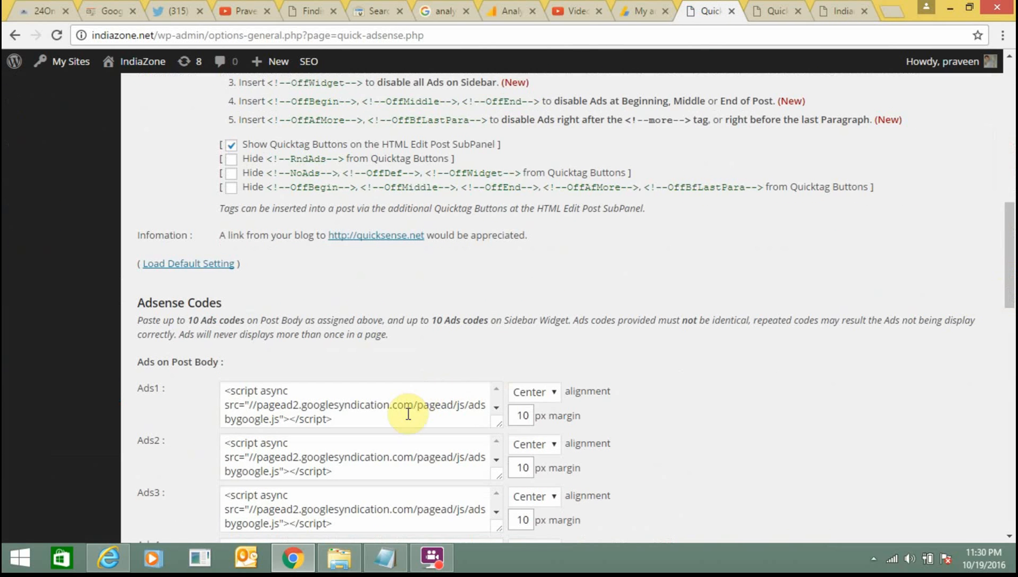
pyautogui.tripleClick(360, 404)
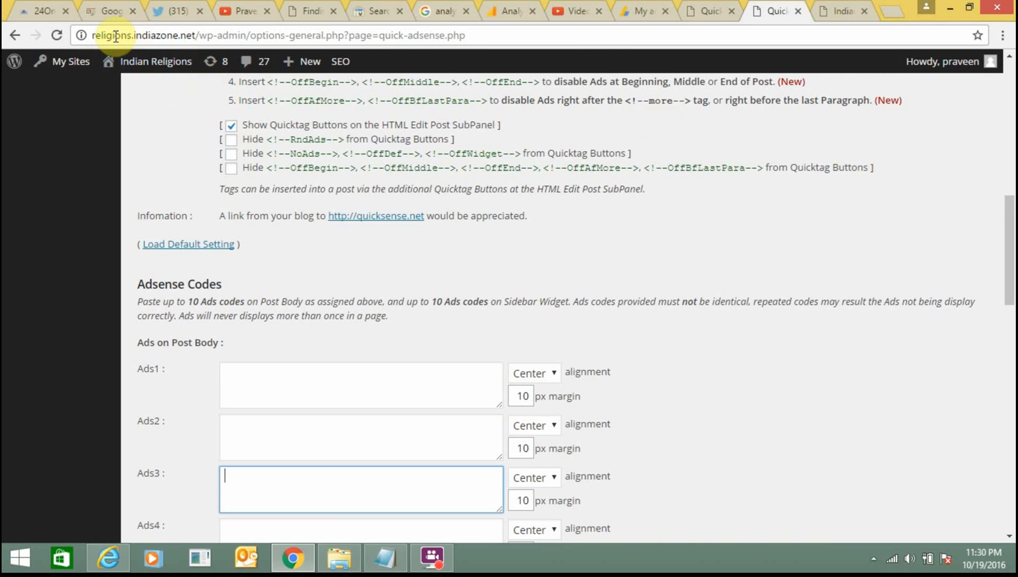
pyautogui.moveTo(327, 382)
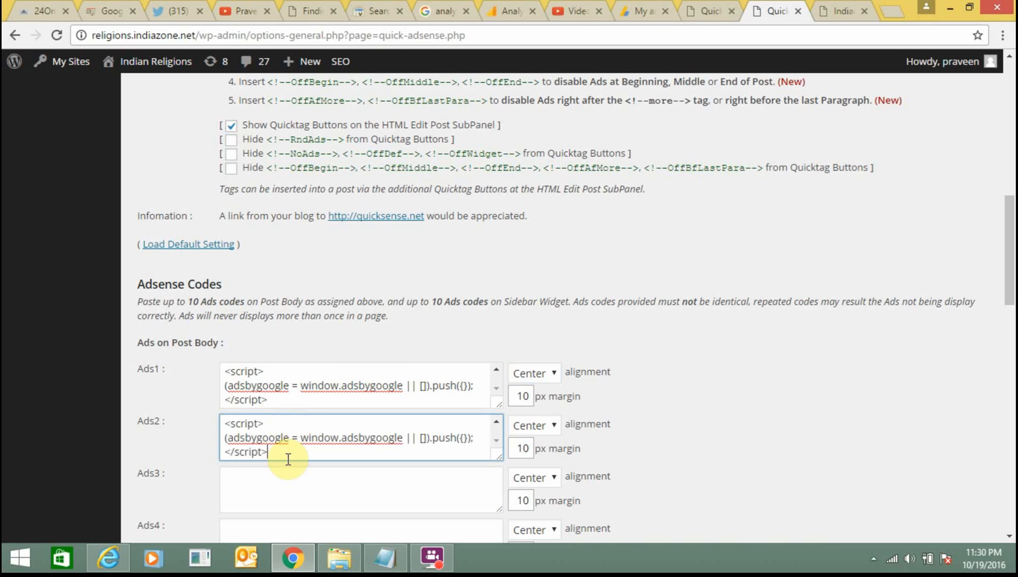
pyautogui.click(361, 489)
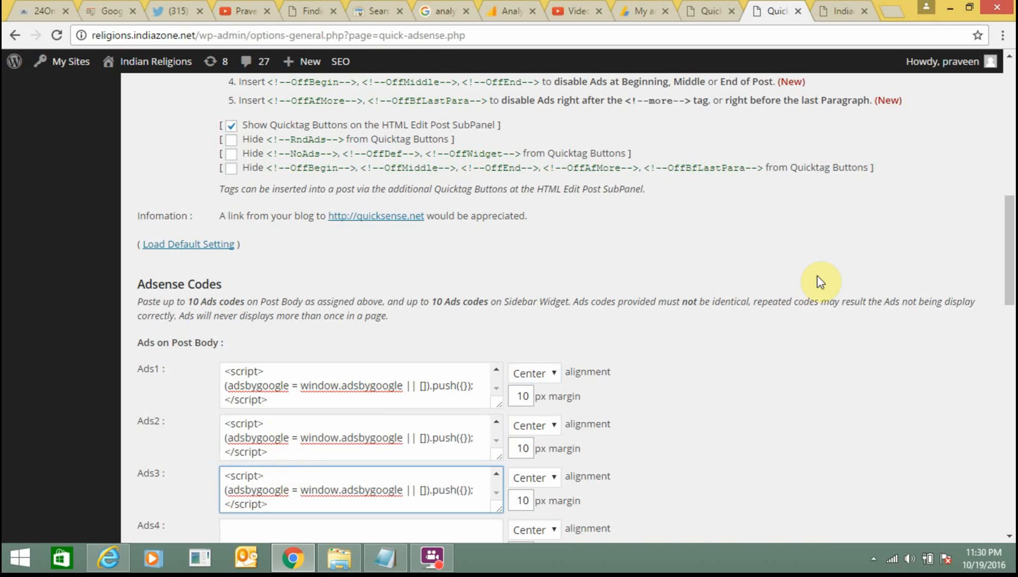
# - Save the Indian Religions Quick Adsense settings with Save Changes at the page bottom
pyautogui.scroll(3)
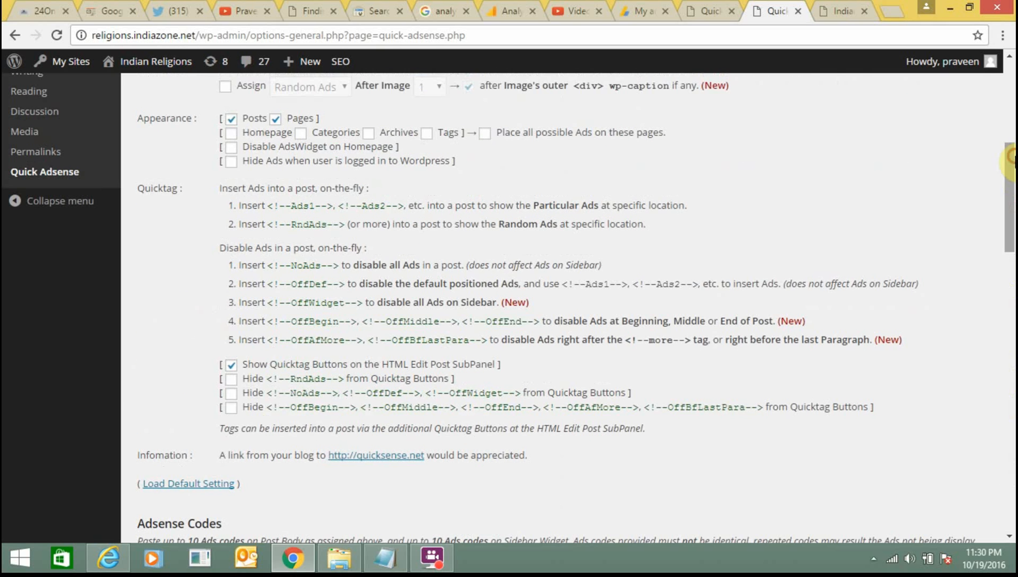
pyautogui.scroll(3)
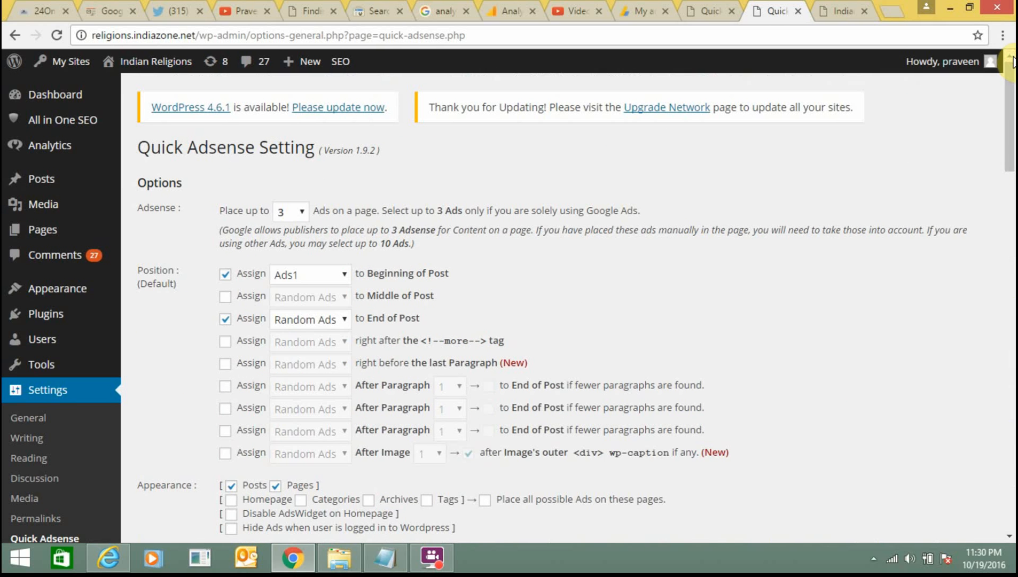
pyautogui.scroll(-3)
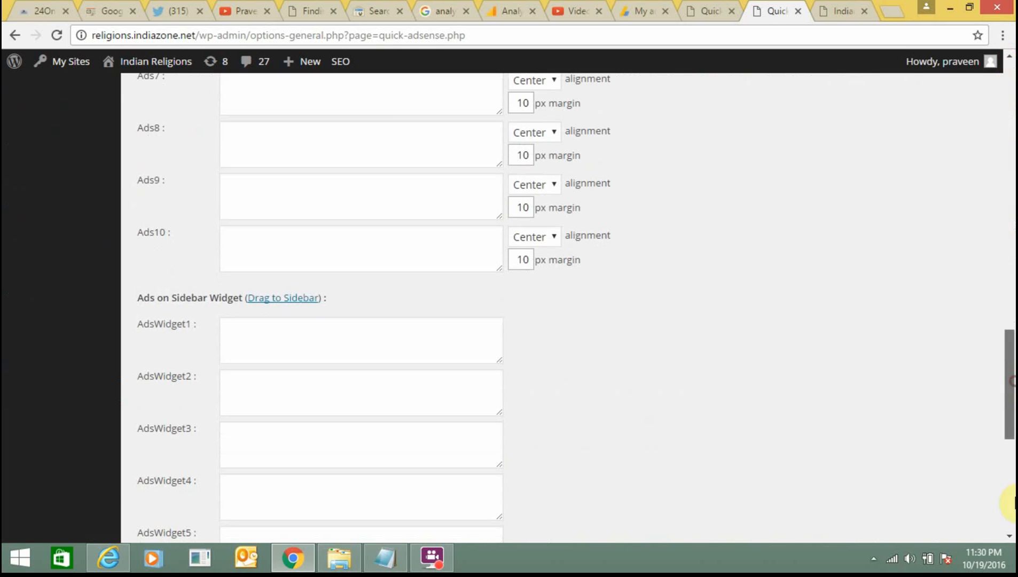
pyautogui.scroll(-3)
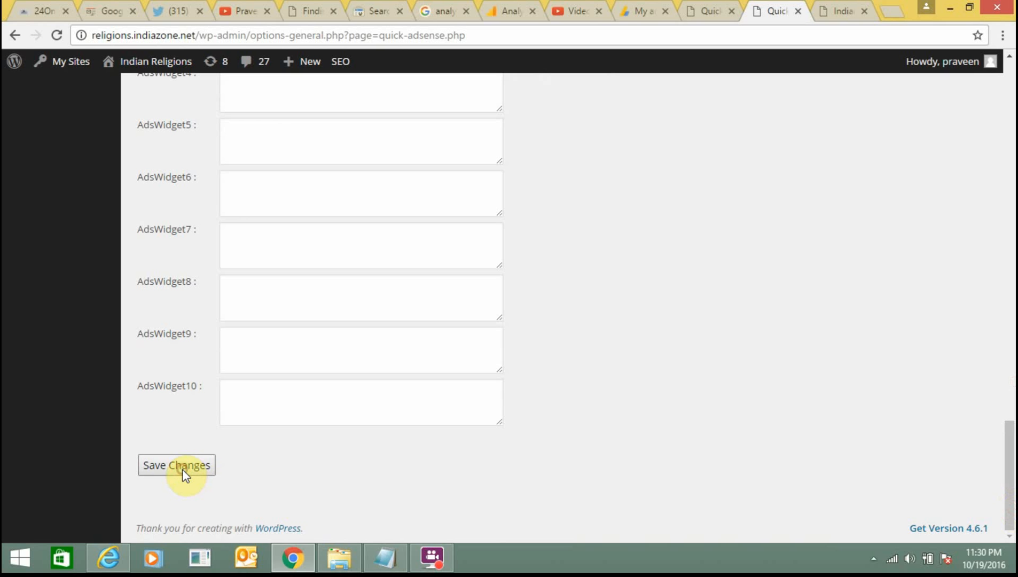
pyautogui.click(176, 465)
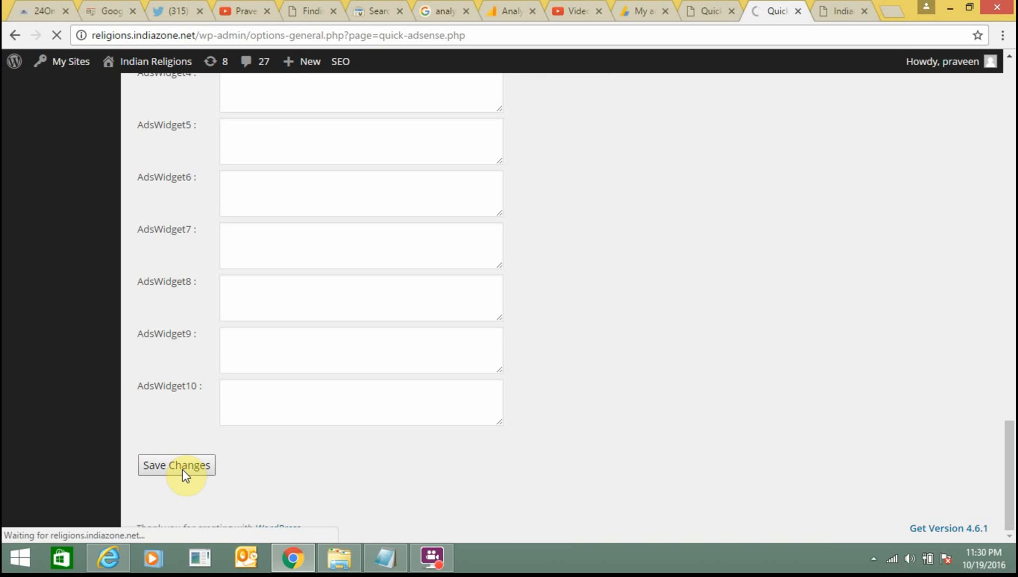
pyautogui.click(177, 464)
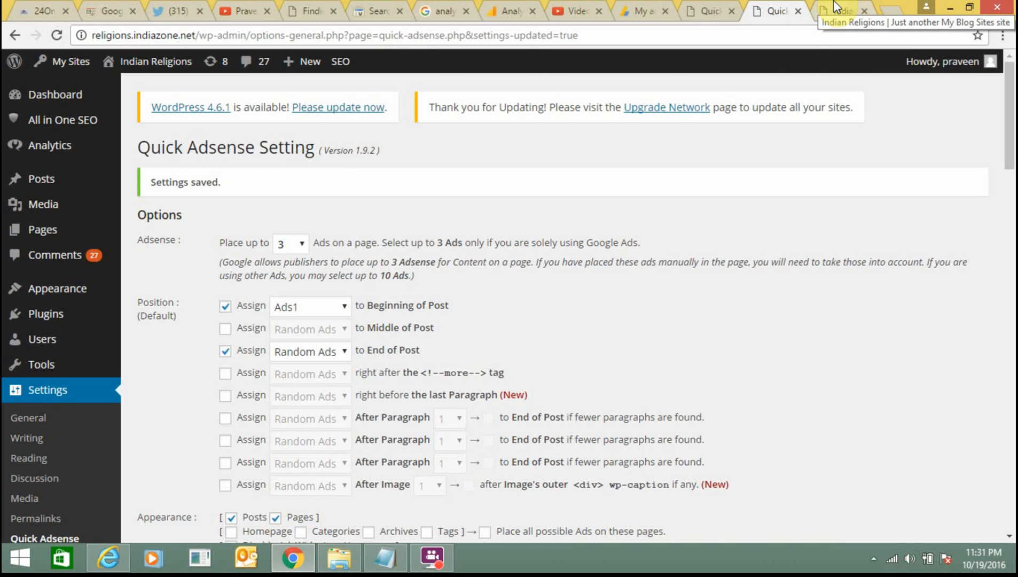
pyautogui.moveTo(652, 76)
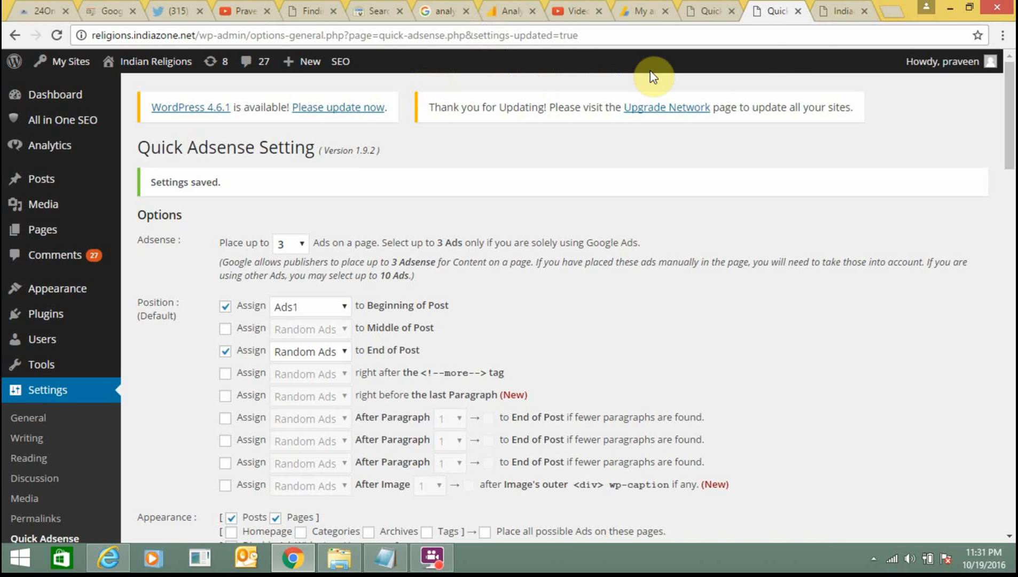
pyautogui.moveTo(936, 426)
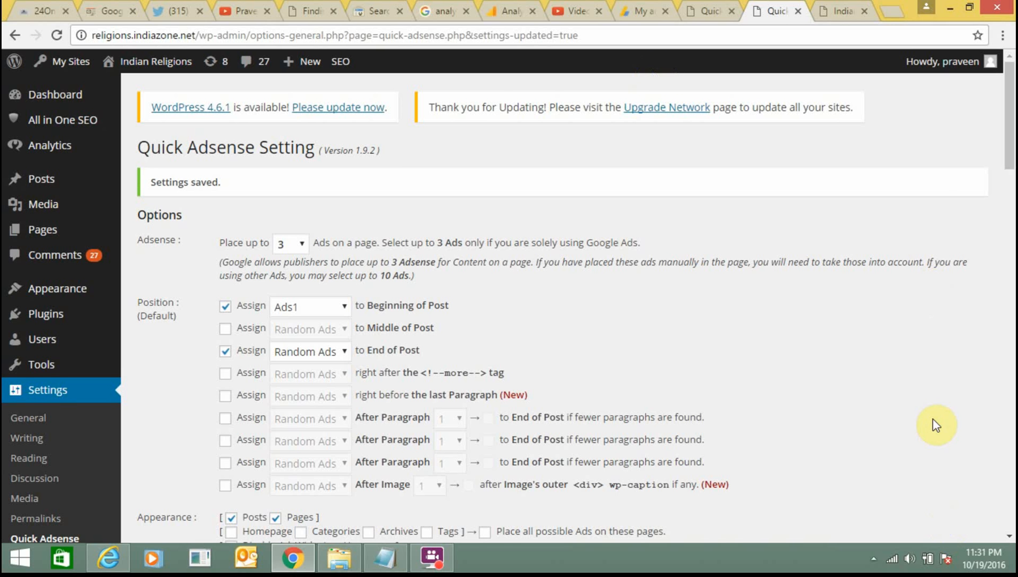
# - Go to Appearance > Widgets on the Indian Religions site and review its widget areas
pyautogui.click(708, 11)
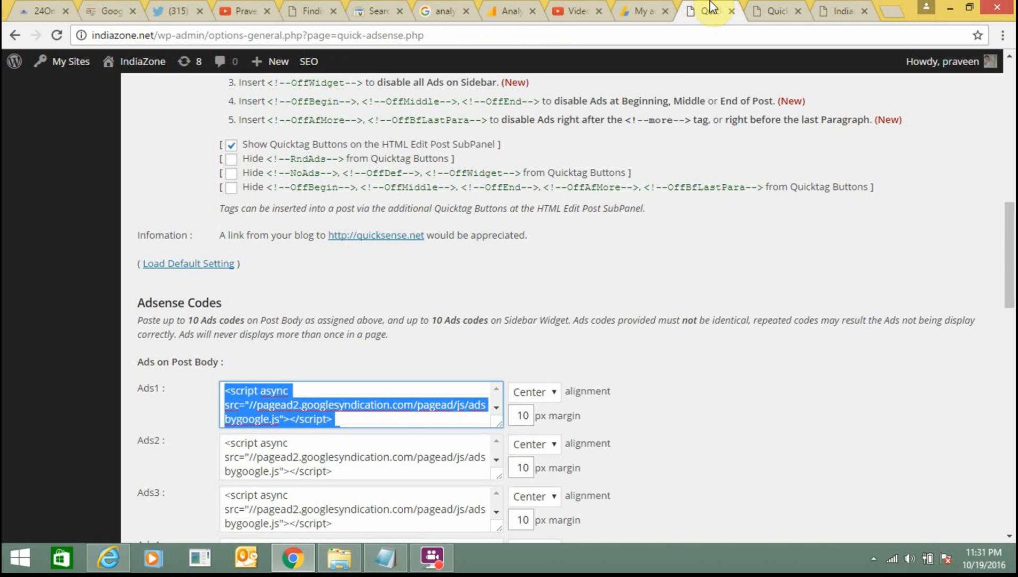
pyautogui.scroll(3)
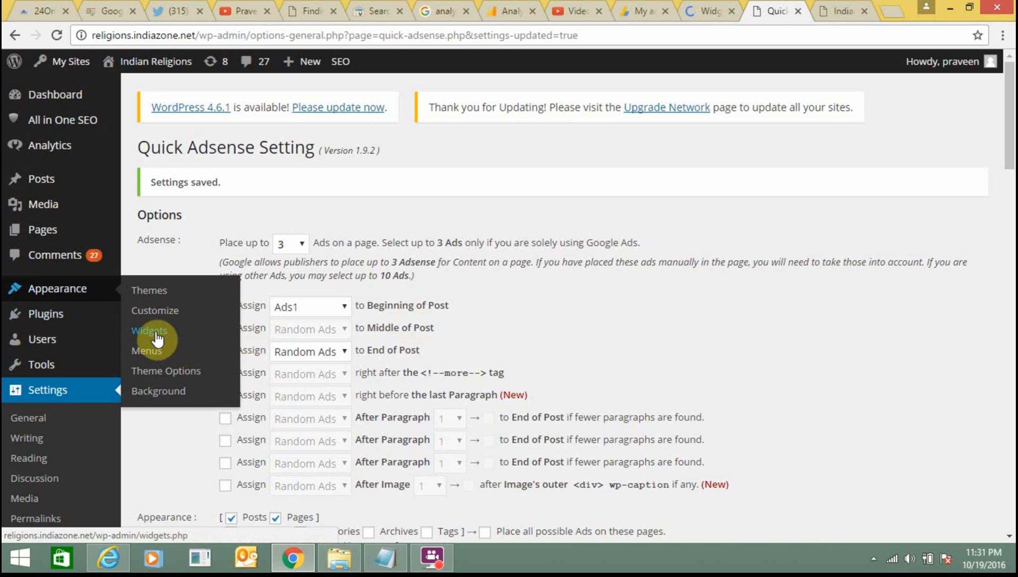
pyautogui.click(150, 330)
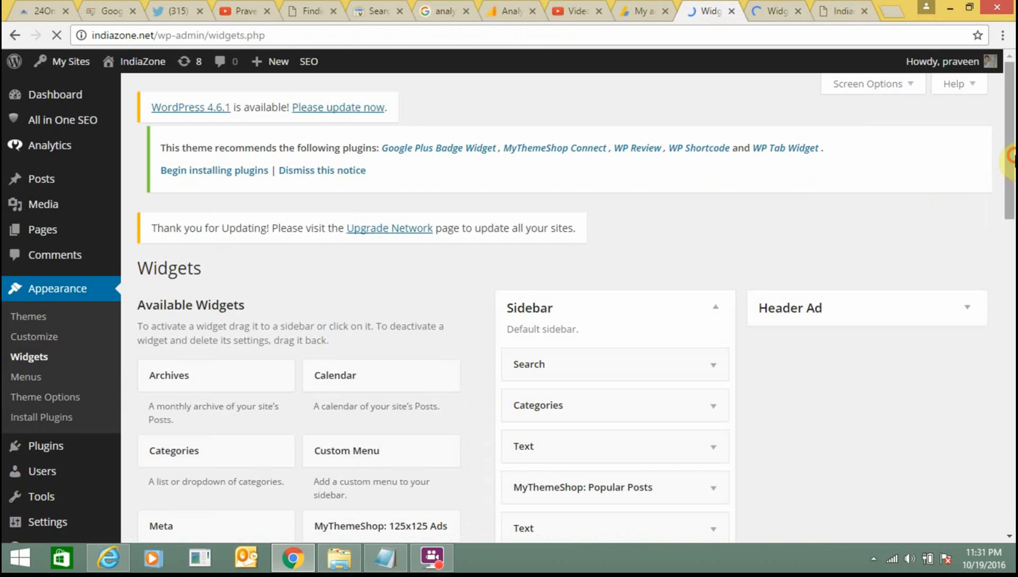
pyautogui.scroll(-3)
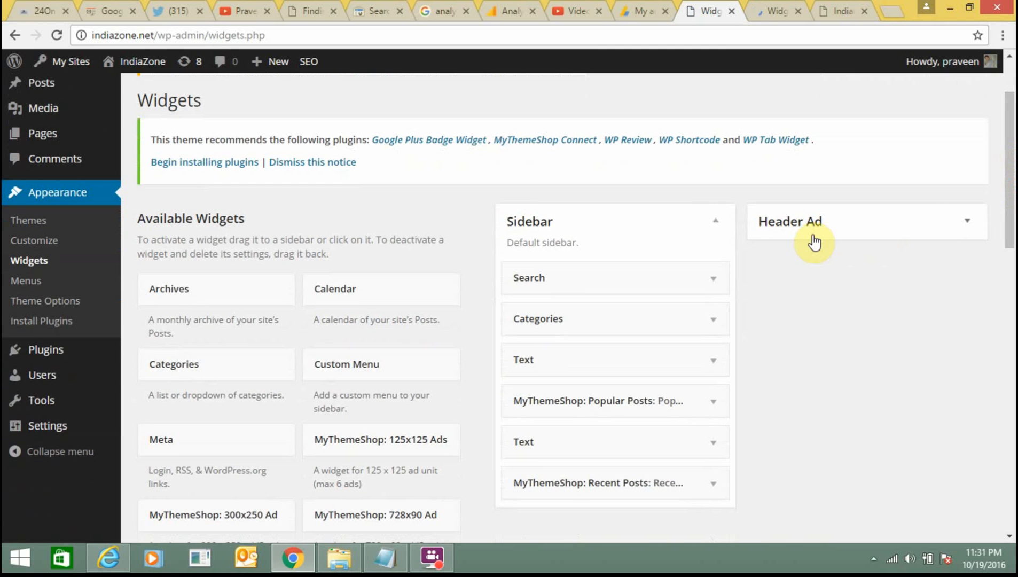
pyautogui.click(776, 11)
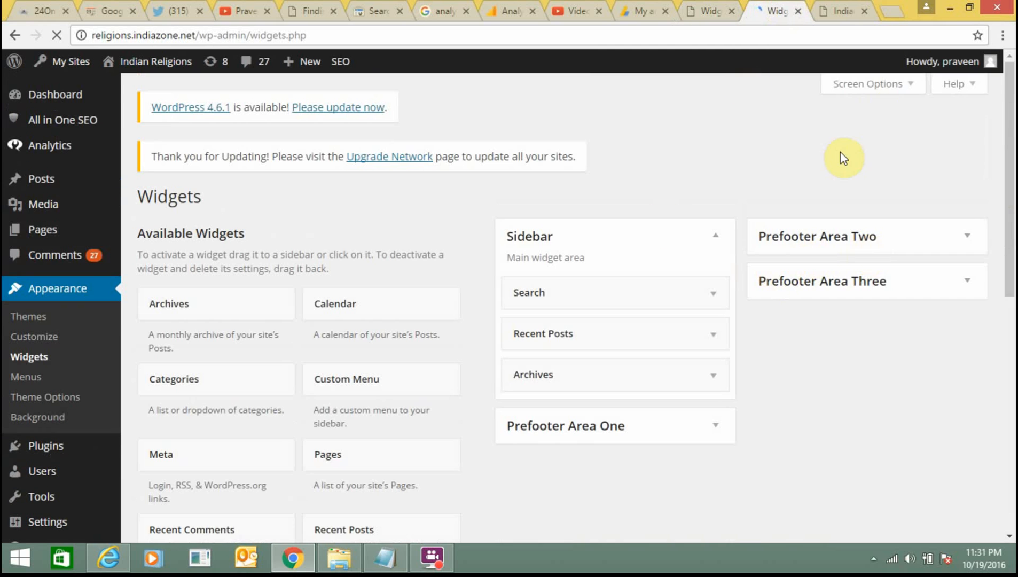
pyautogui.scroll(-3)
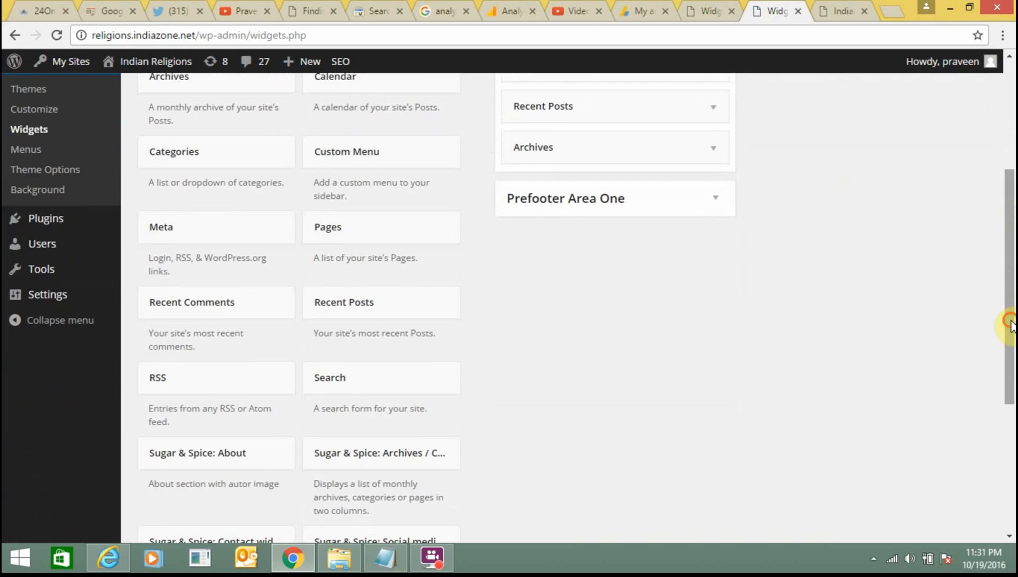
pyautogui.scroll(-3)
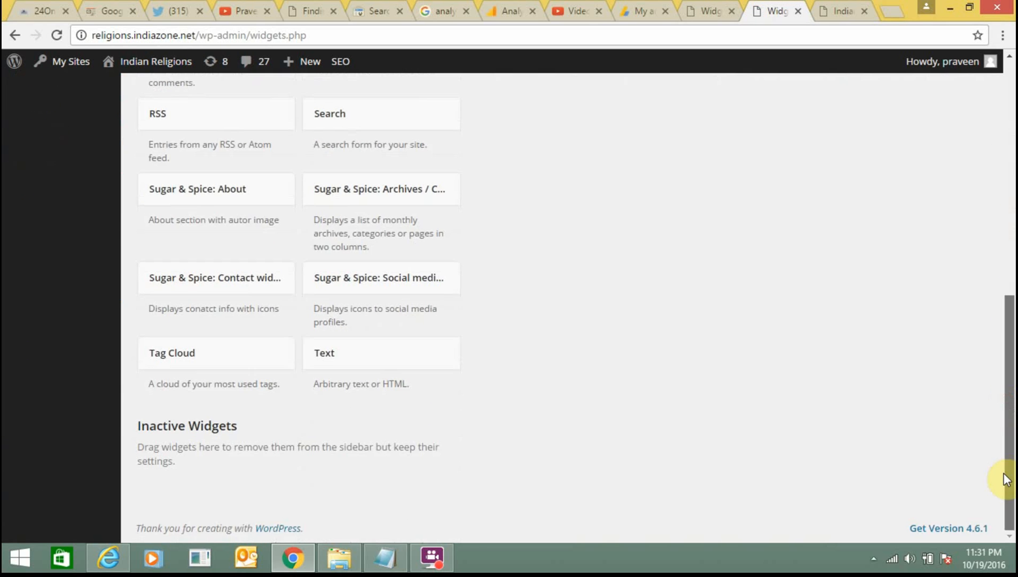
pyautogui.scroll(3)
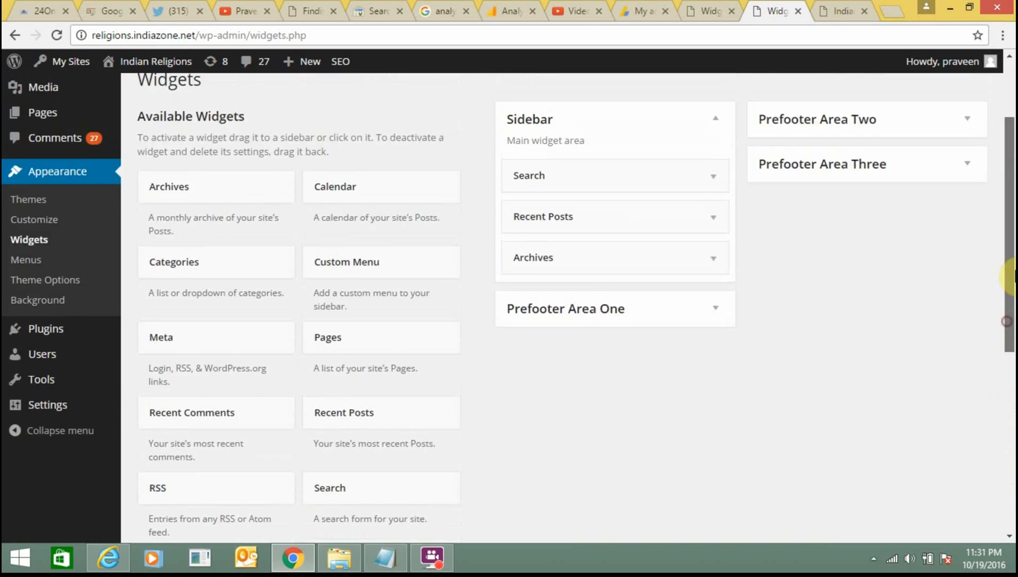
pyautogui.scroll(3)
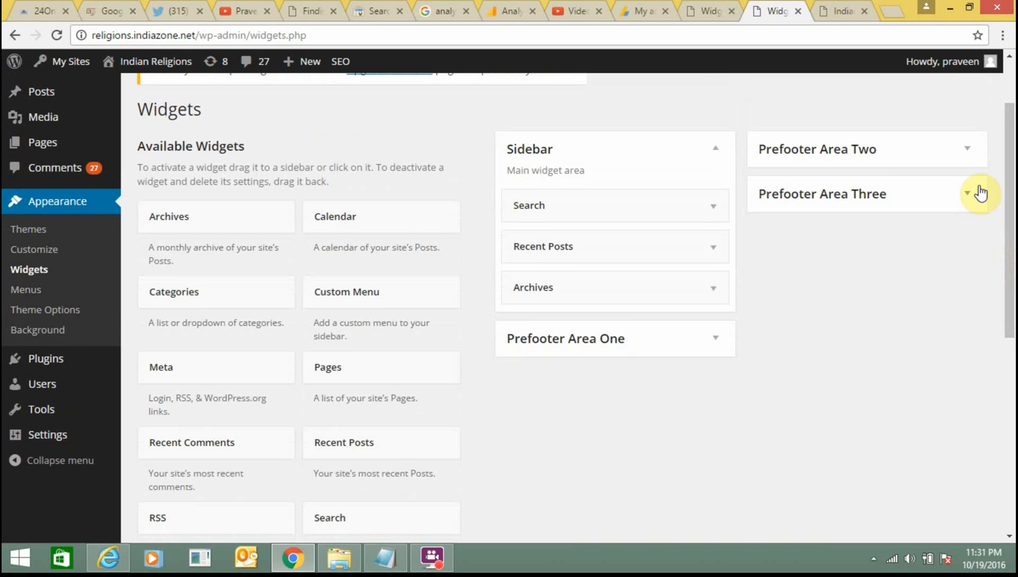
# - Expand Prefooter Area One, Two and Three, then view IndiaZone's widgets for comparison
pyautogui.click(967, 148)
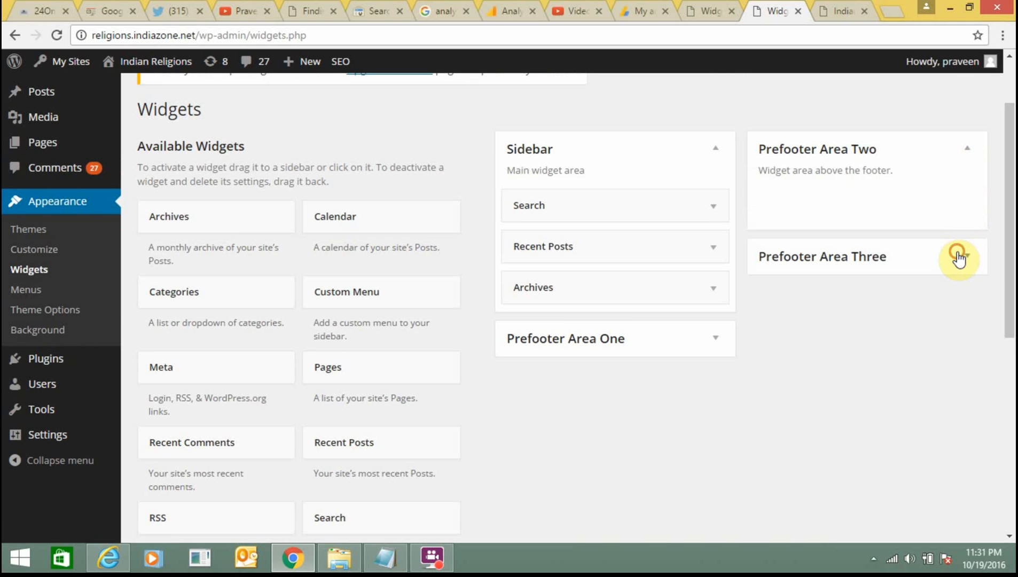
pyautogui.click(960, 257)
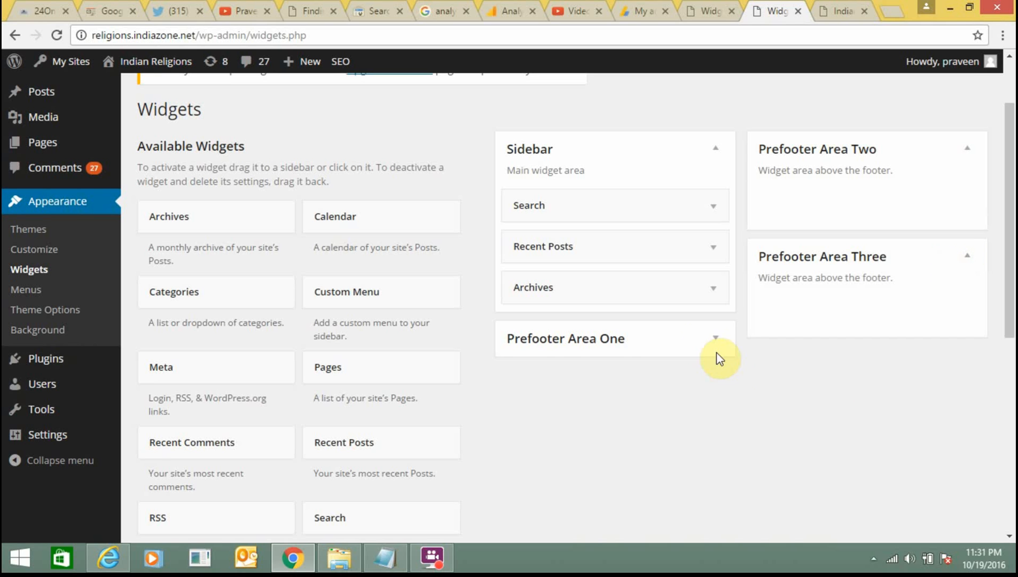
pyautogui.click(715, 337)
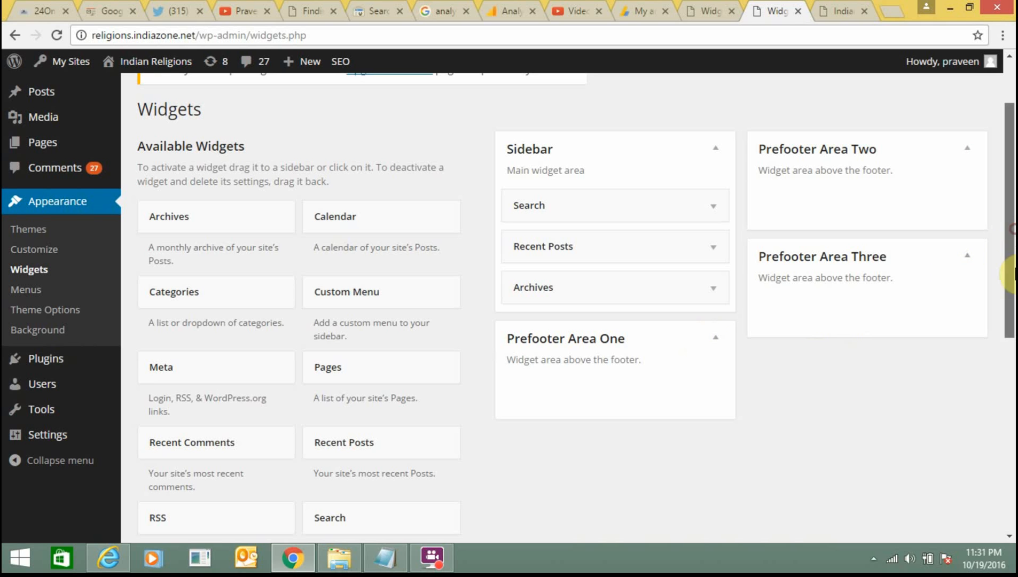
pyautogui.scroll(-3)
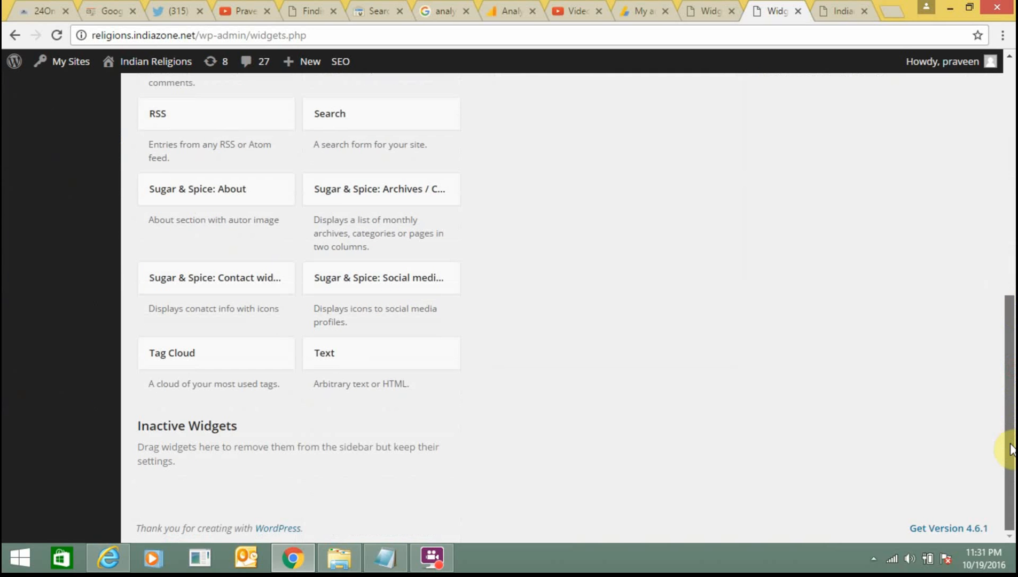
pyautogui.scroll(3)
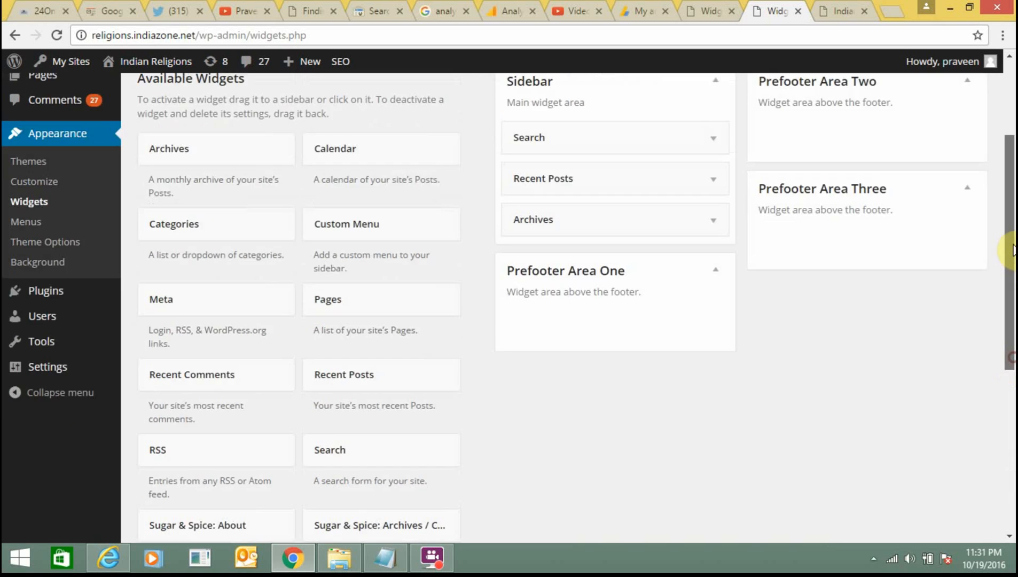
pyautogui.click(701, 10)
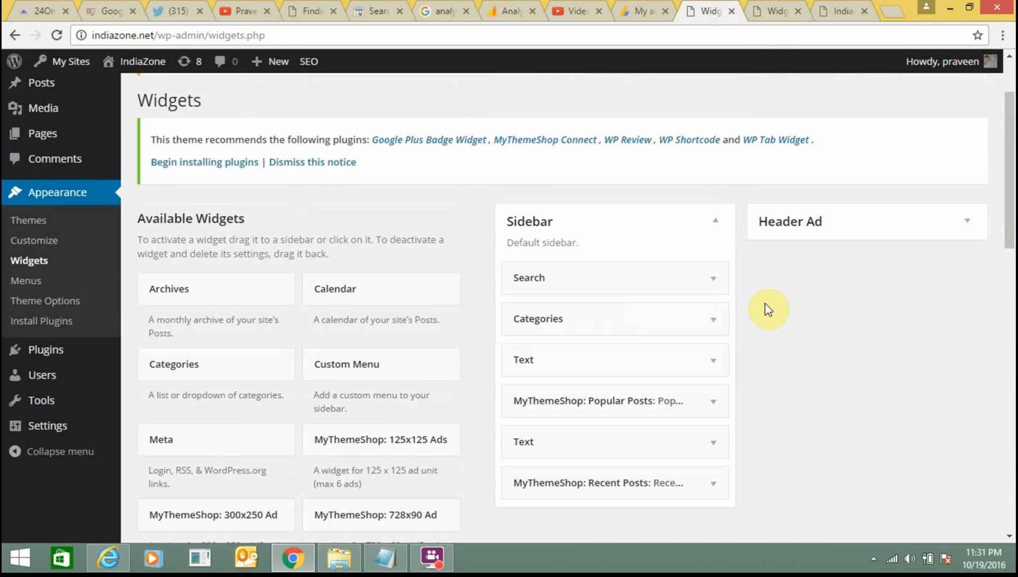
pyautogui.moveTo(618, 467)
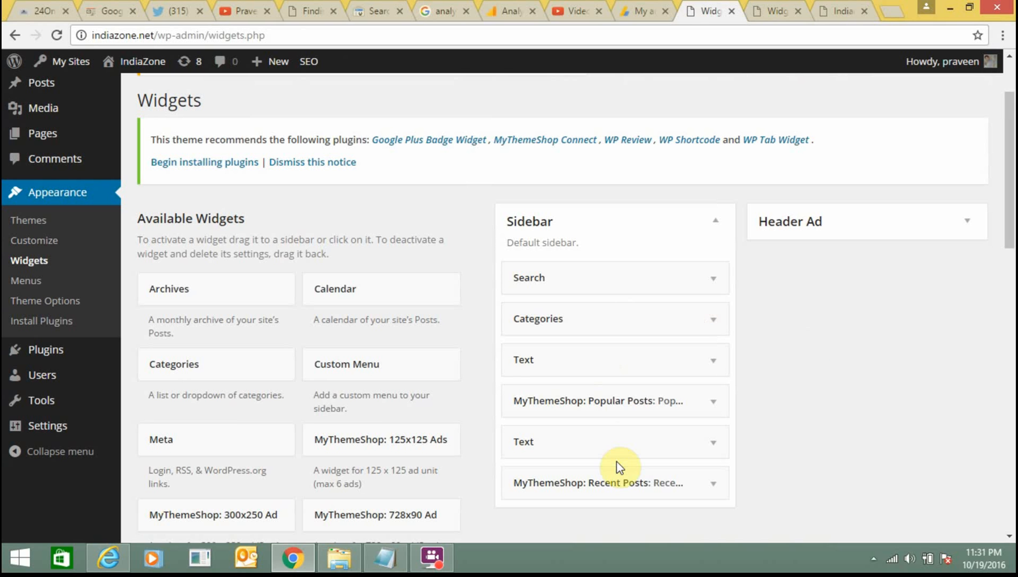
# - Compare the AdSense ad units with IndiaZone's sidebar Text widget holding the ad code
pyautogui.click(640, 10)
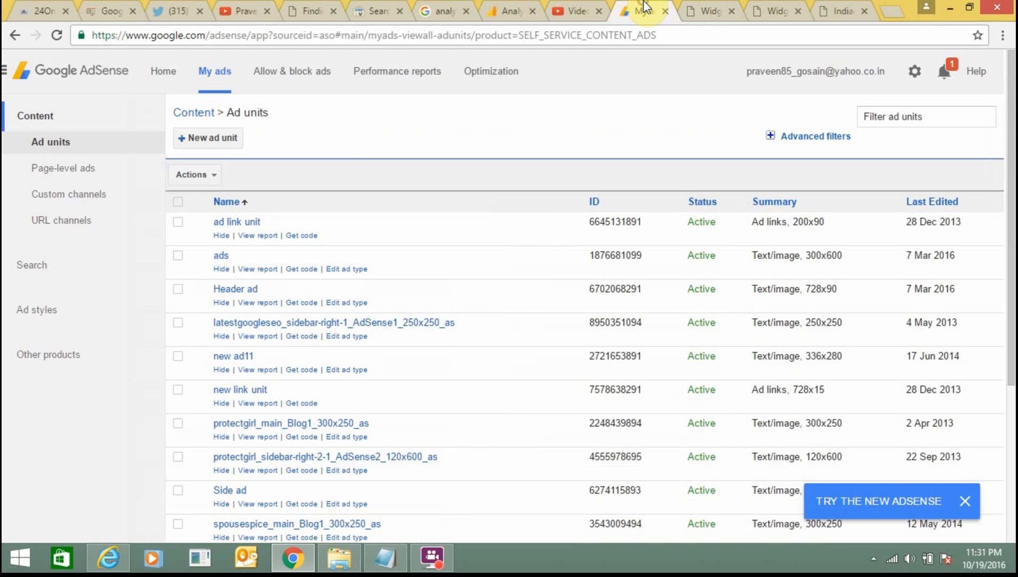
pyautogui.moveTo(778, 11)
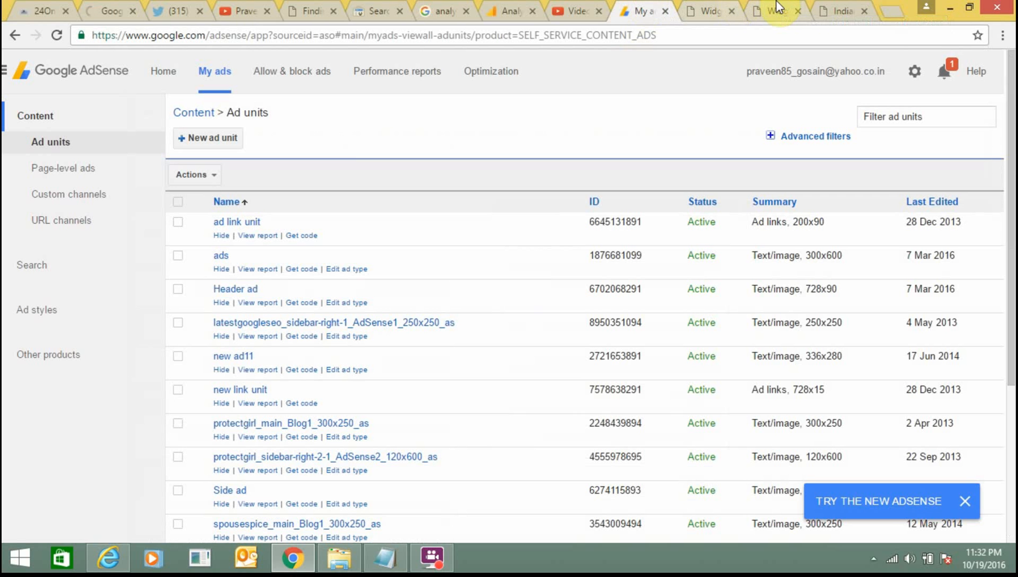
pyautogui.click(773, 10)
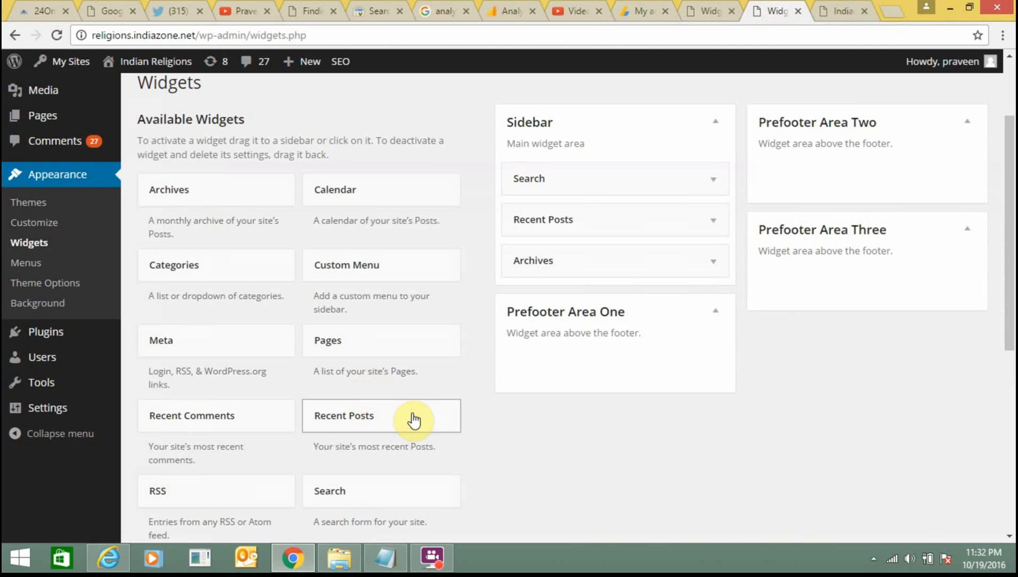
pyautogui.scroll(-3)
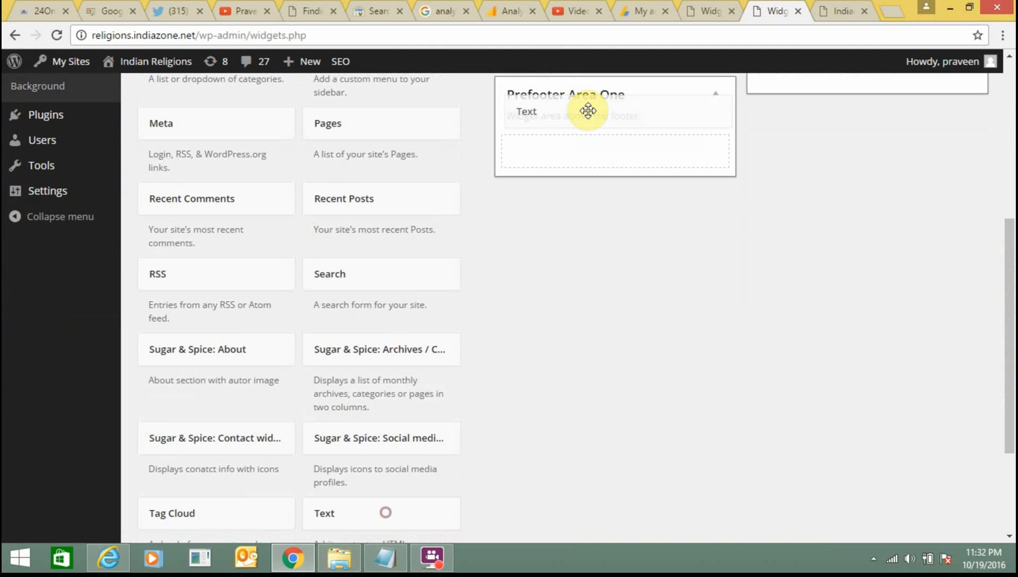
pyautogui.scroll(3)
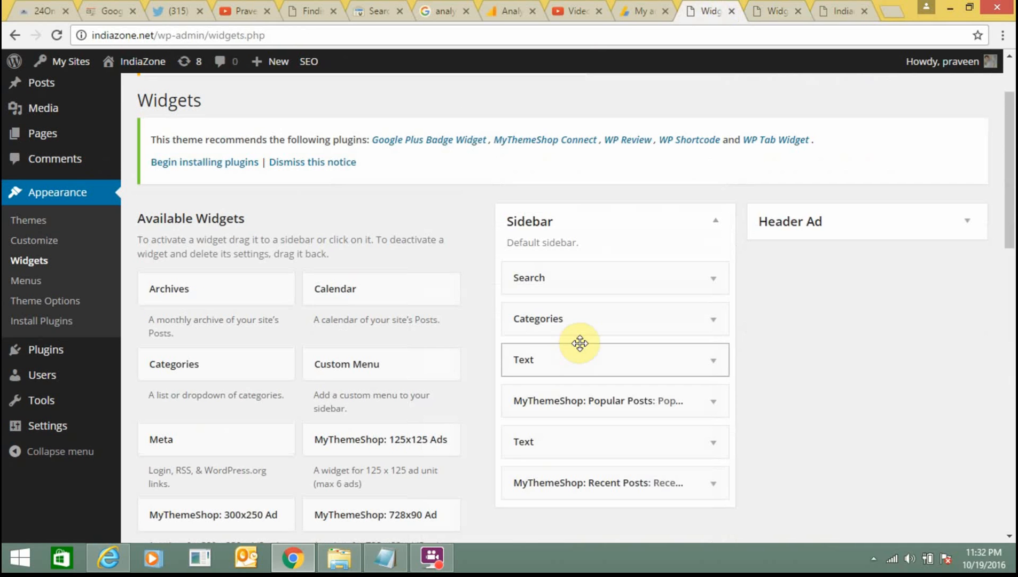
pyautogui.click(613, 359)
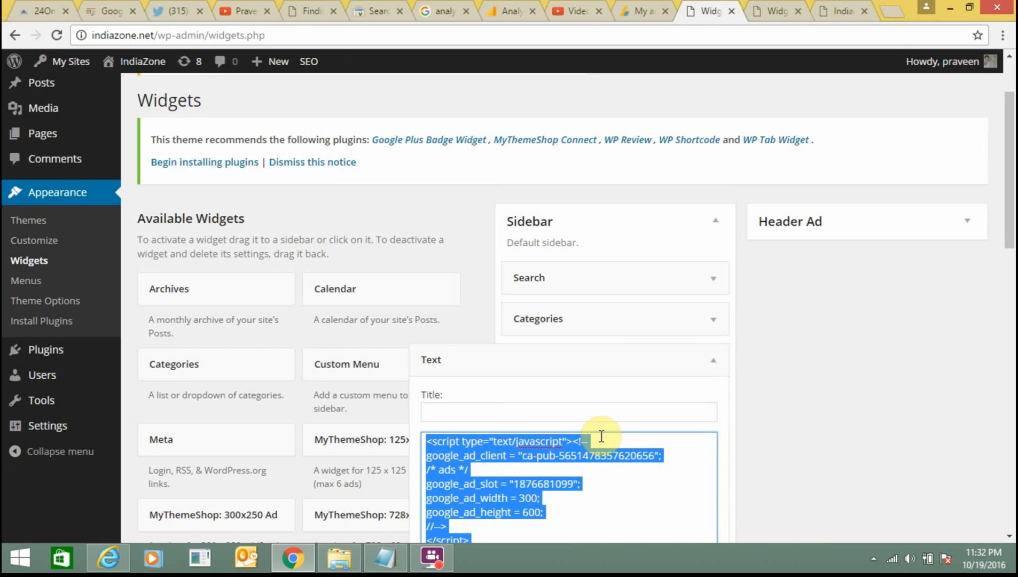
# - Add a Text widget into Indian Religions' Prefooter Area One, ready for AdSense code
pyautogui.click(776, 11)
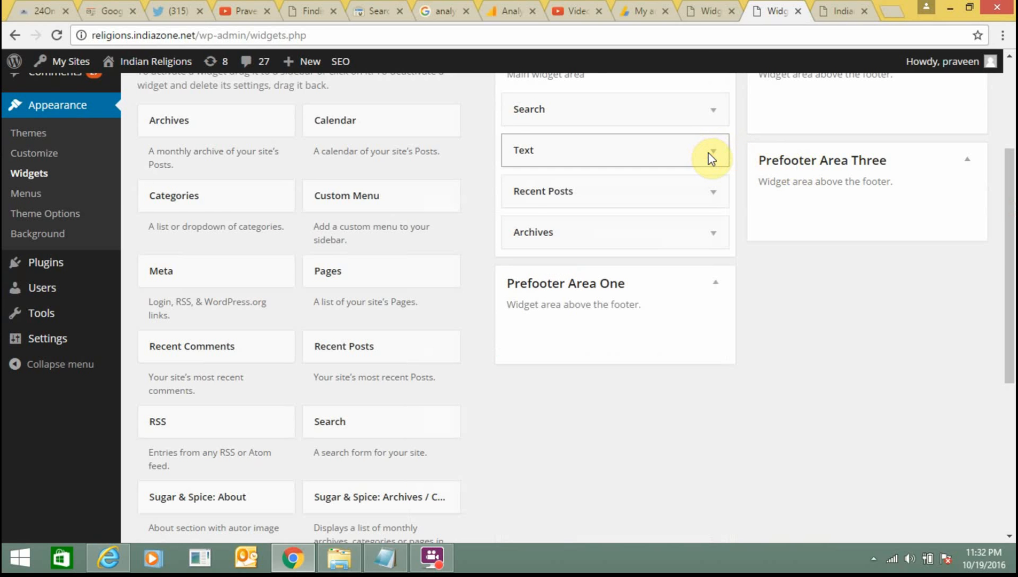
pyautogui.click(703, 10)
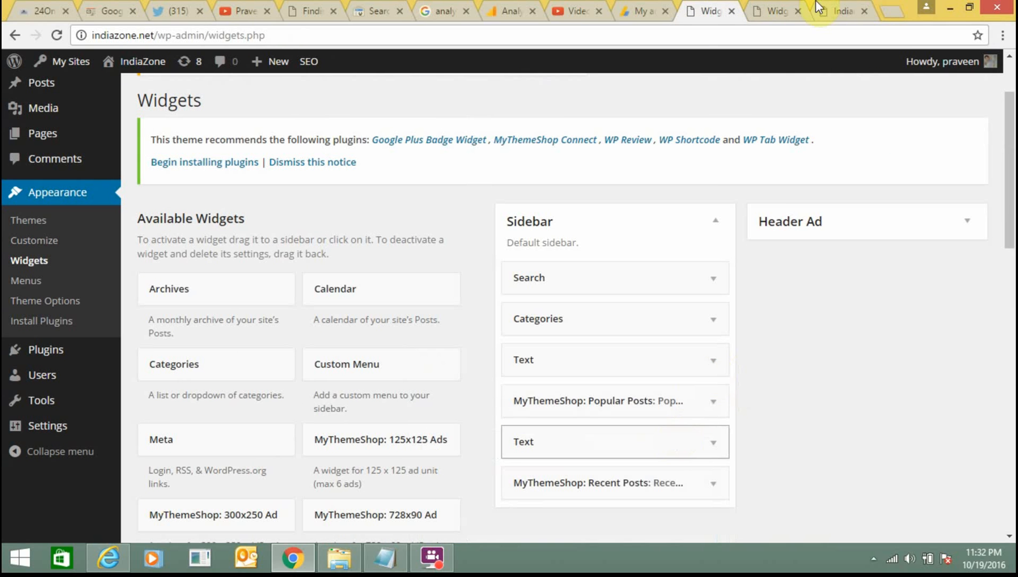
pyautogui.click(772, 11)
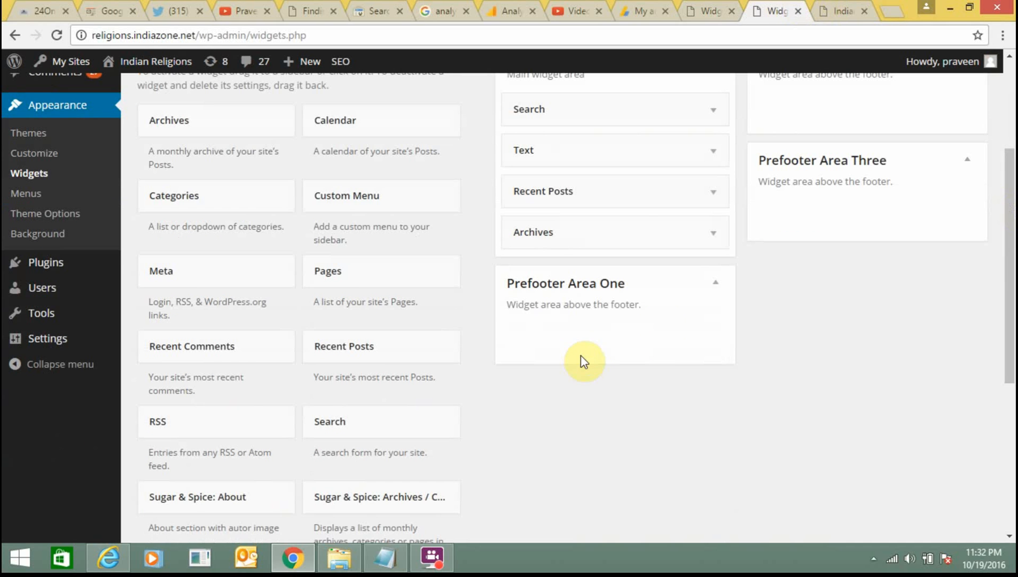
pyautogui.scroll(-3)
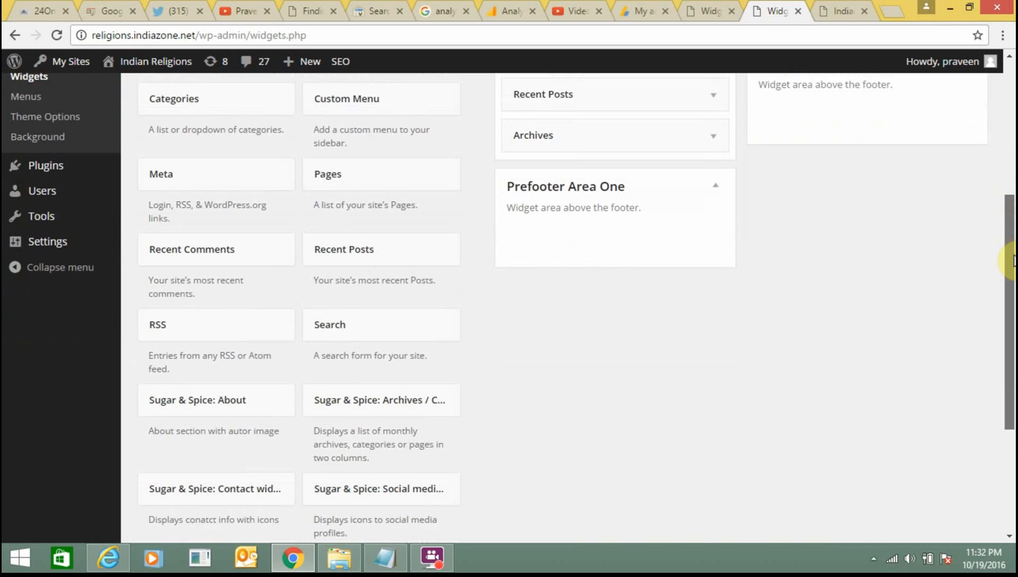
pyautogui.scroll(-3)
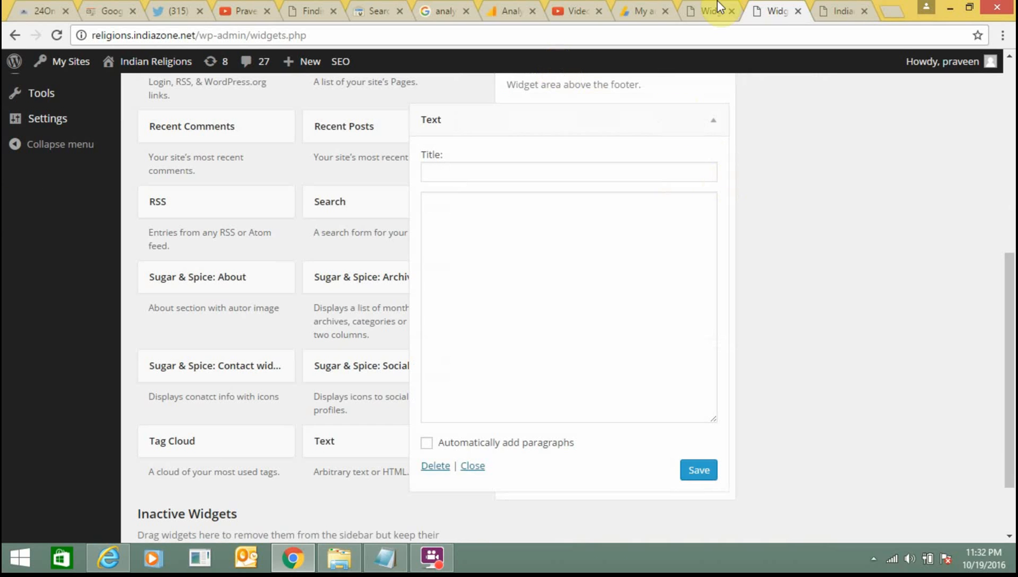
# - Paste IndiaZone's ad link unit code into the new Indian Religions Text widget and save it
pyautogui.click(707, 10)
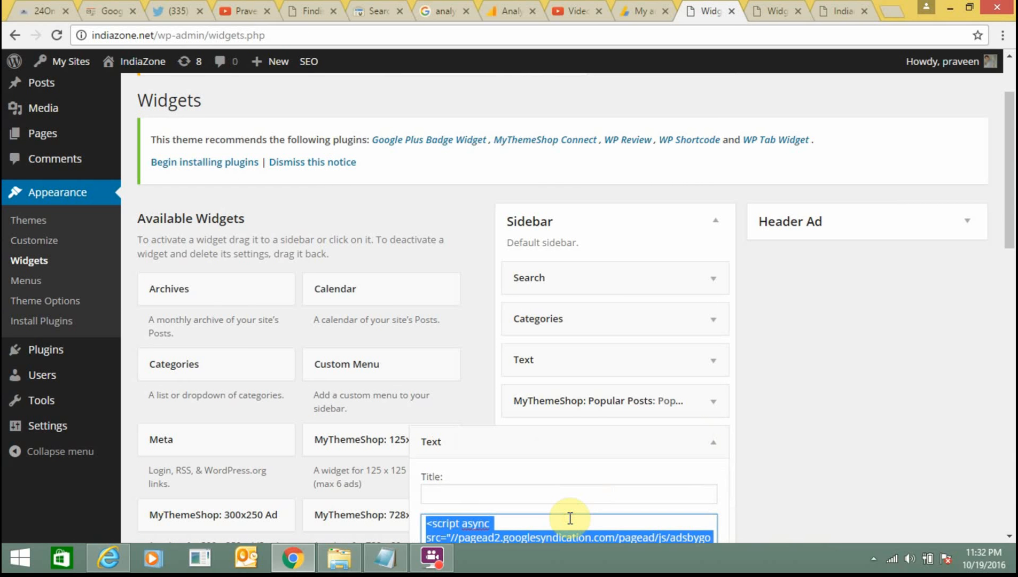
pyautogui.moveTo(694, 449)
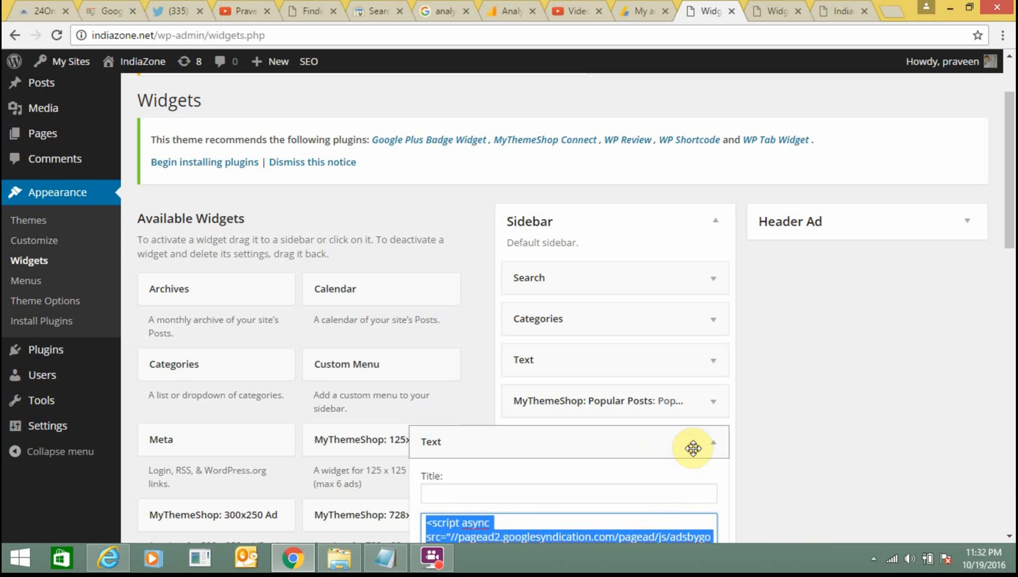
pyautogui.click(776, 11)
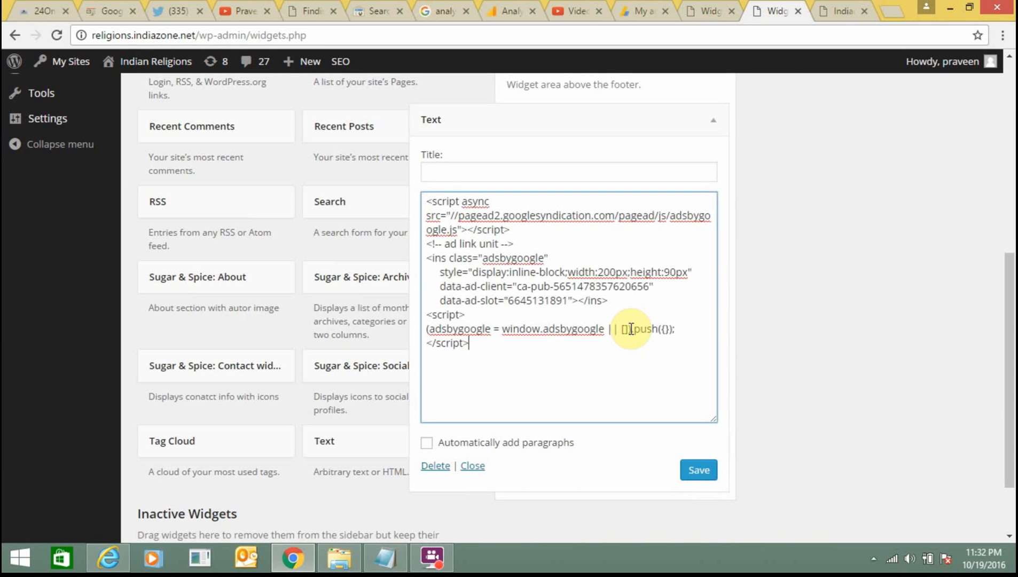
pyautogui.click(699, 470)
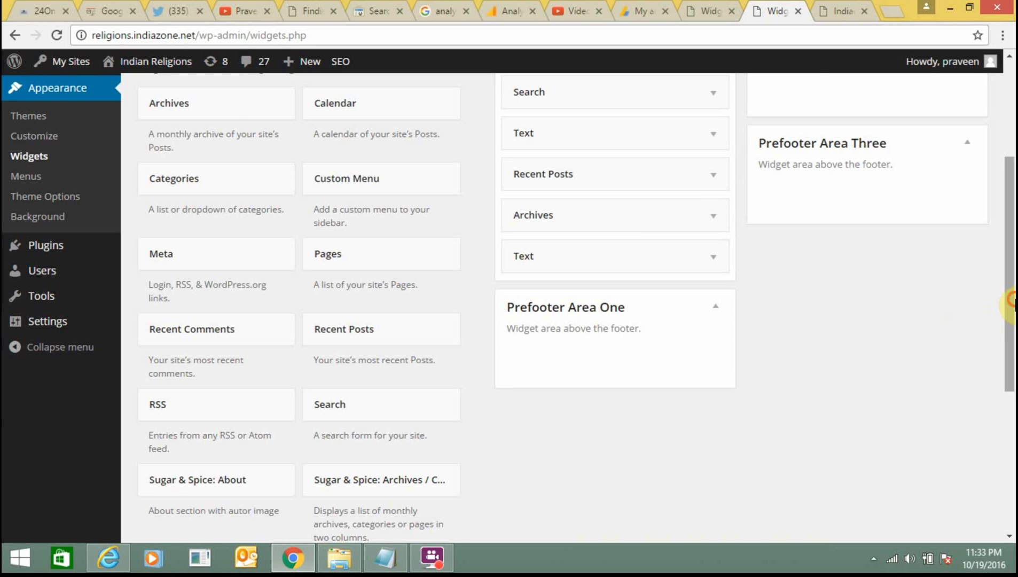
pyautogui.scroll(-3)
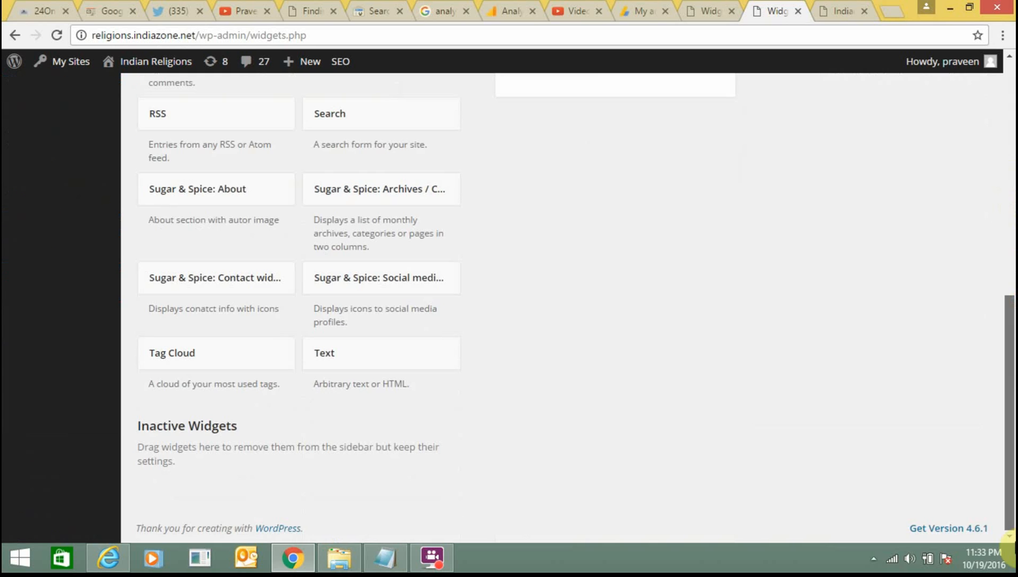
# - Check the sidebar link ads on Indian Religions' home page and open the Bhagavad Gita post
pyautogui.scroll(3)
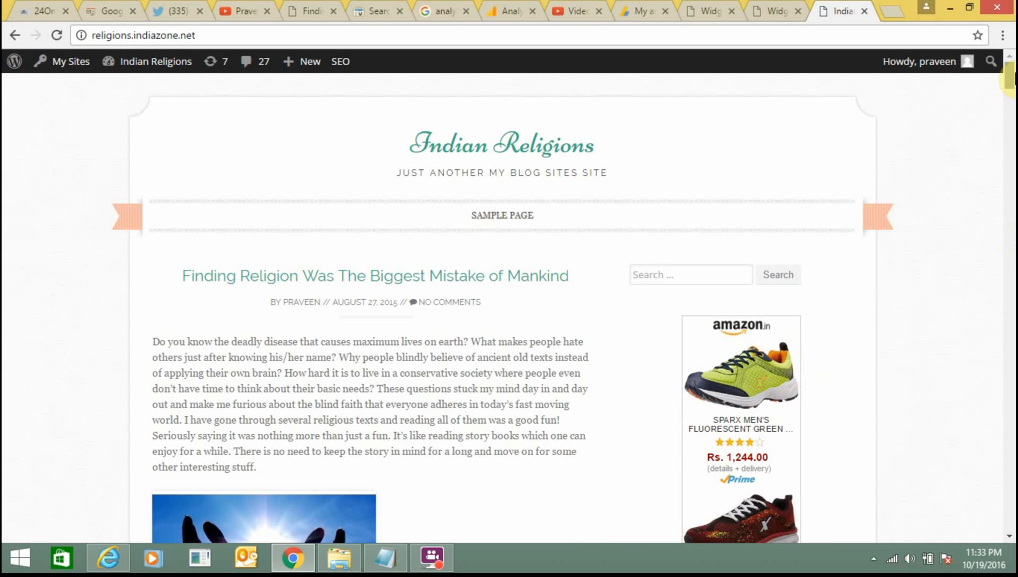
pyautogui.scroll(-3)
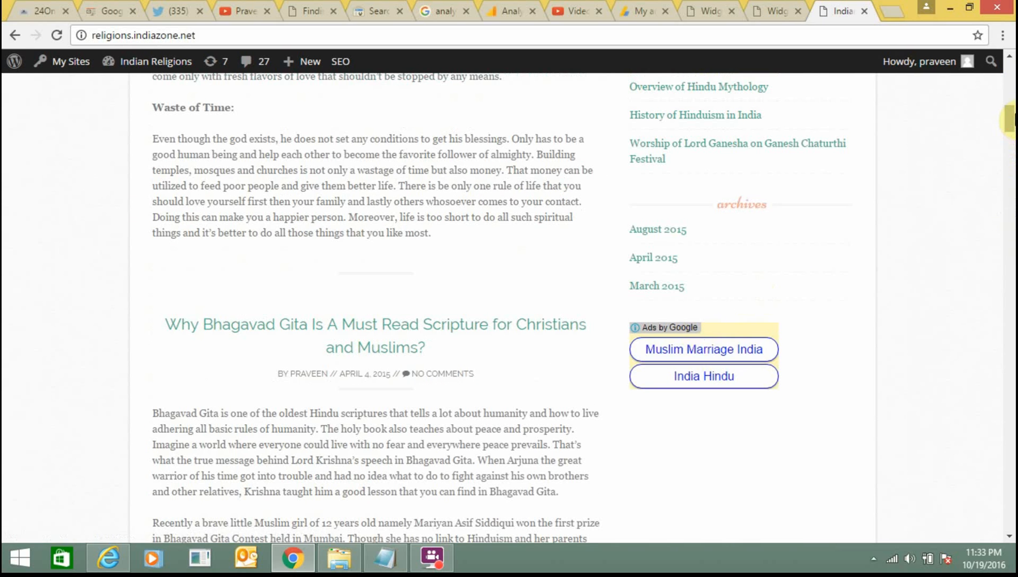
pyautogui.click(375, 324)
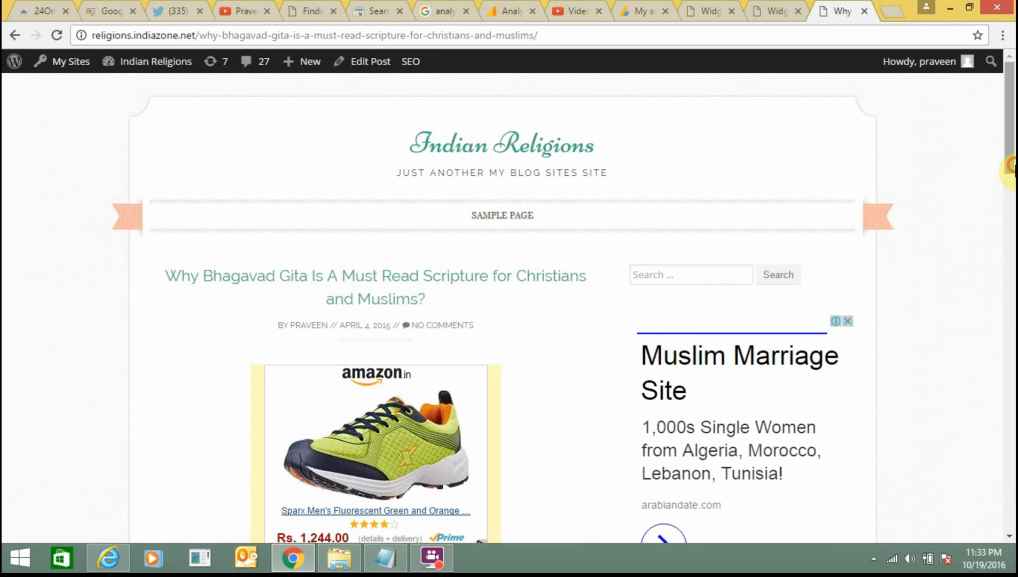
pyautogui.scroll(-3)
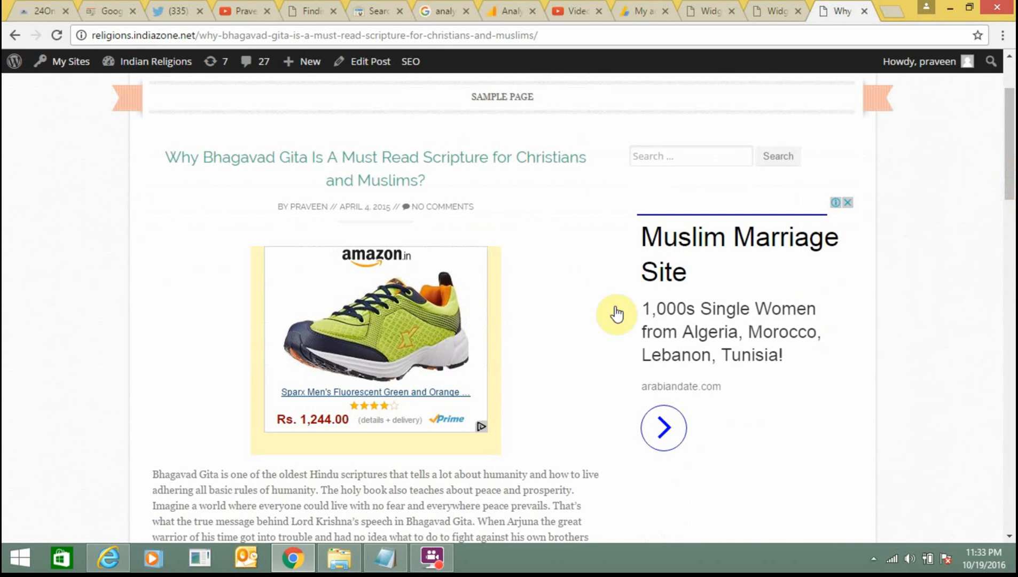
pyautogui.scroll(-3)
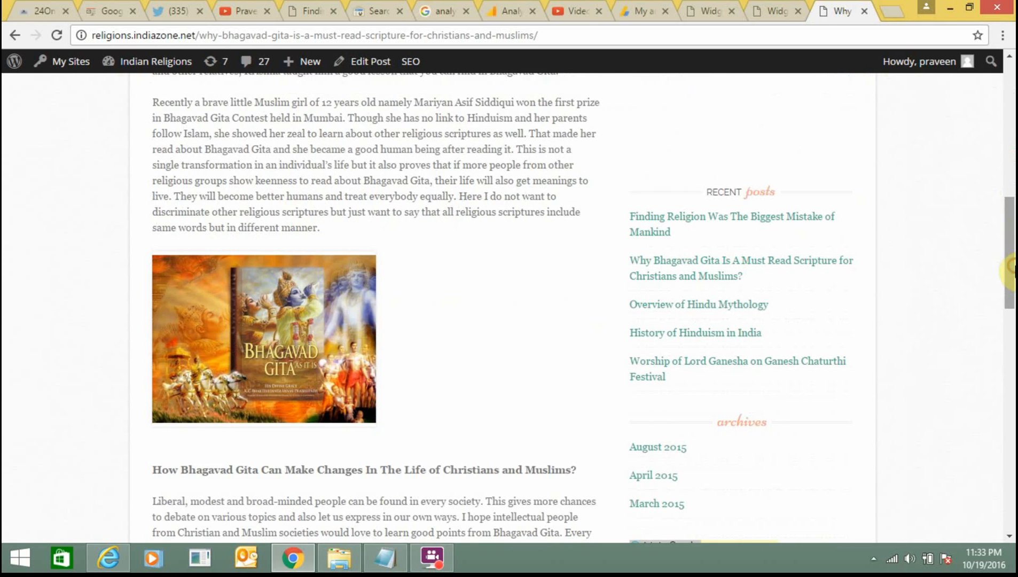
pyautogui.scroll(-3)
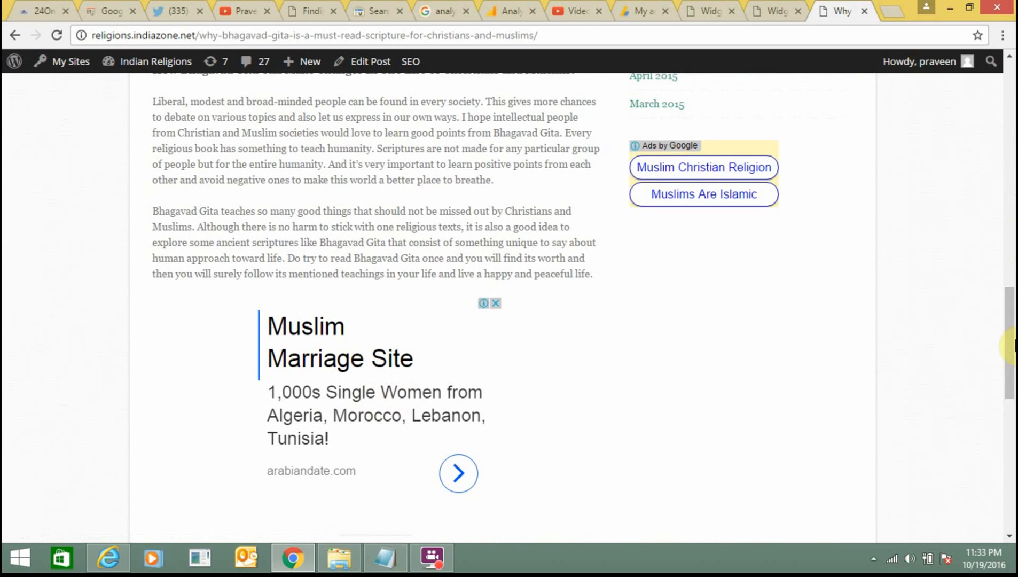
pyautogui.scroll(3)
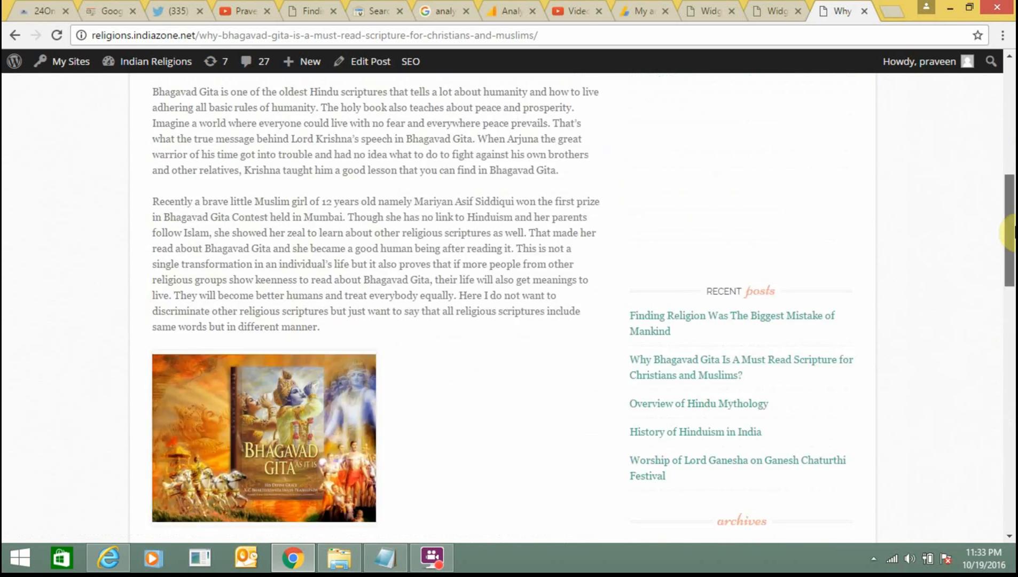
pyautogui.scroll(3)
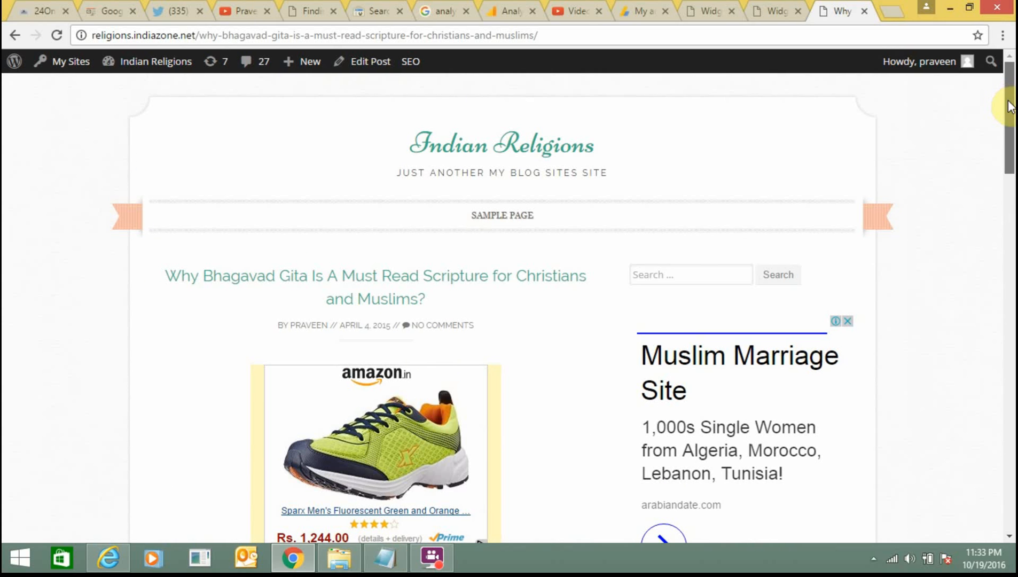
pyautogui.scroll(-3)
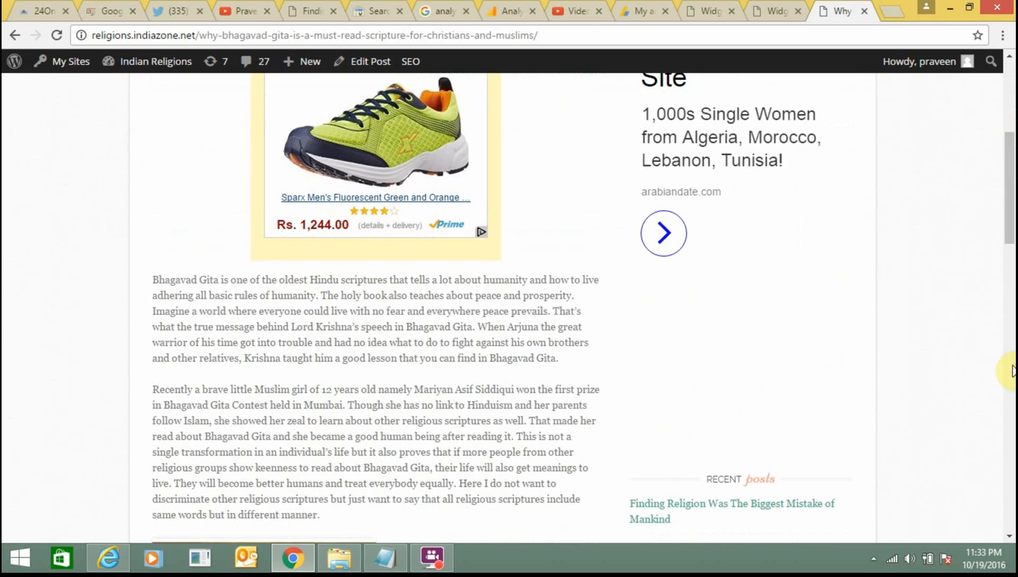
pyautogui.moveTo(1011, 408)
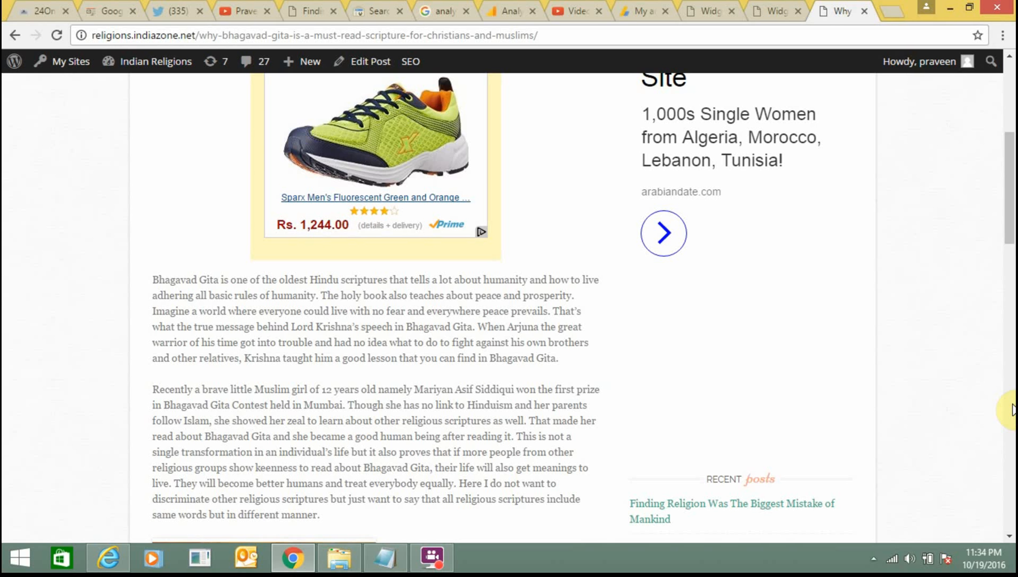
pyautogui.scroll(-3)
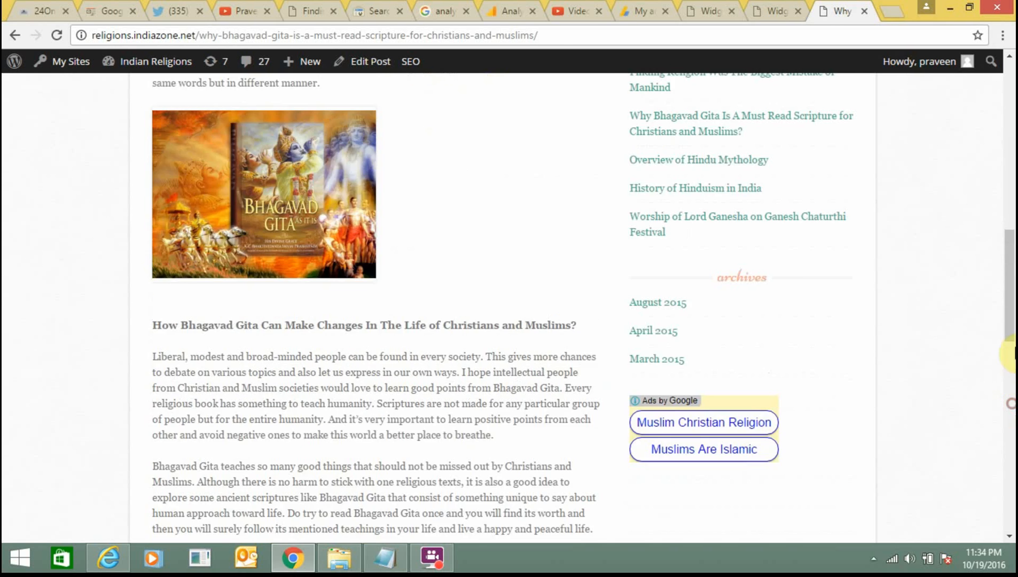
pyautogui.scroll(3)
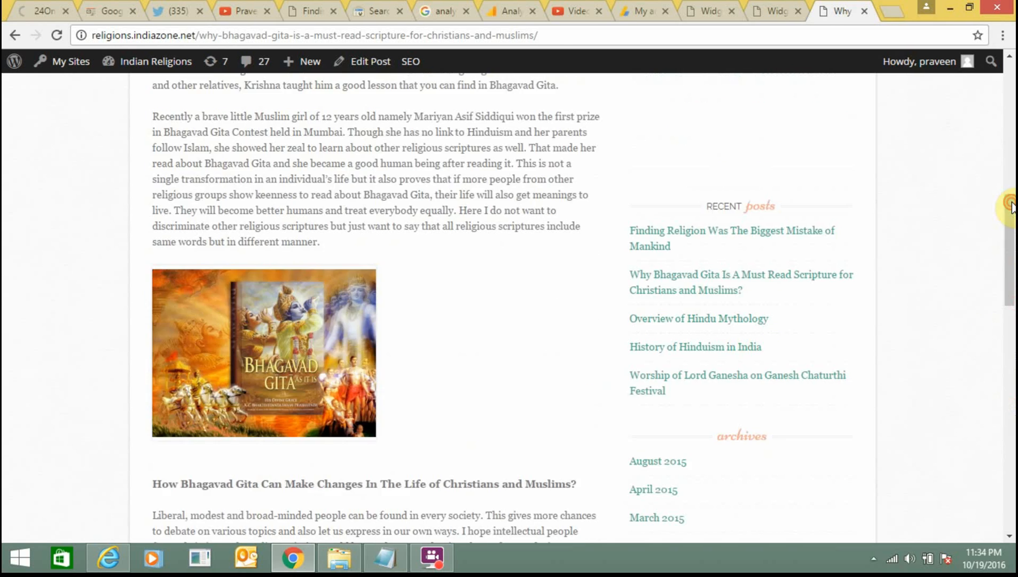
pyautogui.scroll(3)
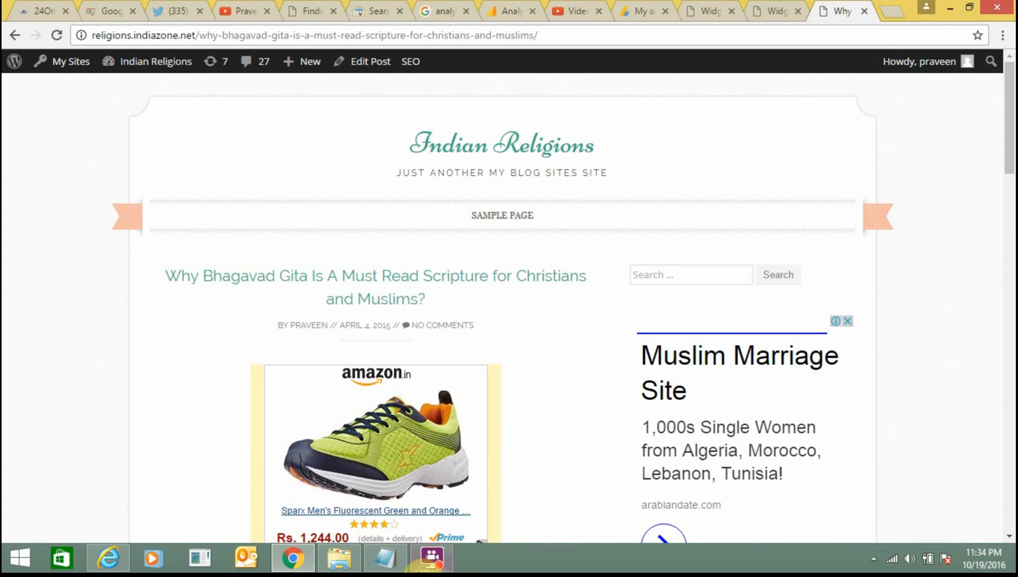
pyautogui.click(431, 558)
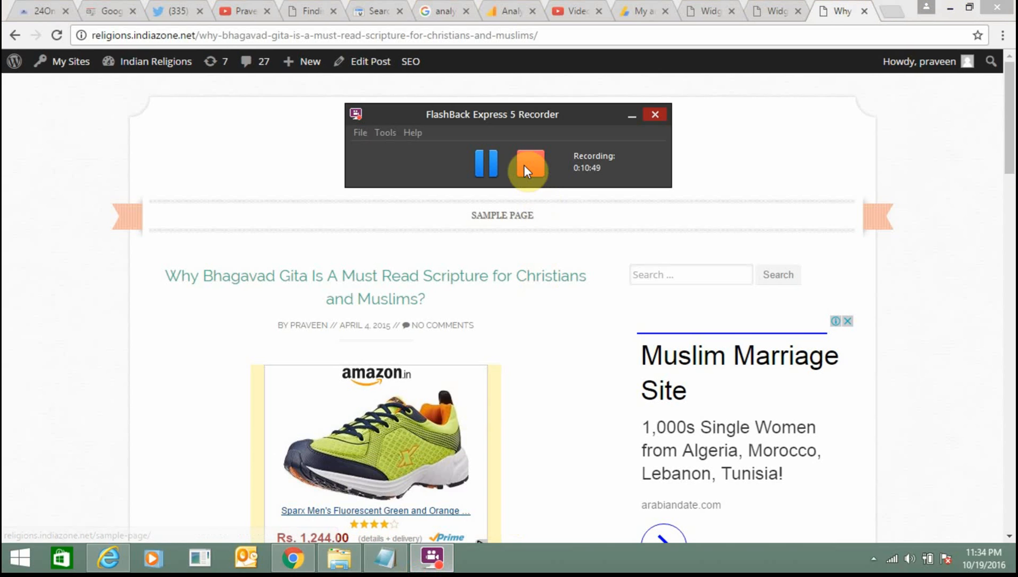